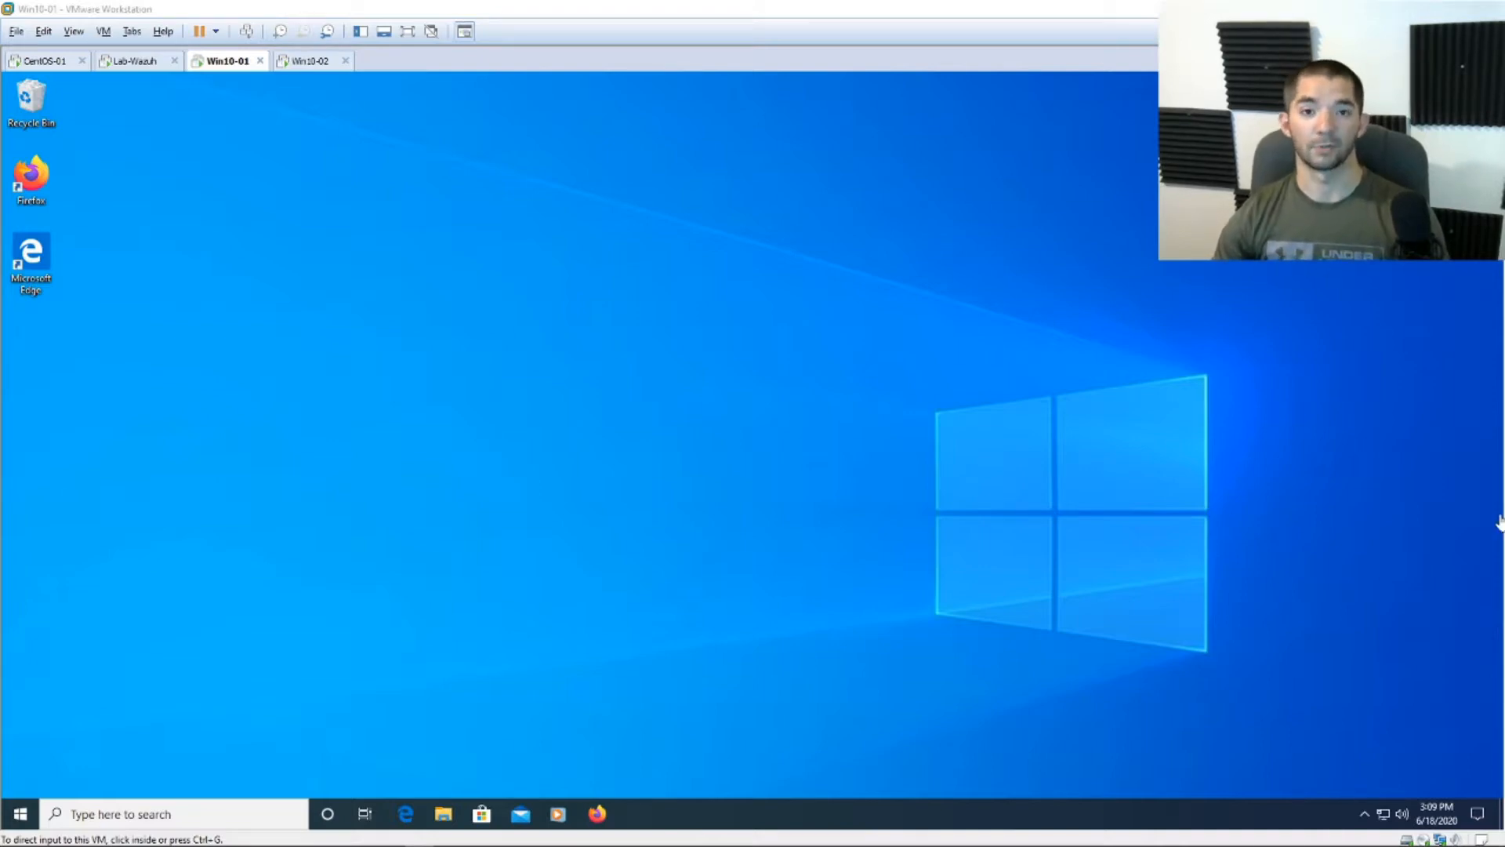
{"action": "mouse_move", "coordinate": [965, 417]}
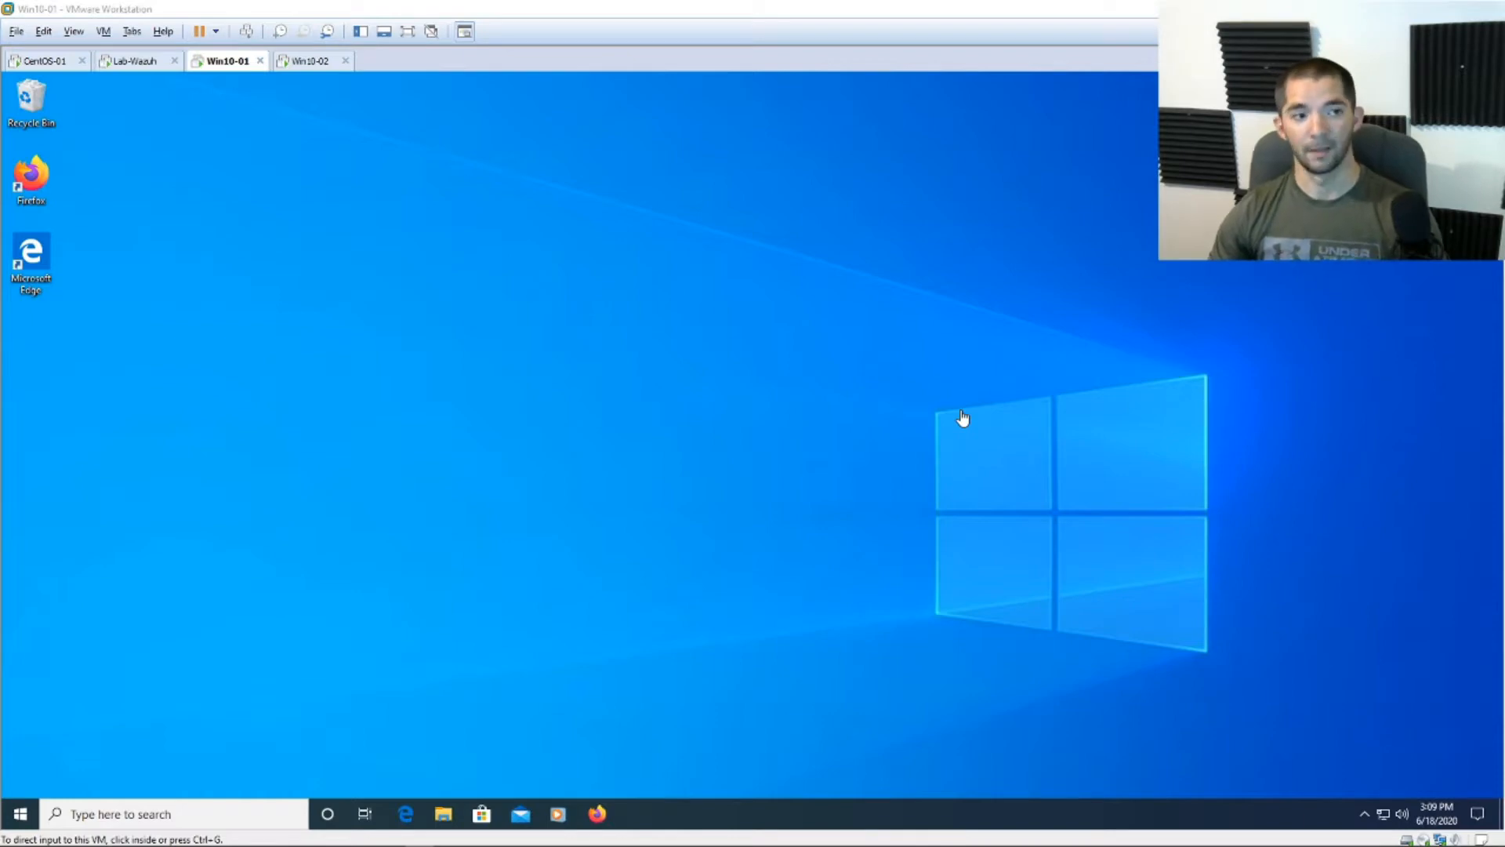
{"action": "mouse_move", "coordinate": [571, 773]}
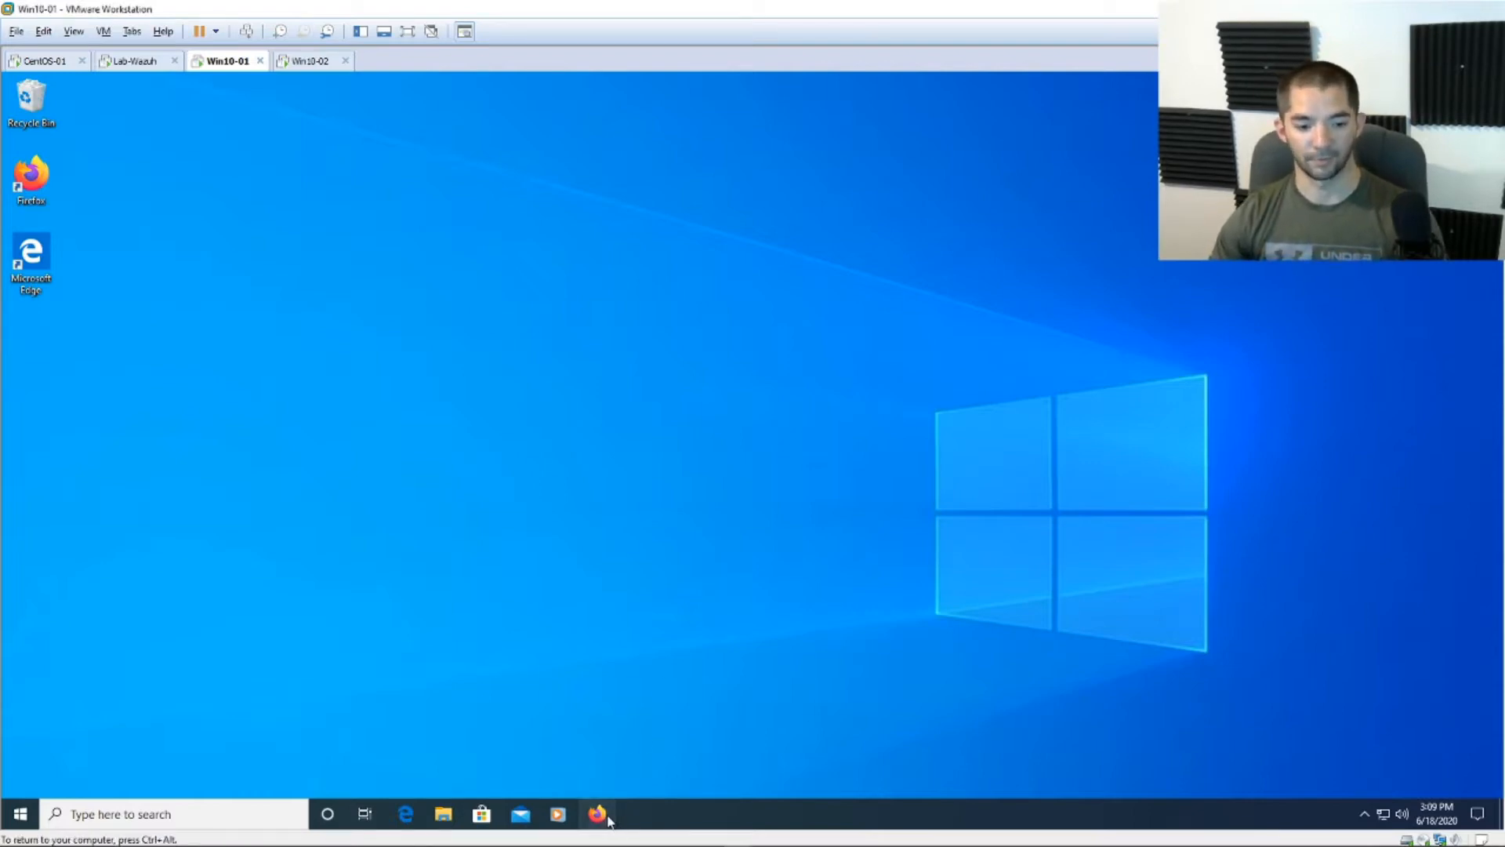
- Launch Firefox, search Google for 'wazuh documentation 3.12' and open the User manual result
{"action": "left_click", "coordinate": [598, 814]}
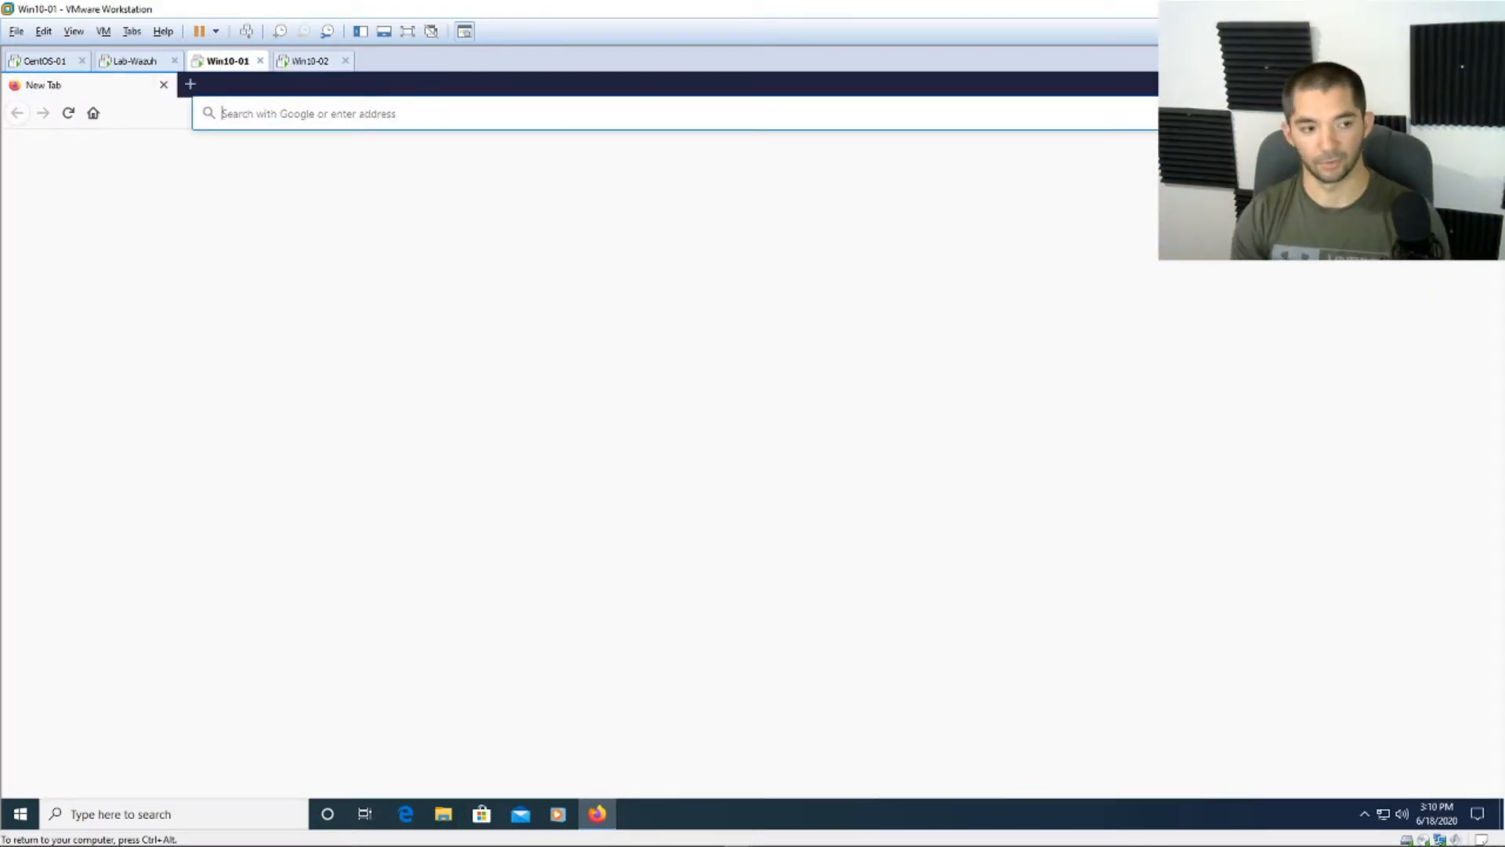
{"action": "type", "text": "wazuh dco"}
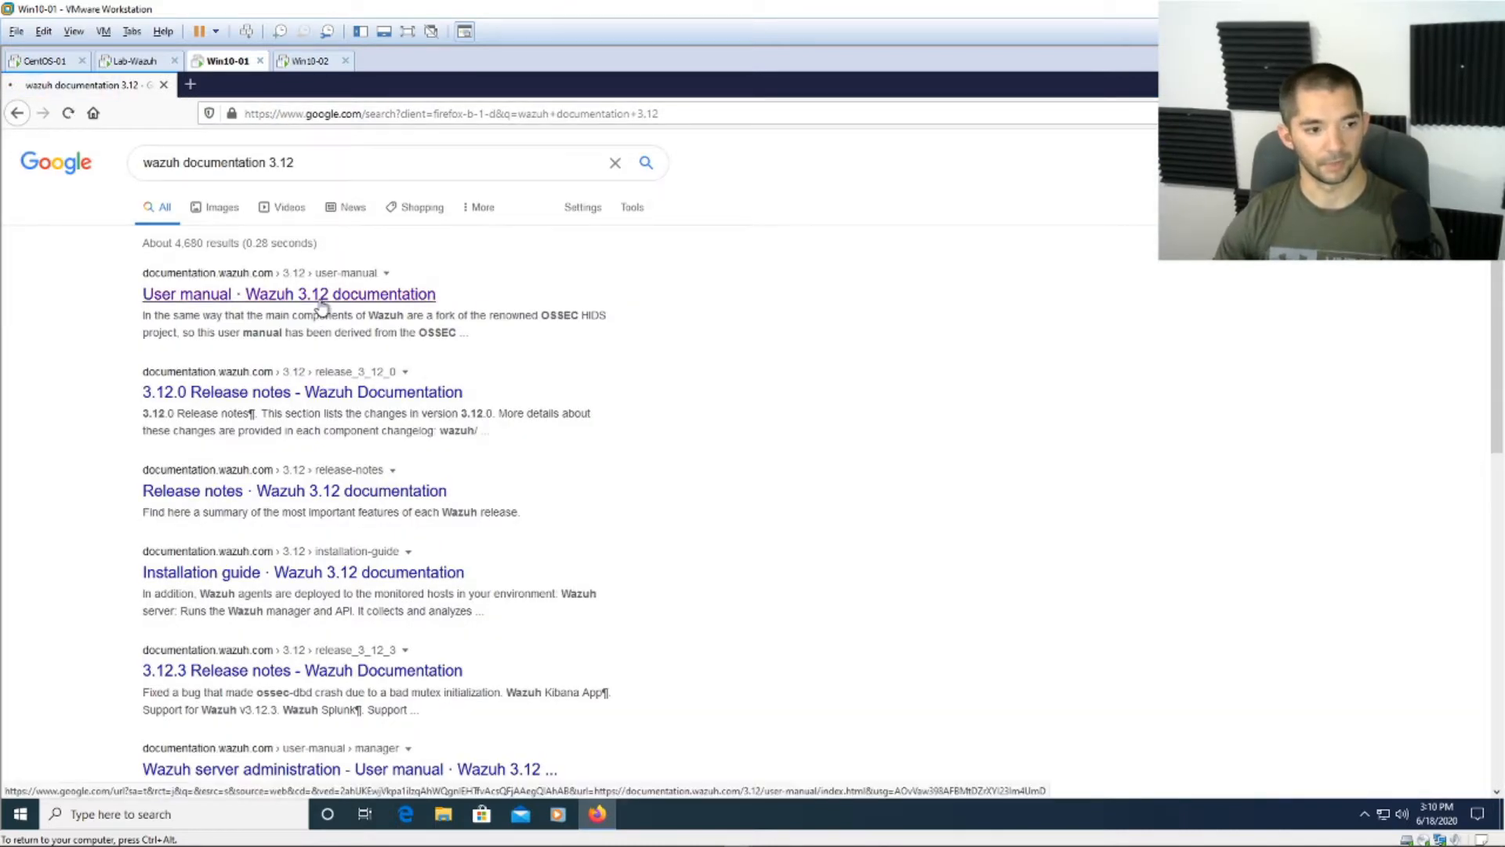
{"action": "left_click", "coordinate": [288, 294]}
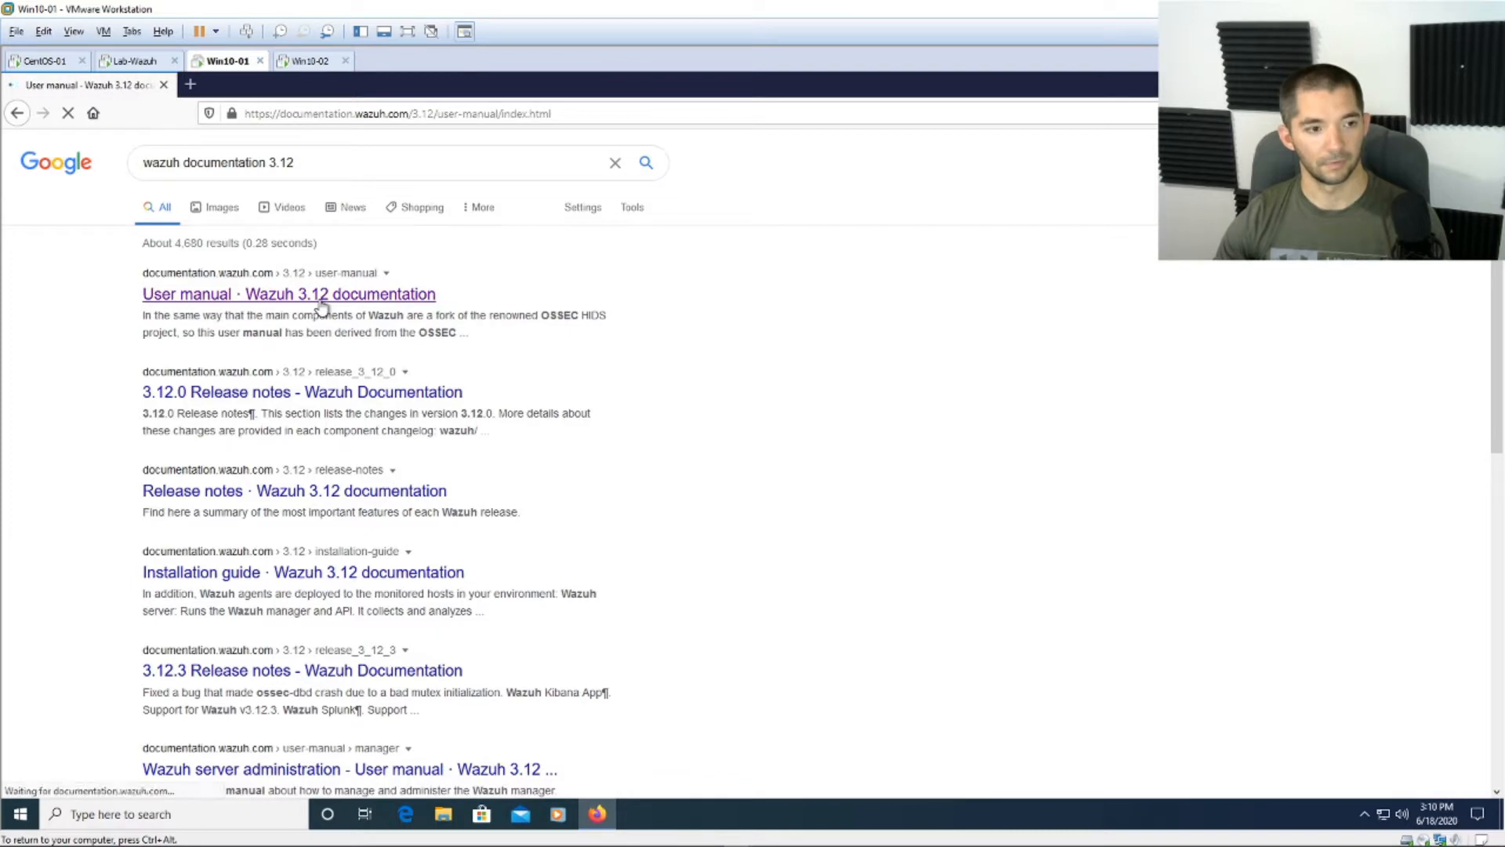
- Navigate the sidebar to Installation guide > Installing Wazuh agent > Windows > From package
{"action": "left_click", "coordinate": [289, 293]}
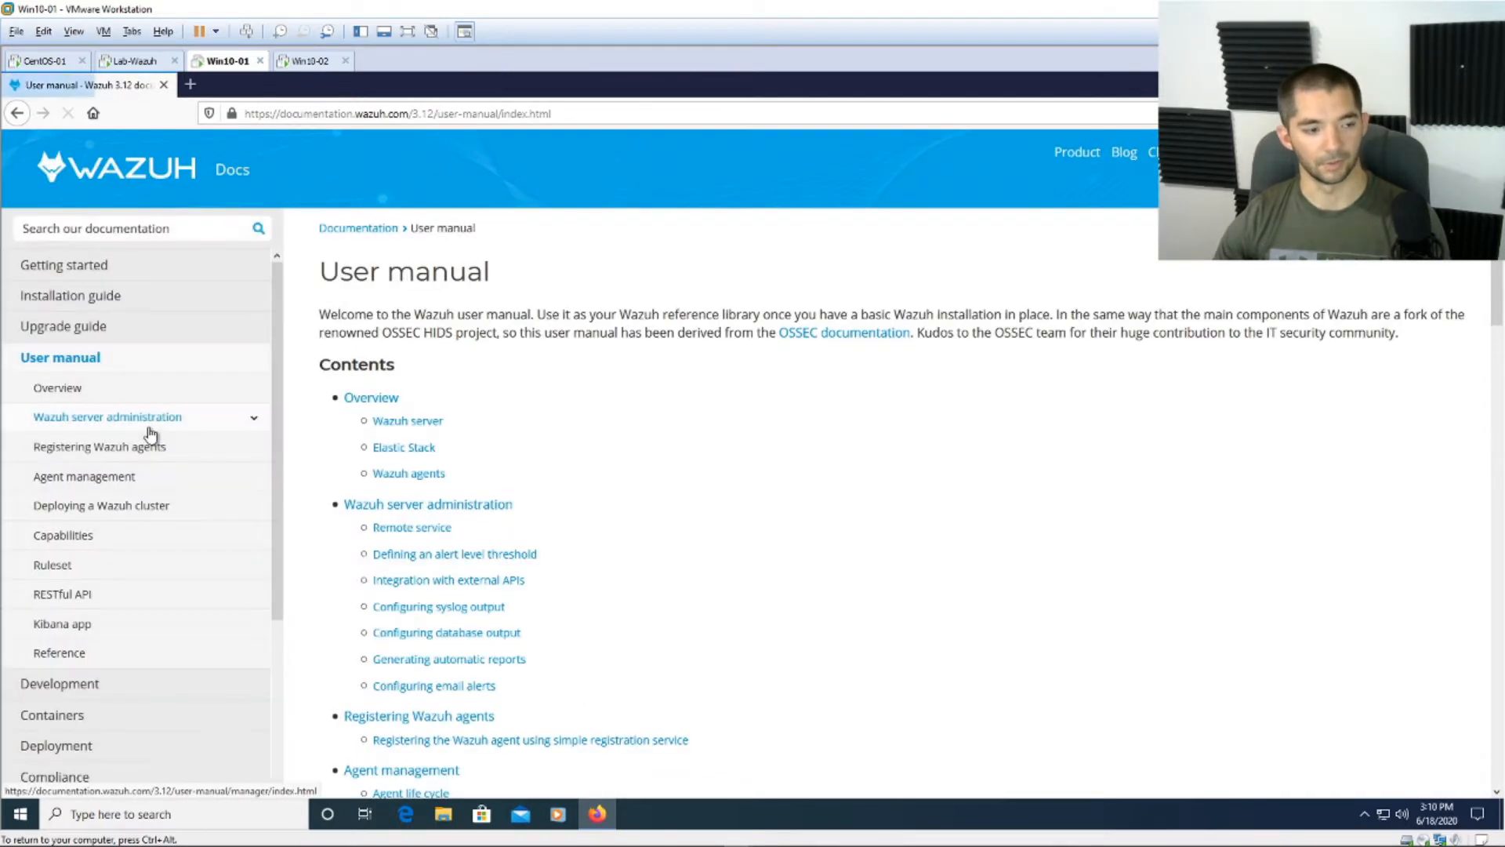
{"action": "left_click", "coordinate": [71, 295]}
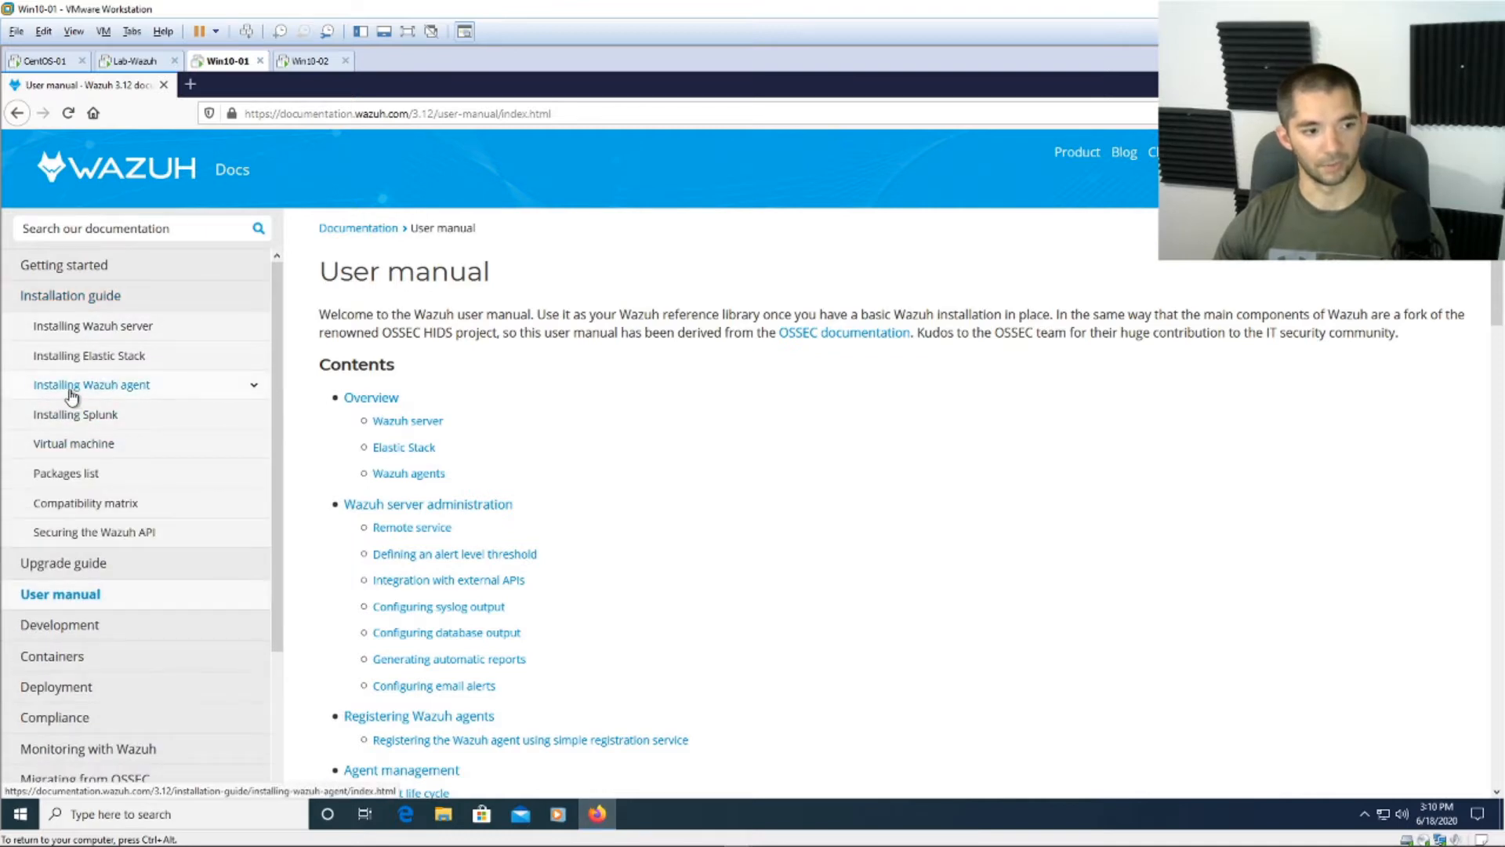
{"action": "mouse_move", "coordinate": [255, 394]}
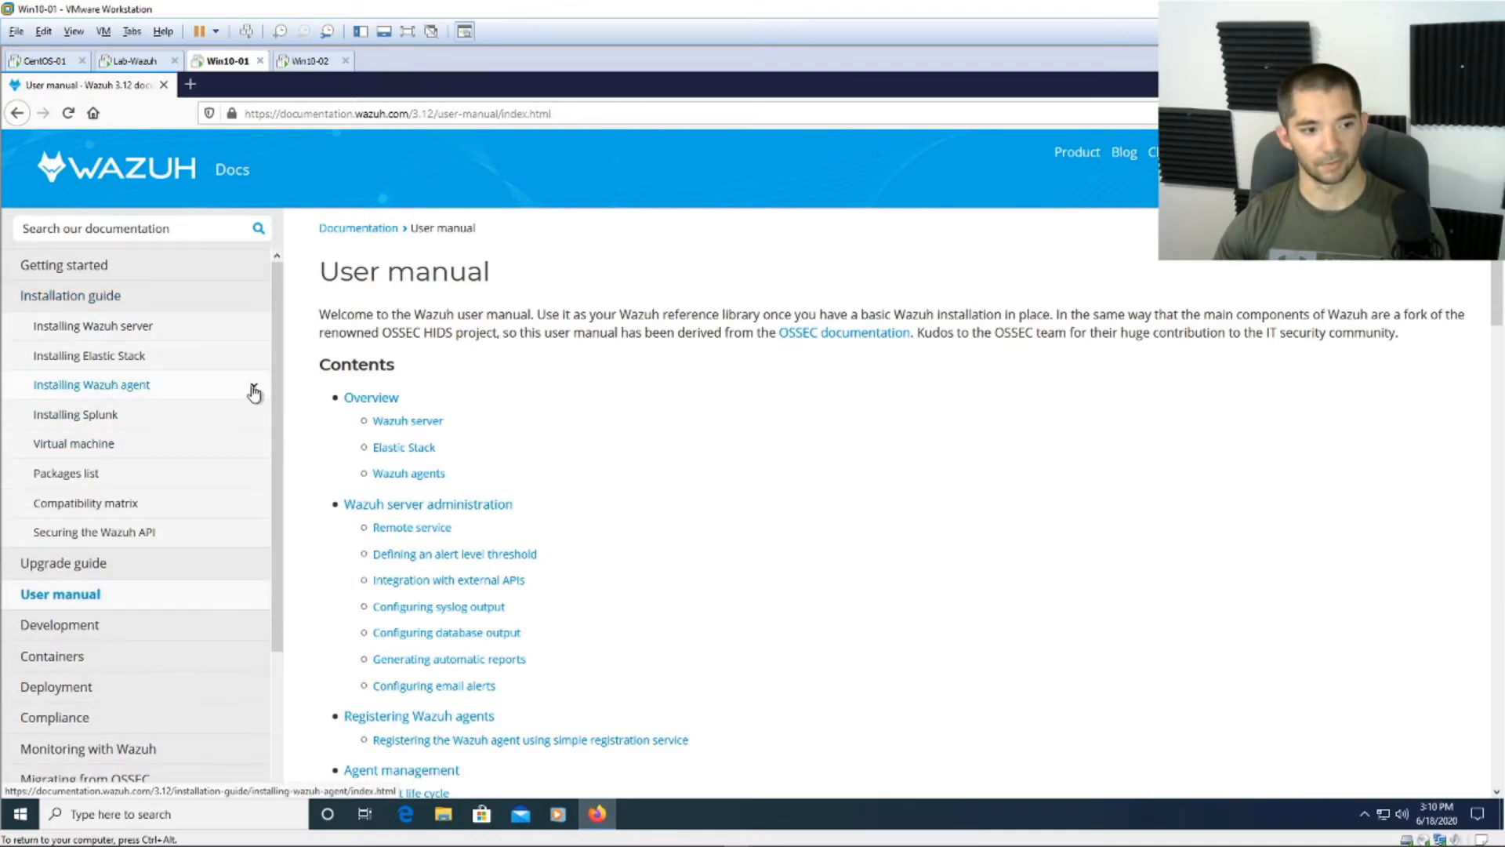
{"action": "left_click", "coordinate": [91, 384]}
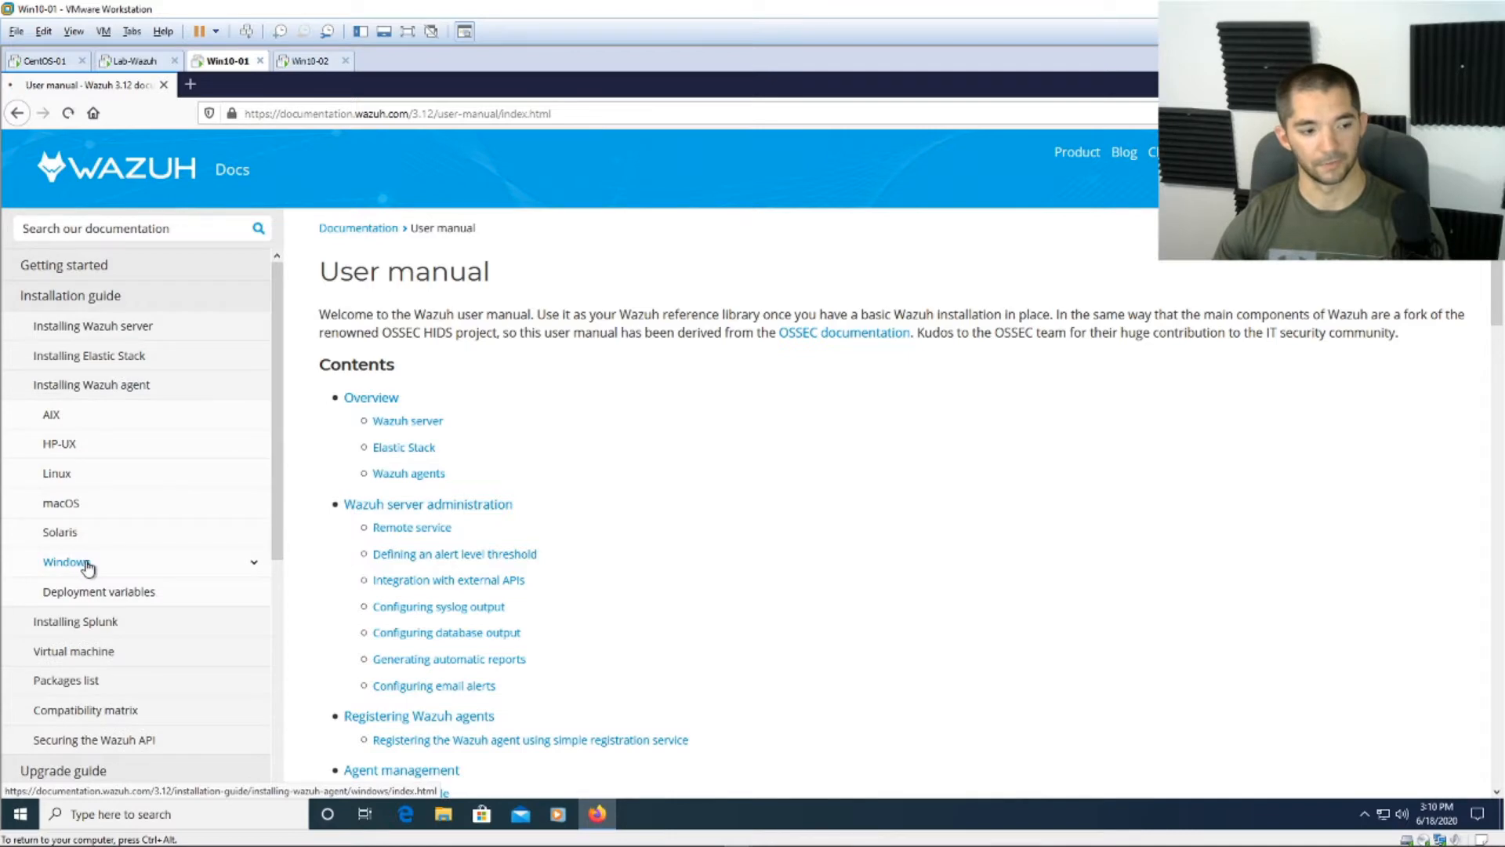
{"action": "left_click", "coordinate": [66, 561]}
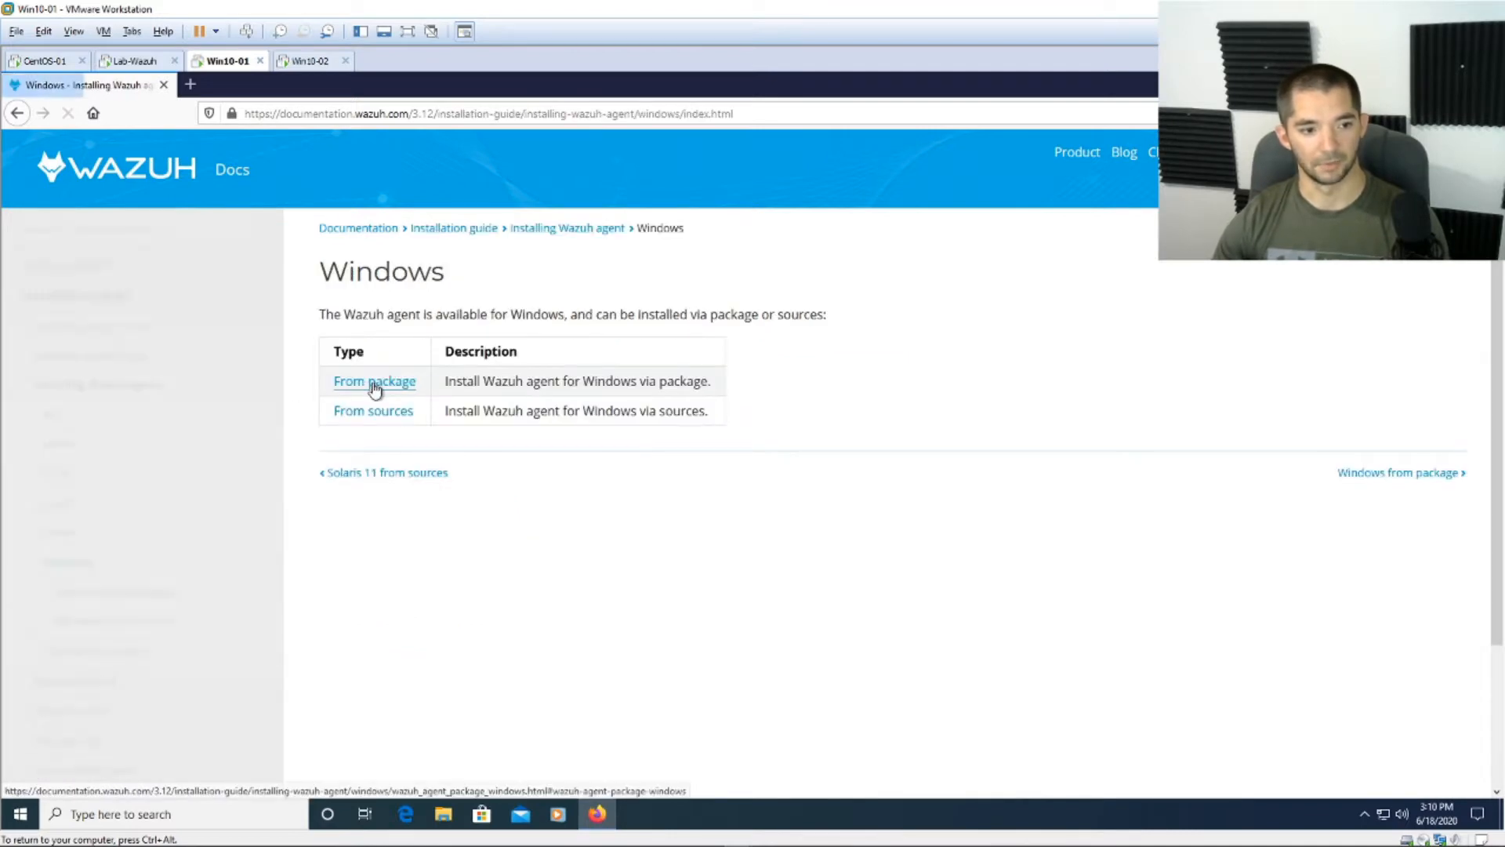
{"action": "left_click", "coordinate": [375, 381]}
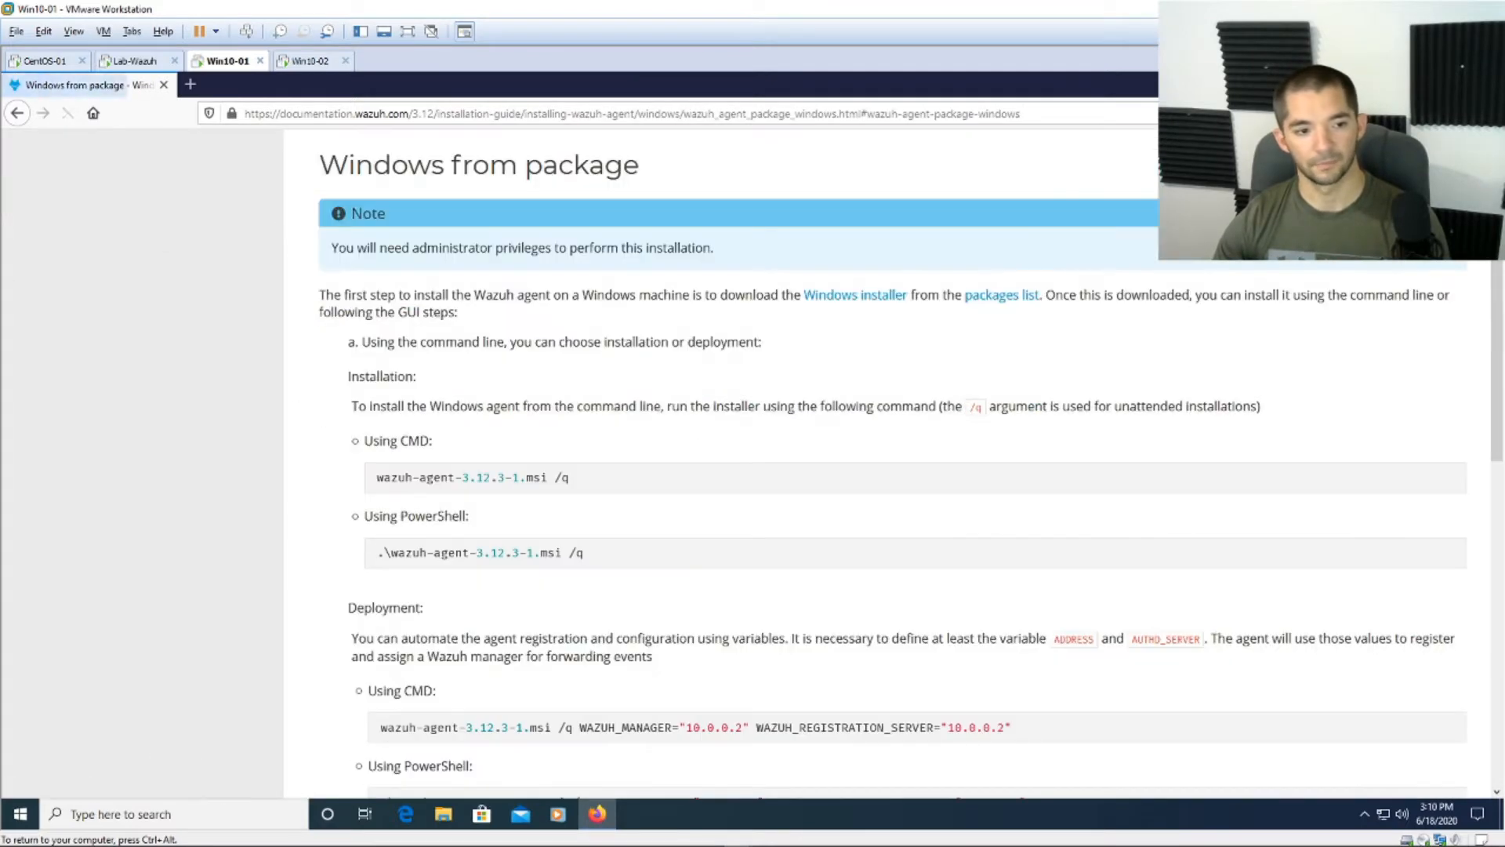
{"action": "left_click", "coordinate": [68, 113]}
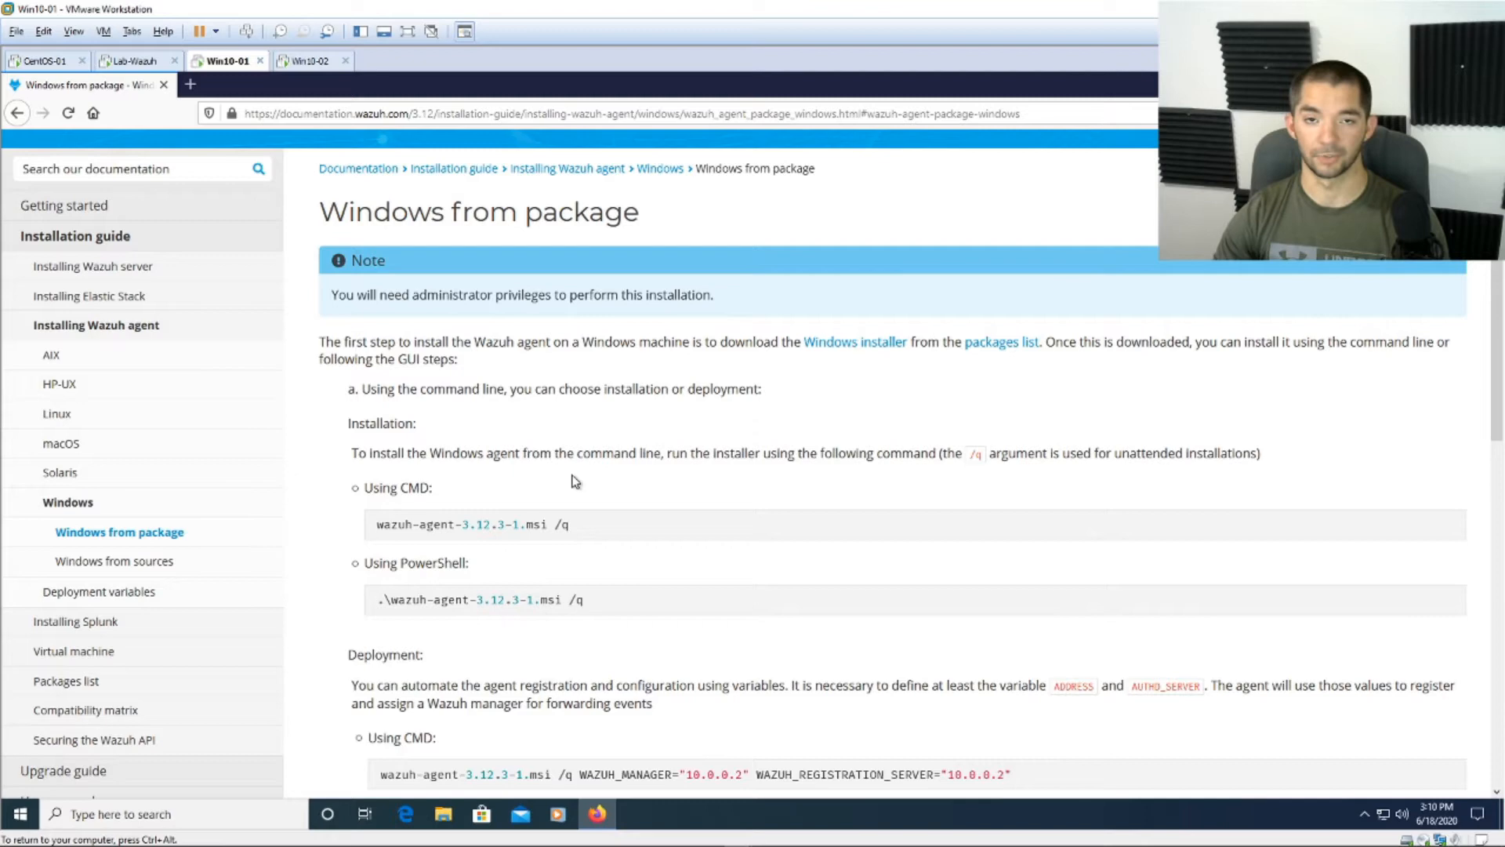
{"action": "mouse_move", "coordinate": [864, 351]}
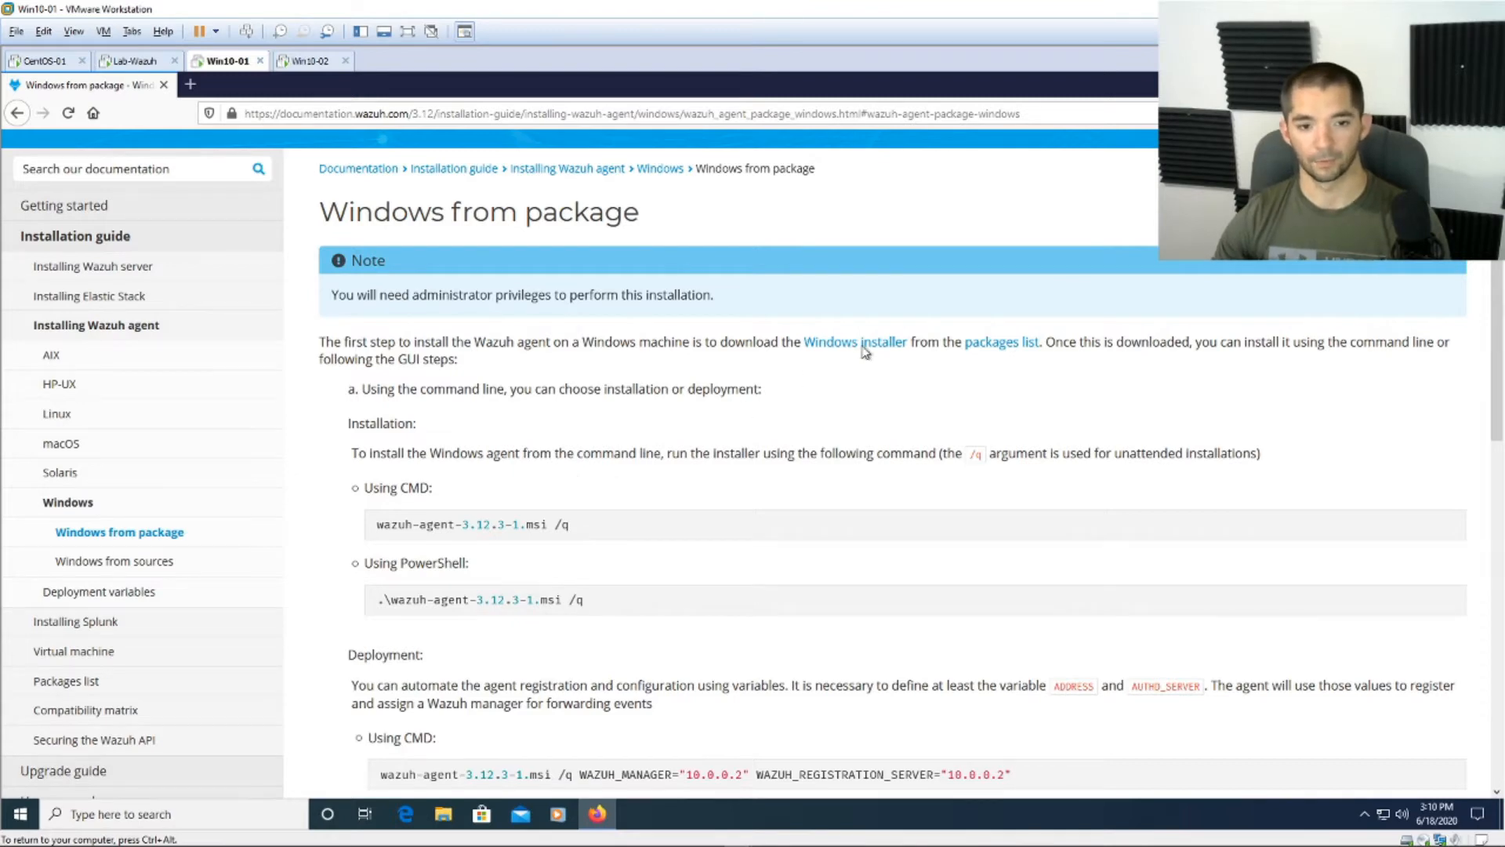
{"action": "mouse_move", "coordinate": [875, 348]}
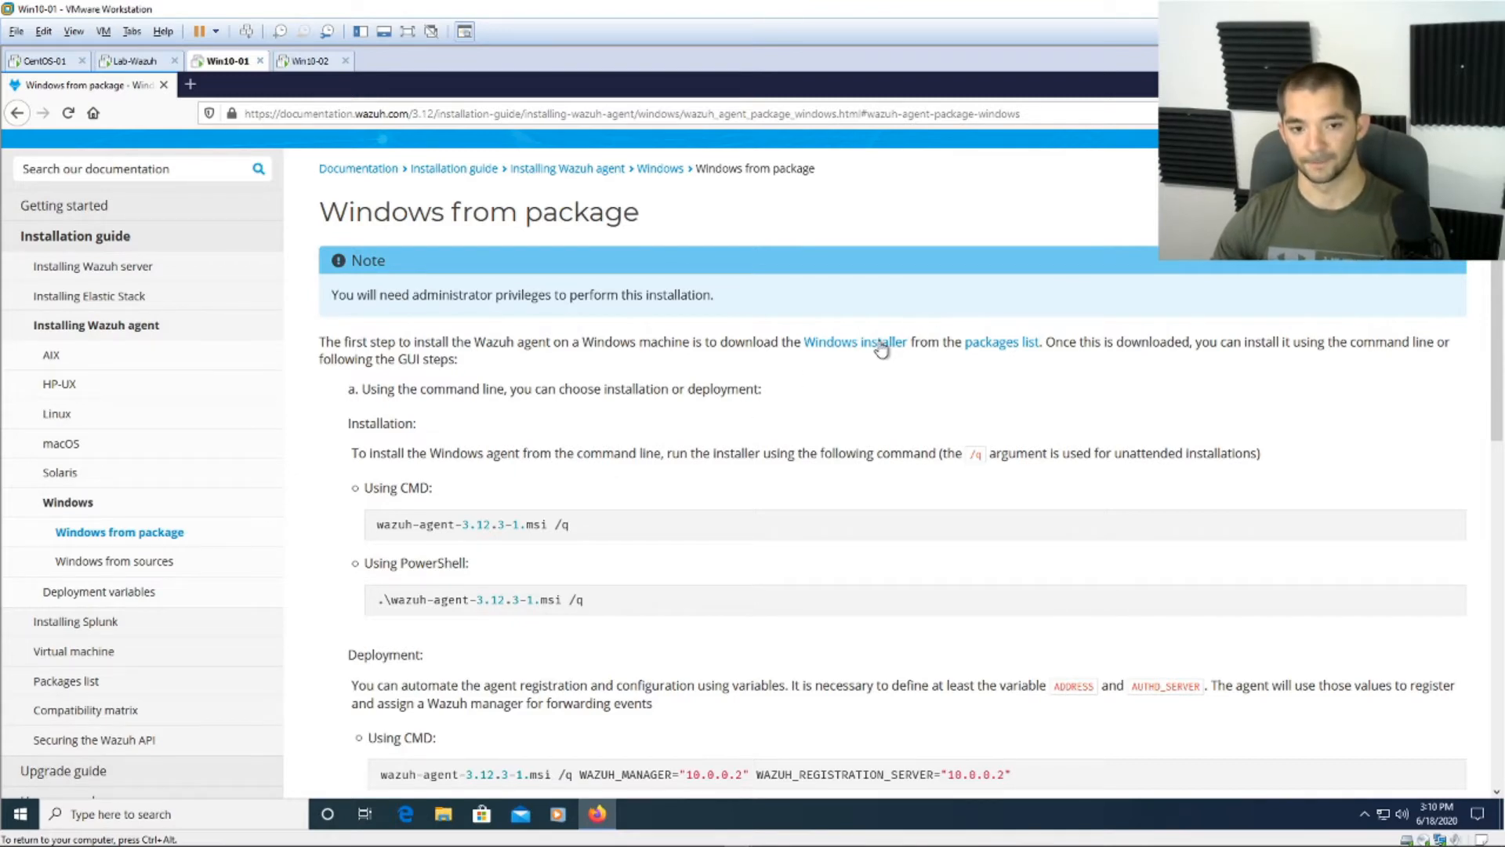
- Download the wazuh-agent-3.12.3-1 Windows installer and show it in the Downloads folder
{"action": "left_click", "coordinate": [855, 342]}
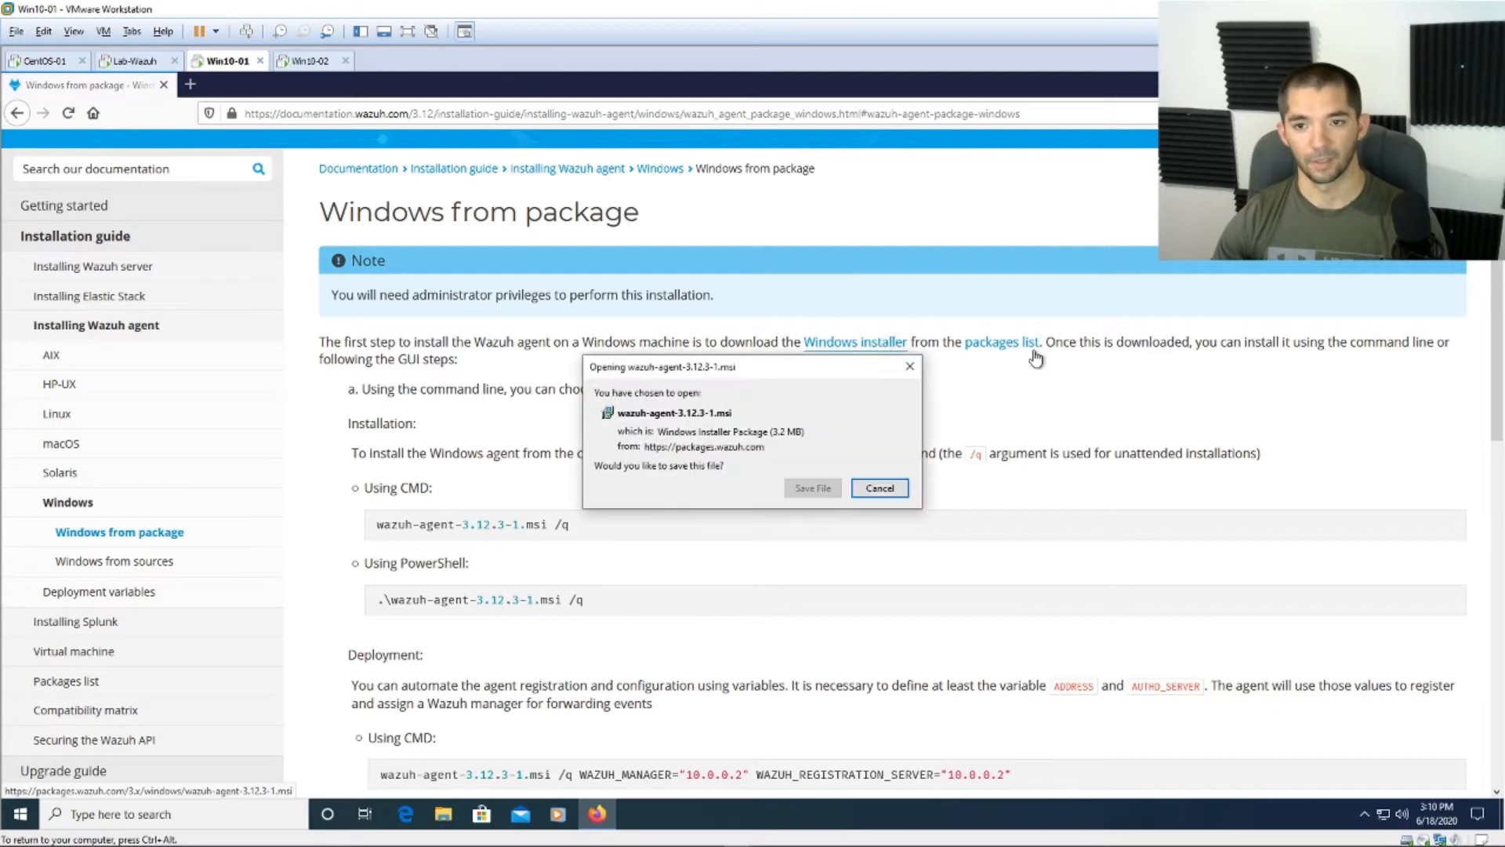
{"action": "left_click", "coordinate": [878, 487]}
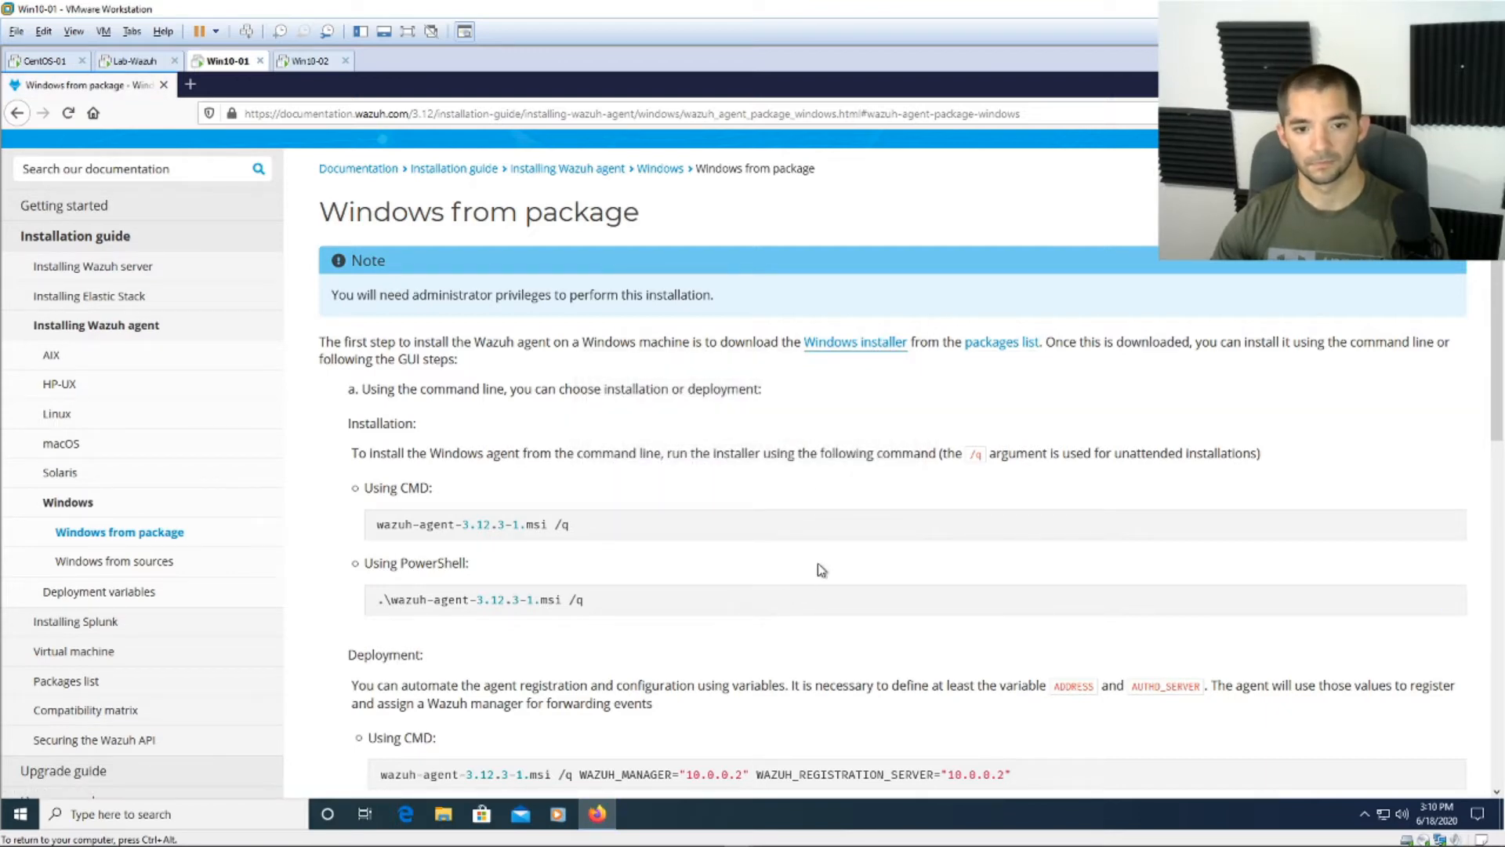
{"action": "left_click", "coordinate": [854, 341]}
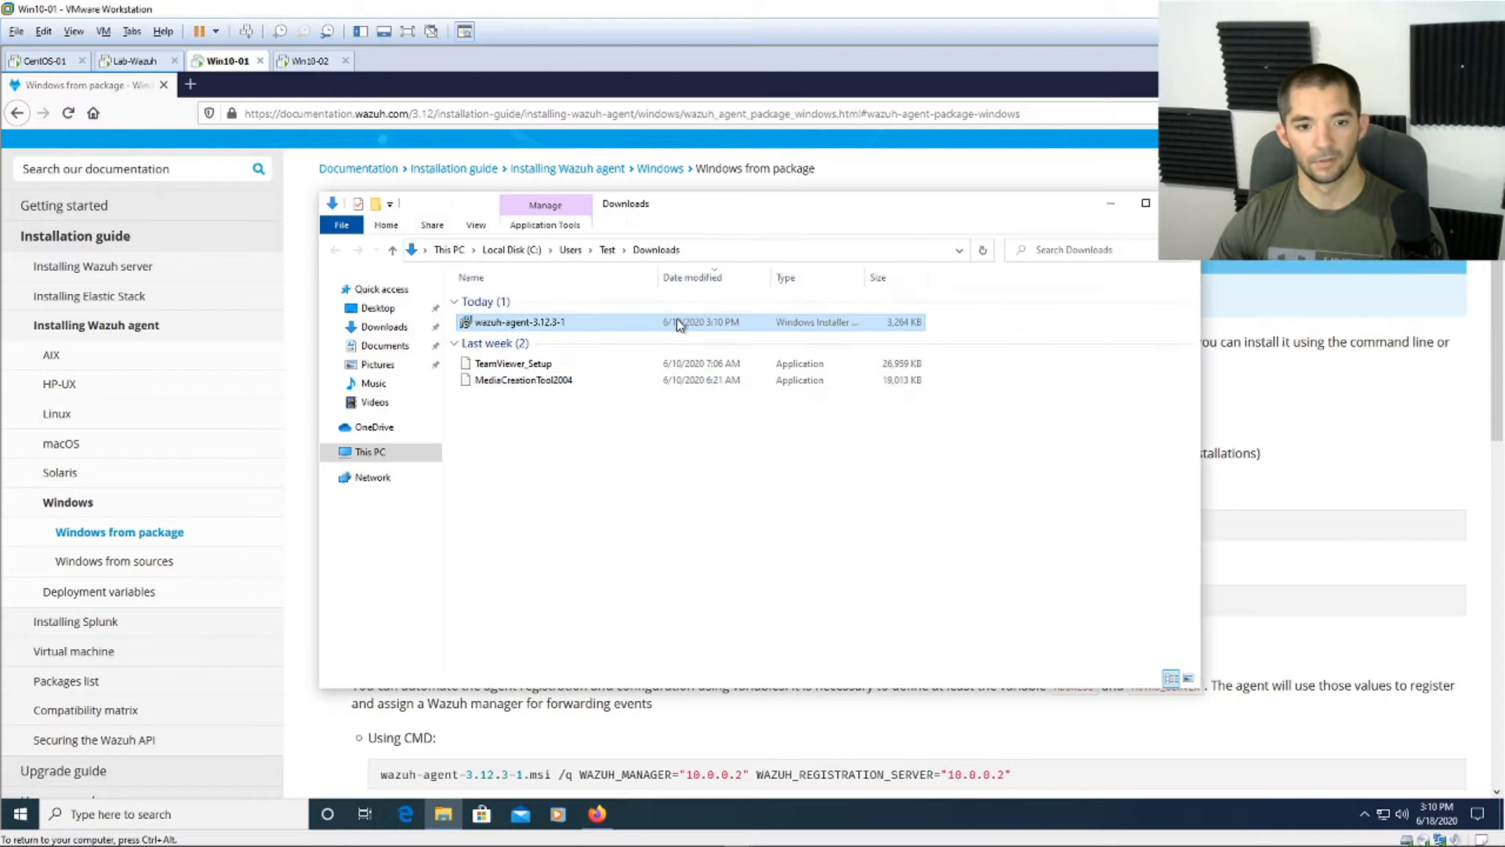
- Run the wazuh-agent-3.12.3-1 .msi, accept the license and install the agent
{"action": "left_click", "coordinate": [519, 321]}
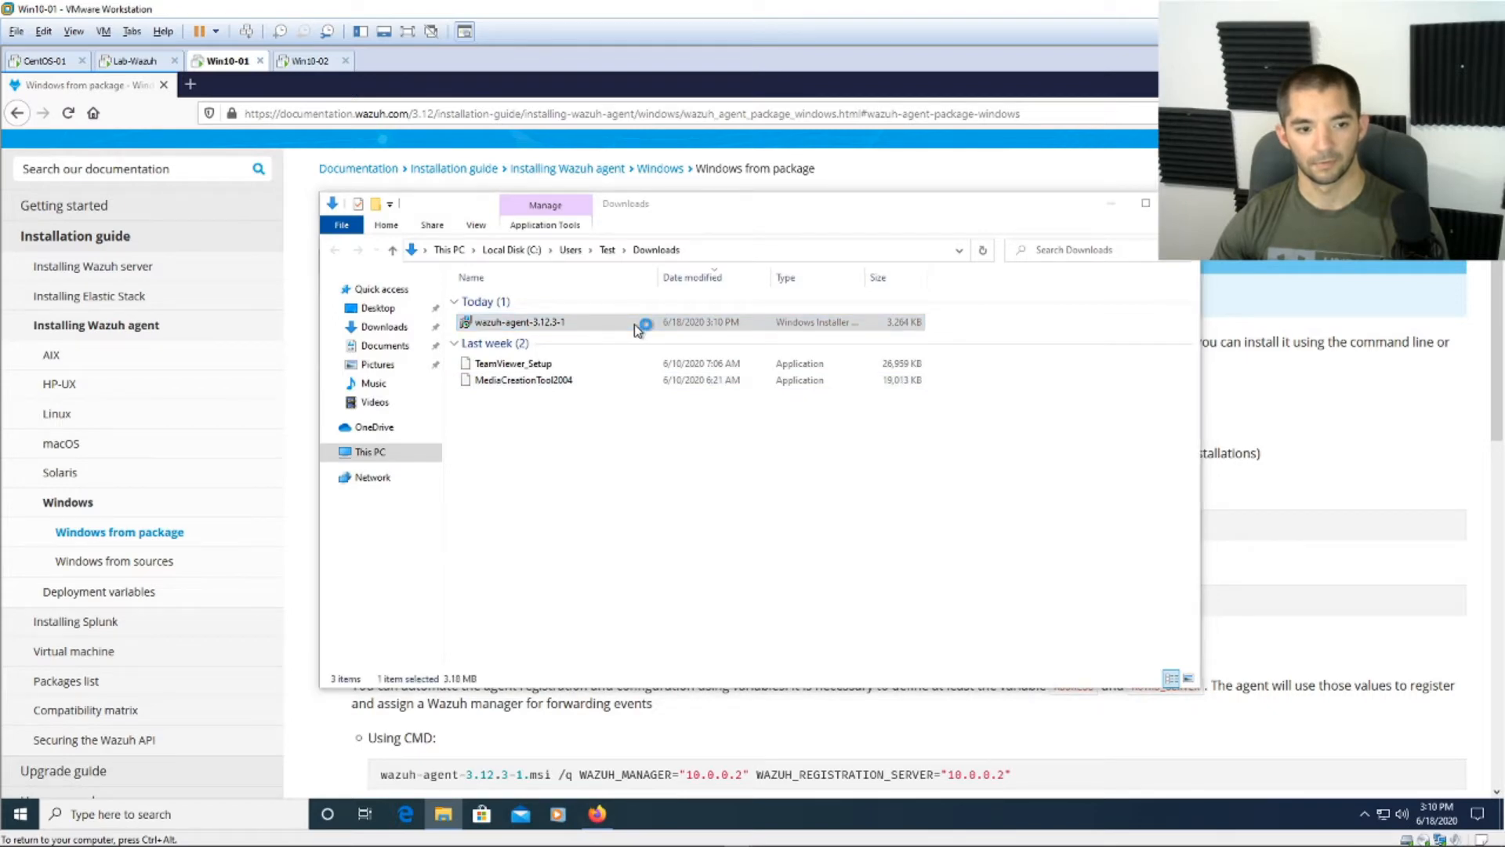
{"action": "double_click", "coordinate": [519, 321]}
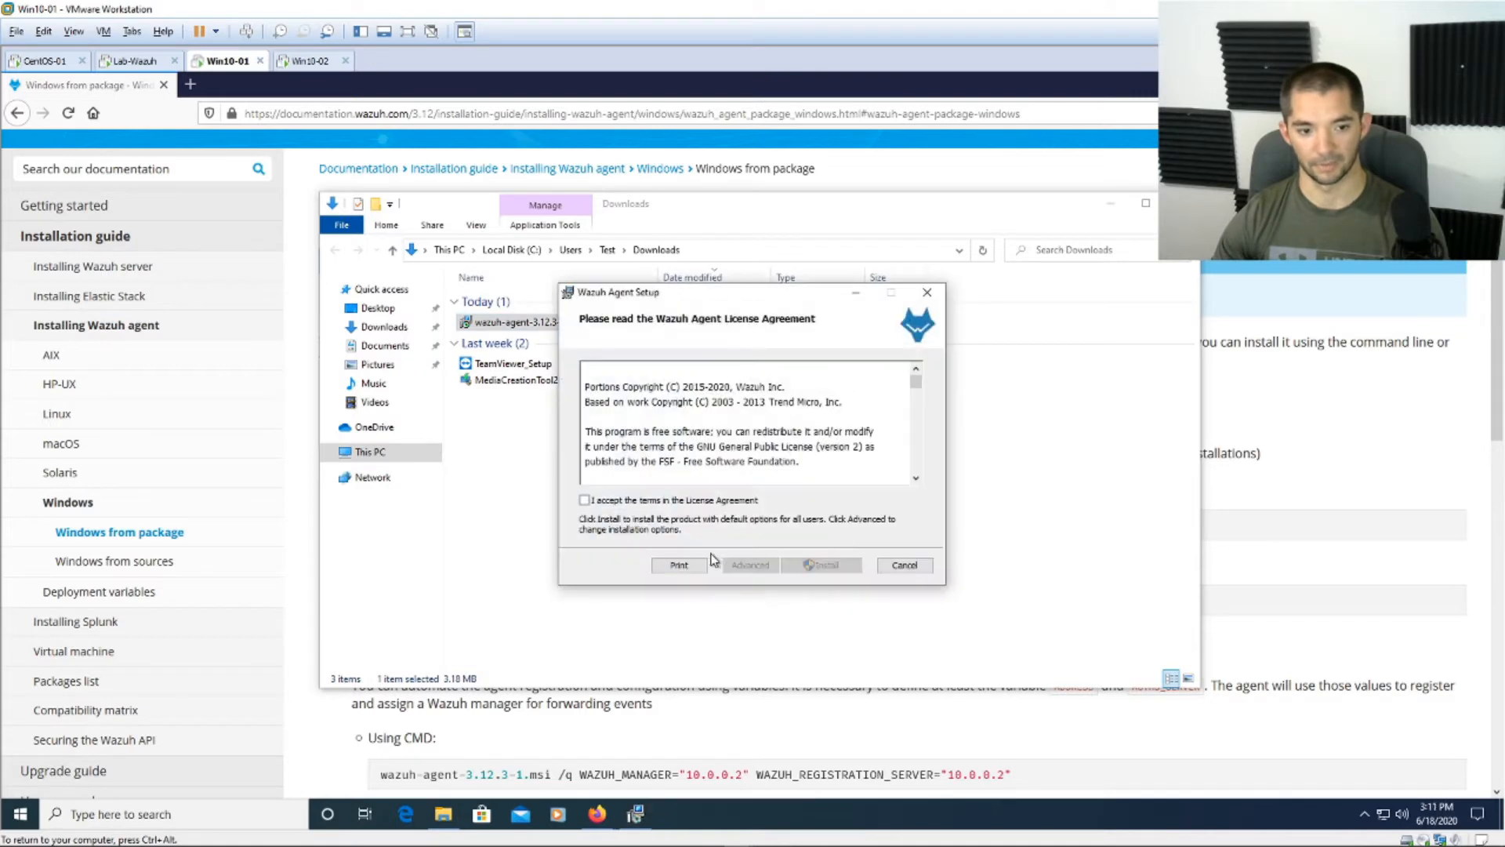
{"action": "mouse_move", "coordinate": [623, 516]}
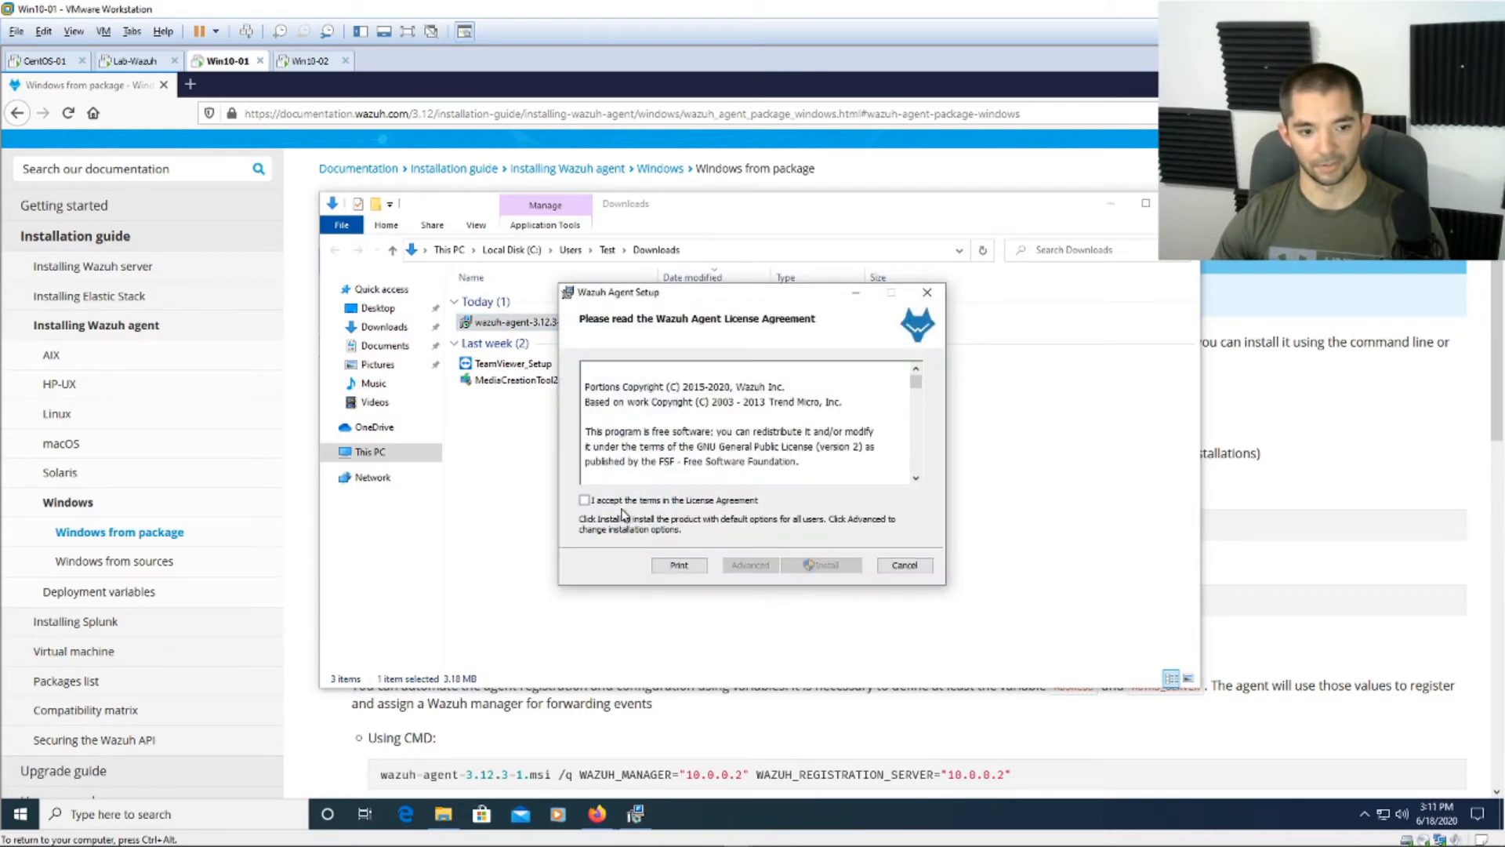
{"action": "left_click", "coordinate": [583, 499]}
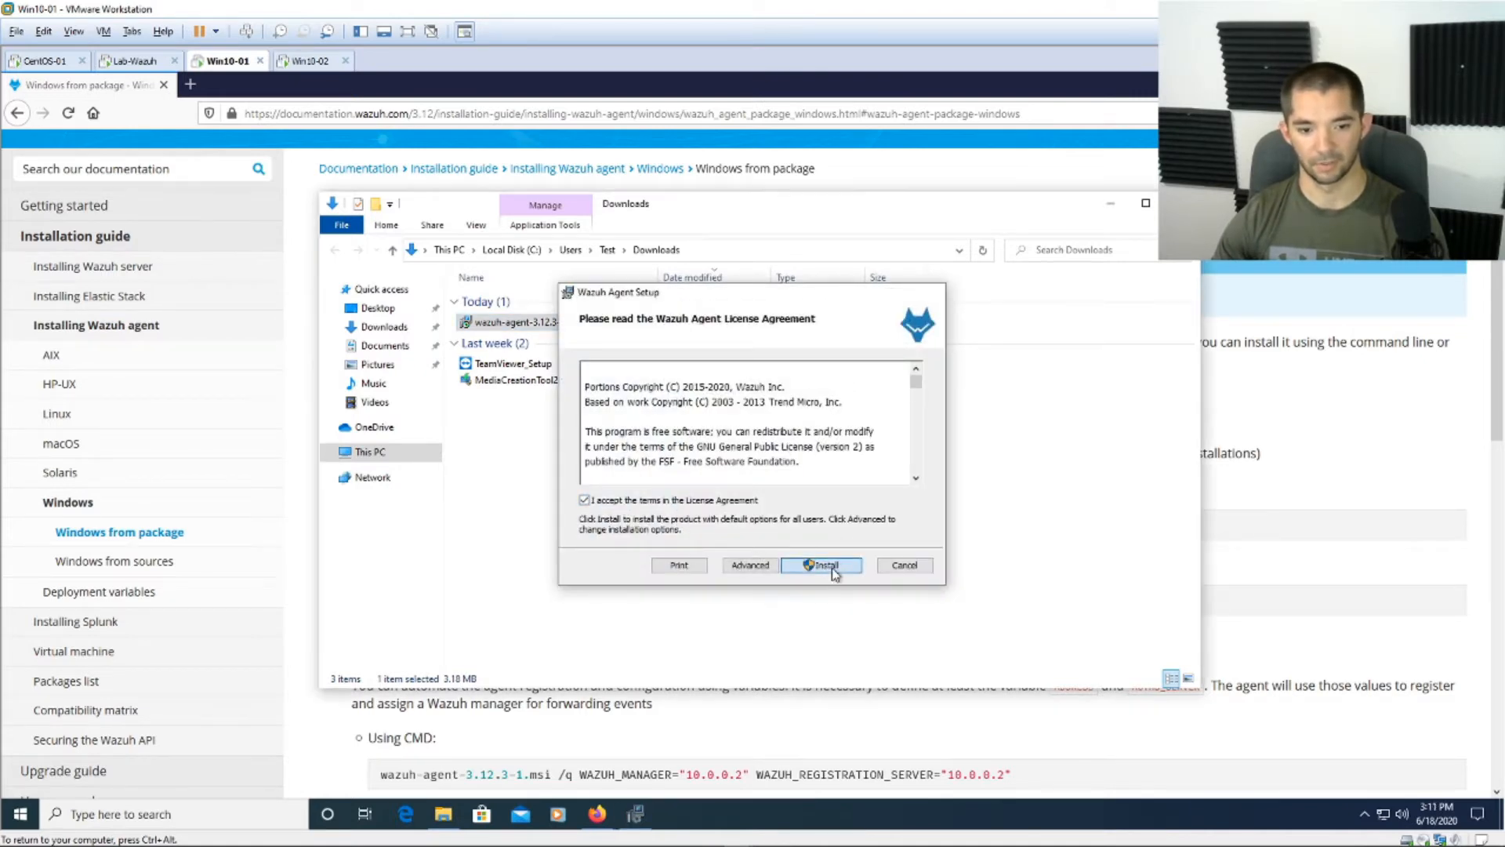
{"action": "left_click", "coordinate": [820, 565]}
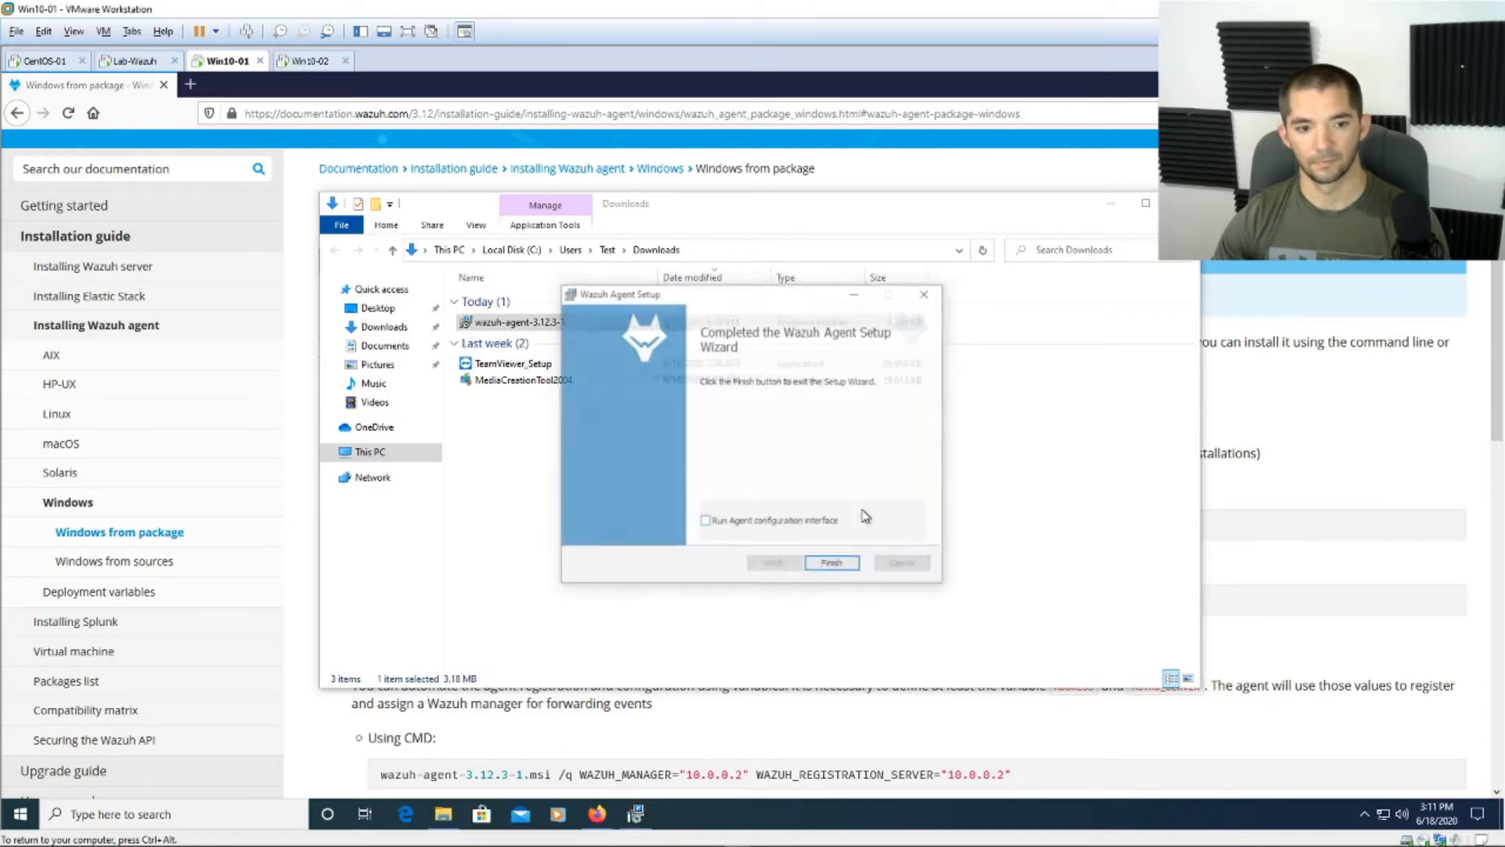
- Finish the setup wizard with 'Run Agent configuration interface' ticked
{"action": "left_click", "coordinate": [706, 520]}
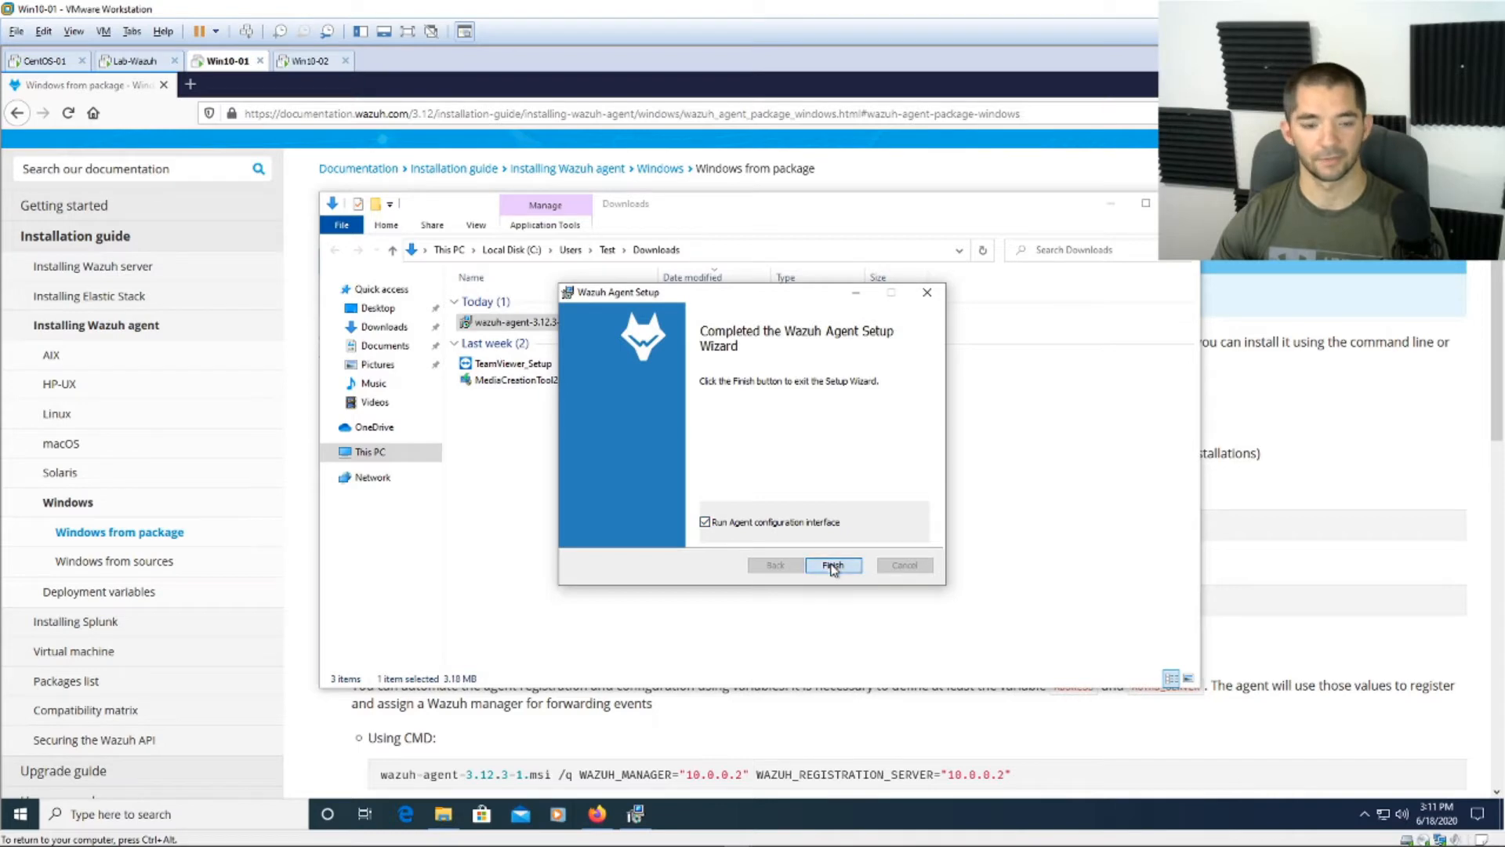
{"action": "left_click", "coordinate": [831, 564]}
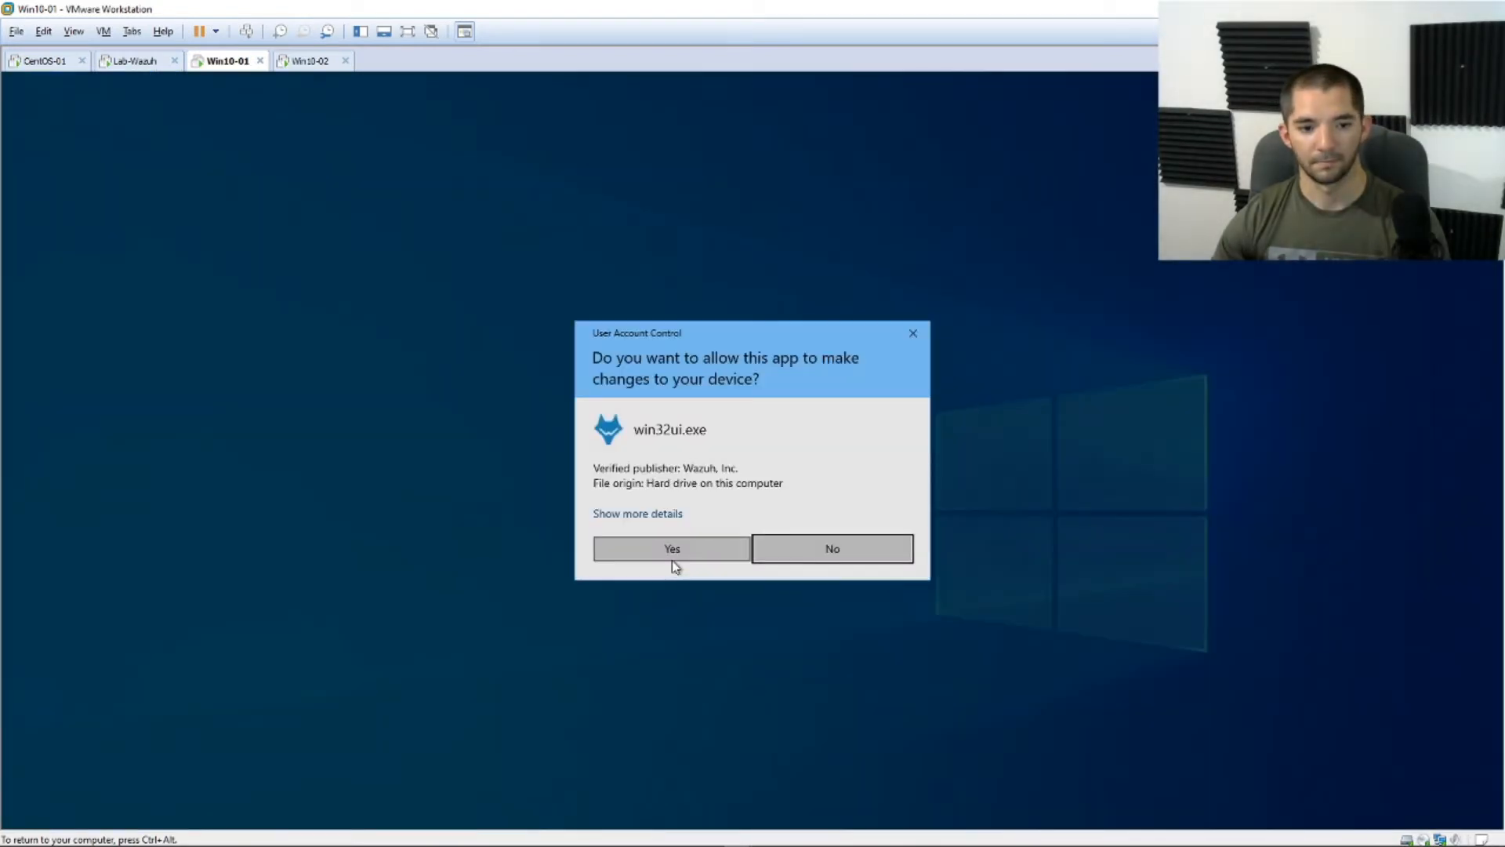
- Allow Wazuh Agent Manager to run and open ossec.conf via View > View Config
{"action": "left_click", "coordinate": [671, 549]}
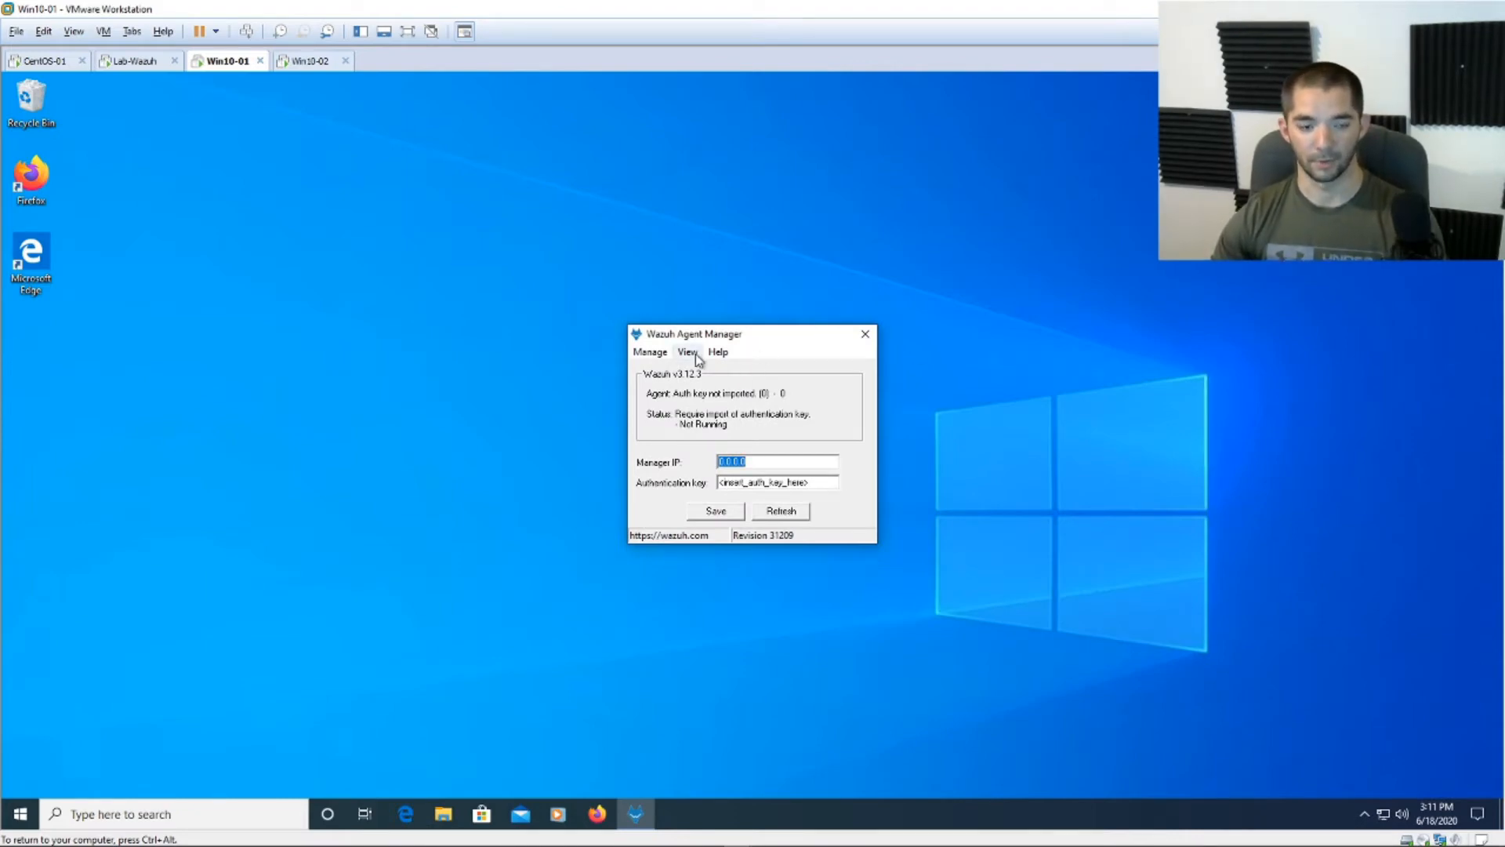
{"action": "left_click", "coordinate": [687, 352]}
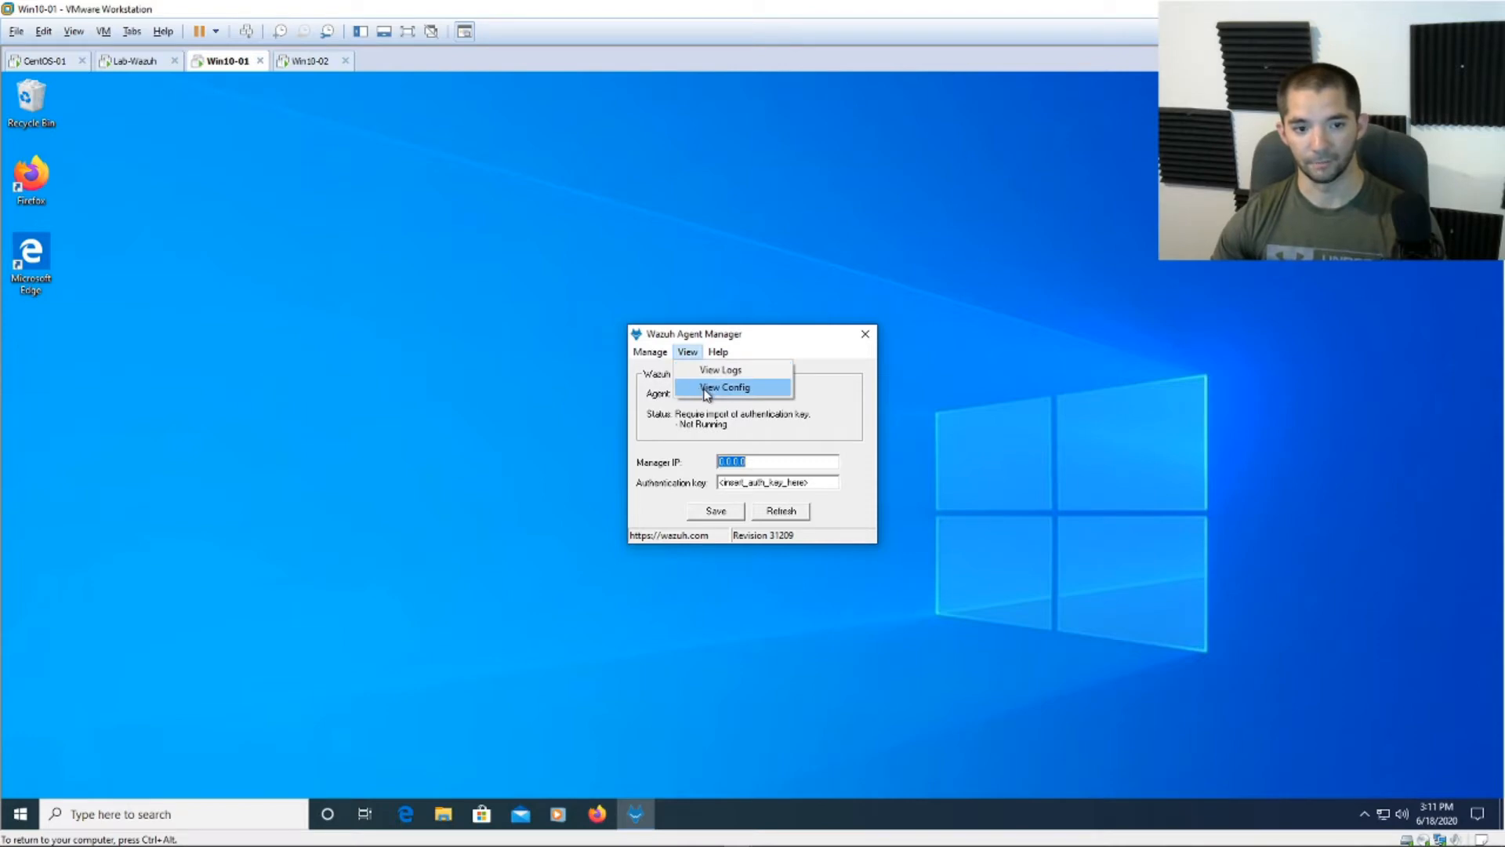
{"action": "left_click", "coordinate": [725, 387]}
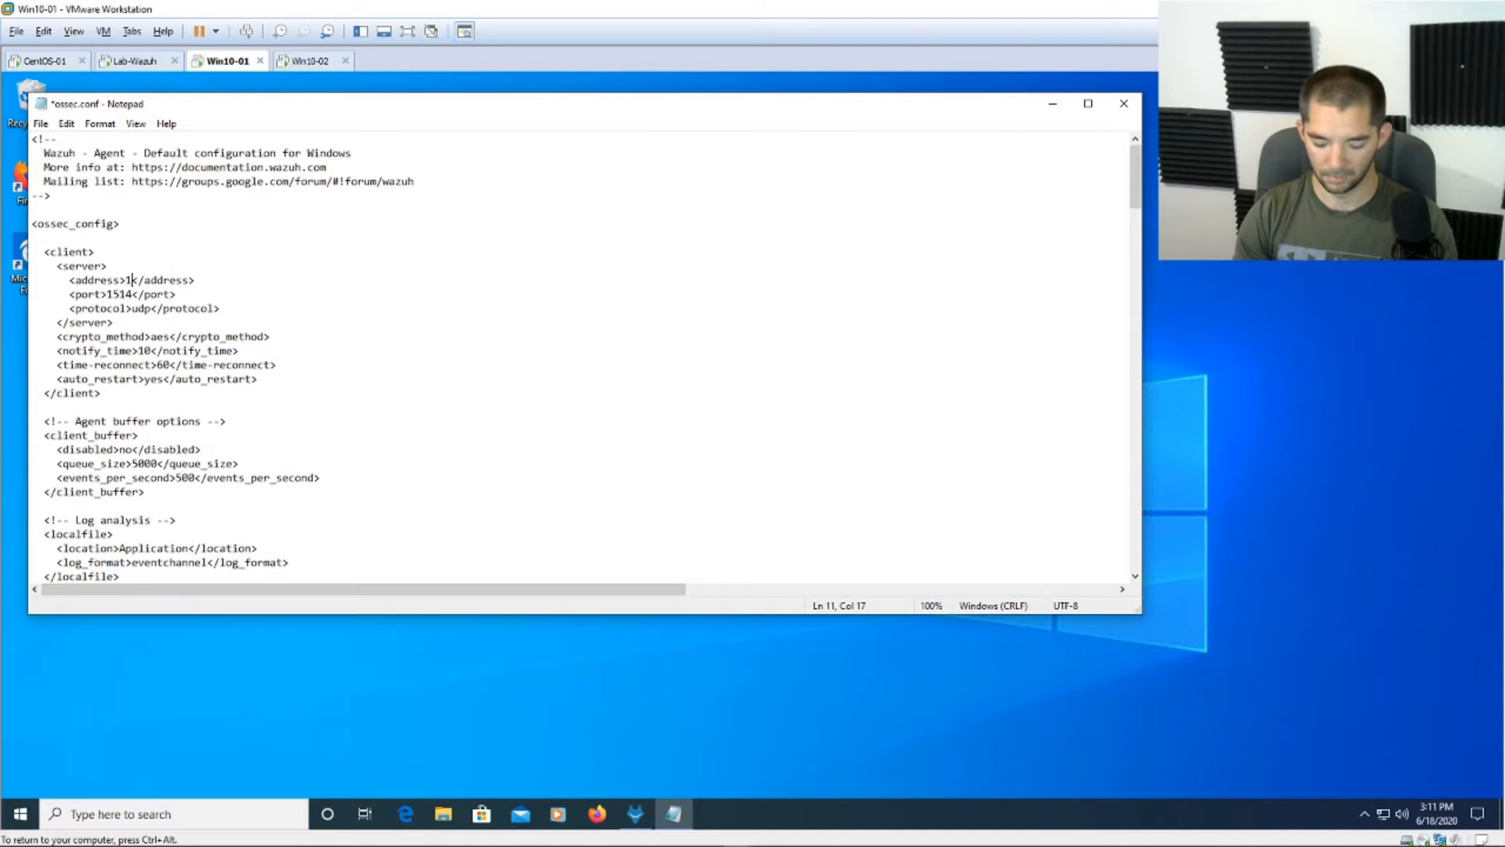
- Set the <address> in ossec.conf to 10.0.100.105, save the file and close Notepad
{"action": "type", "text": "0.0.11"}
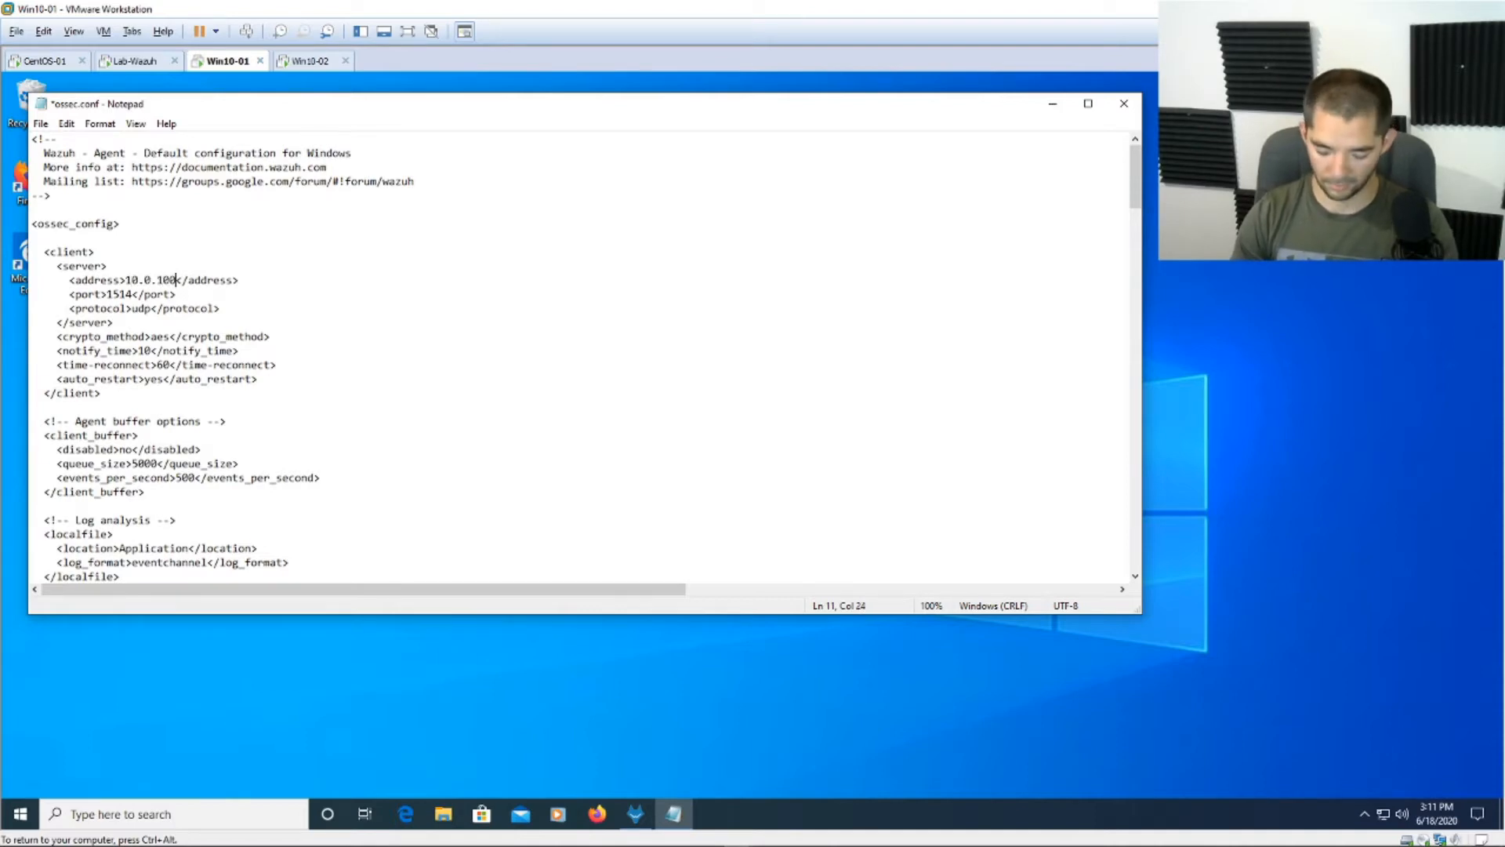
{"action": "type", "text": ".105"}
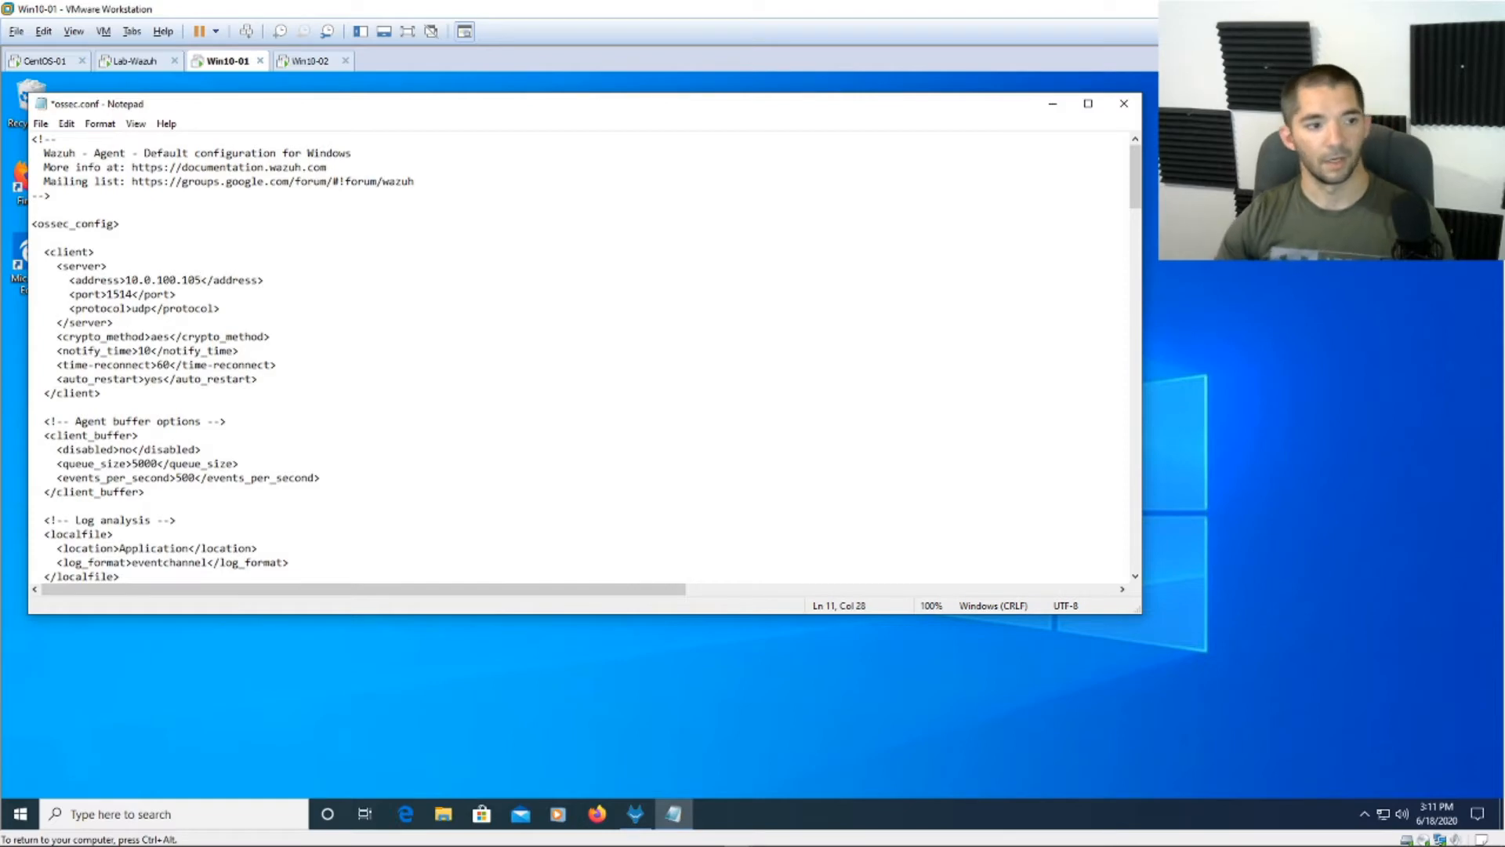
{"action": "left_click", "coordinate": [40, 123]}
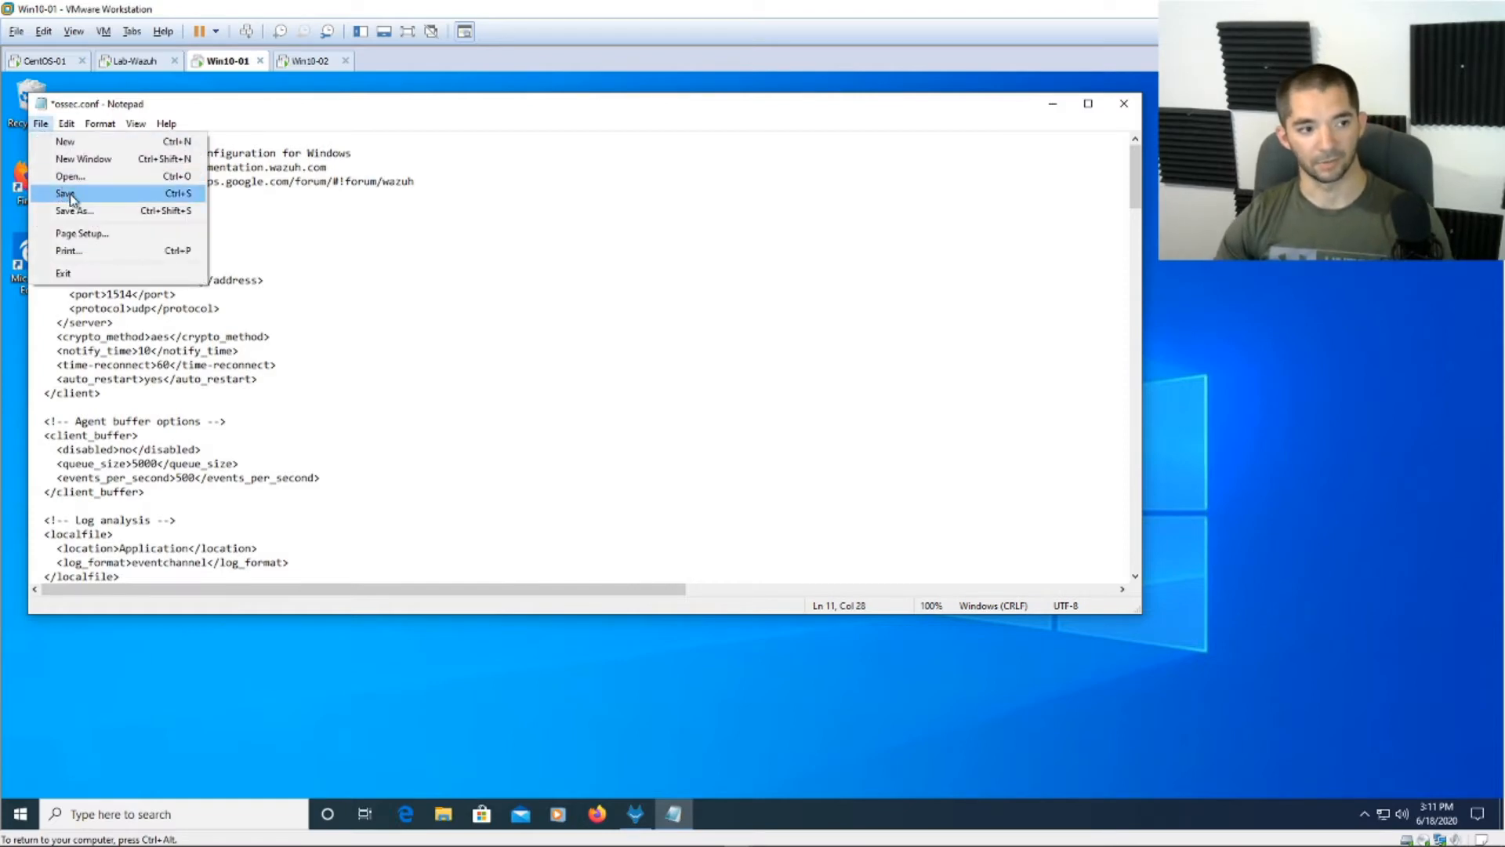
{"action": "left_click", "coordinate": [65, 193]}
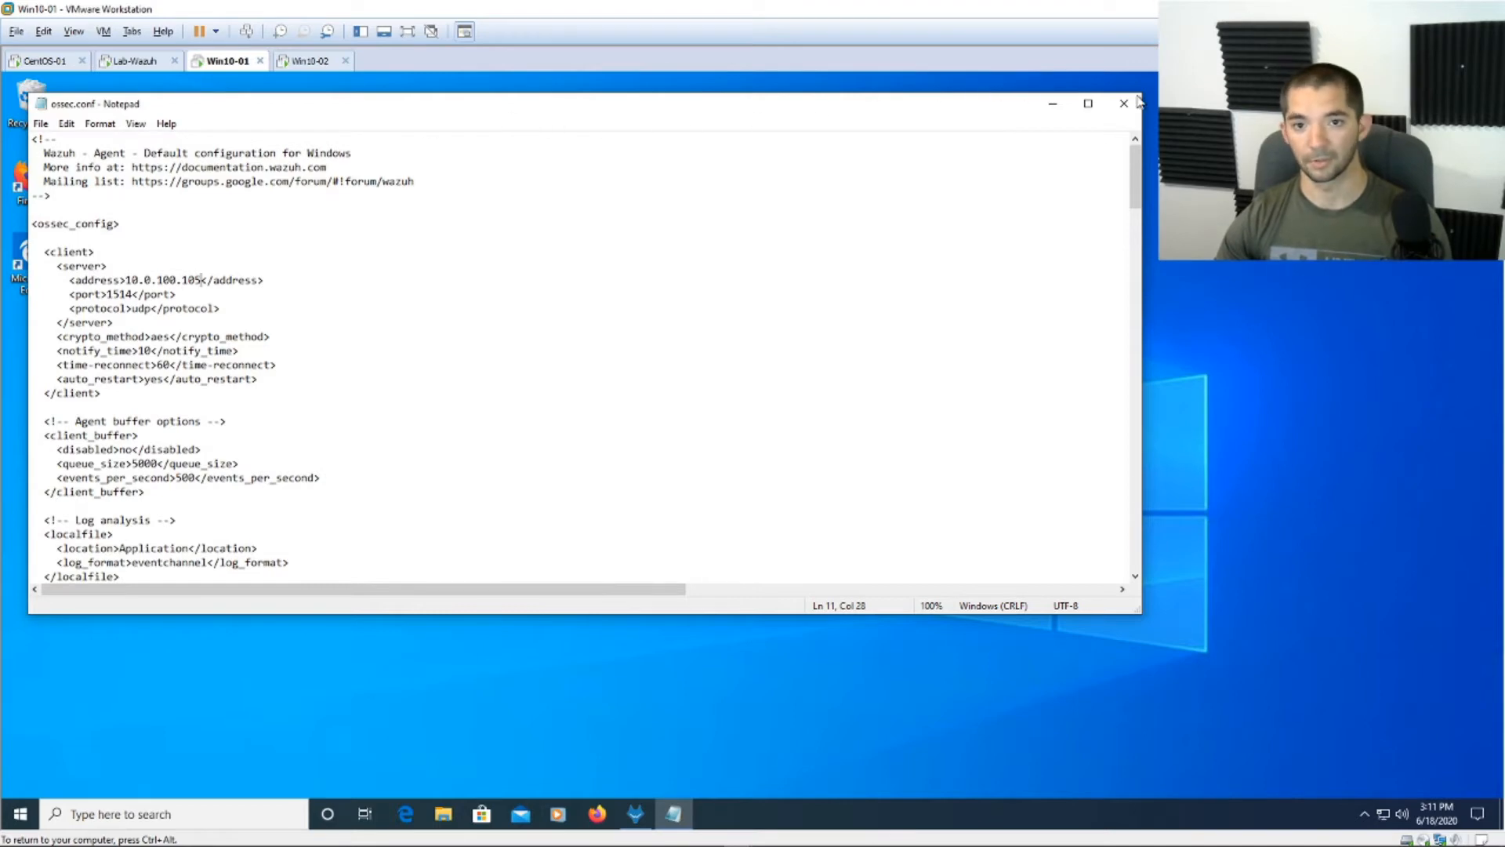
{"action": "left_click", "coordinate": [1123, 103]}
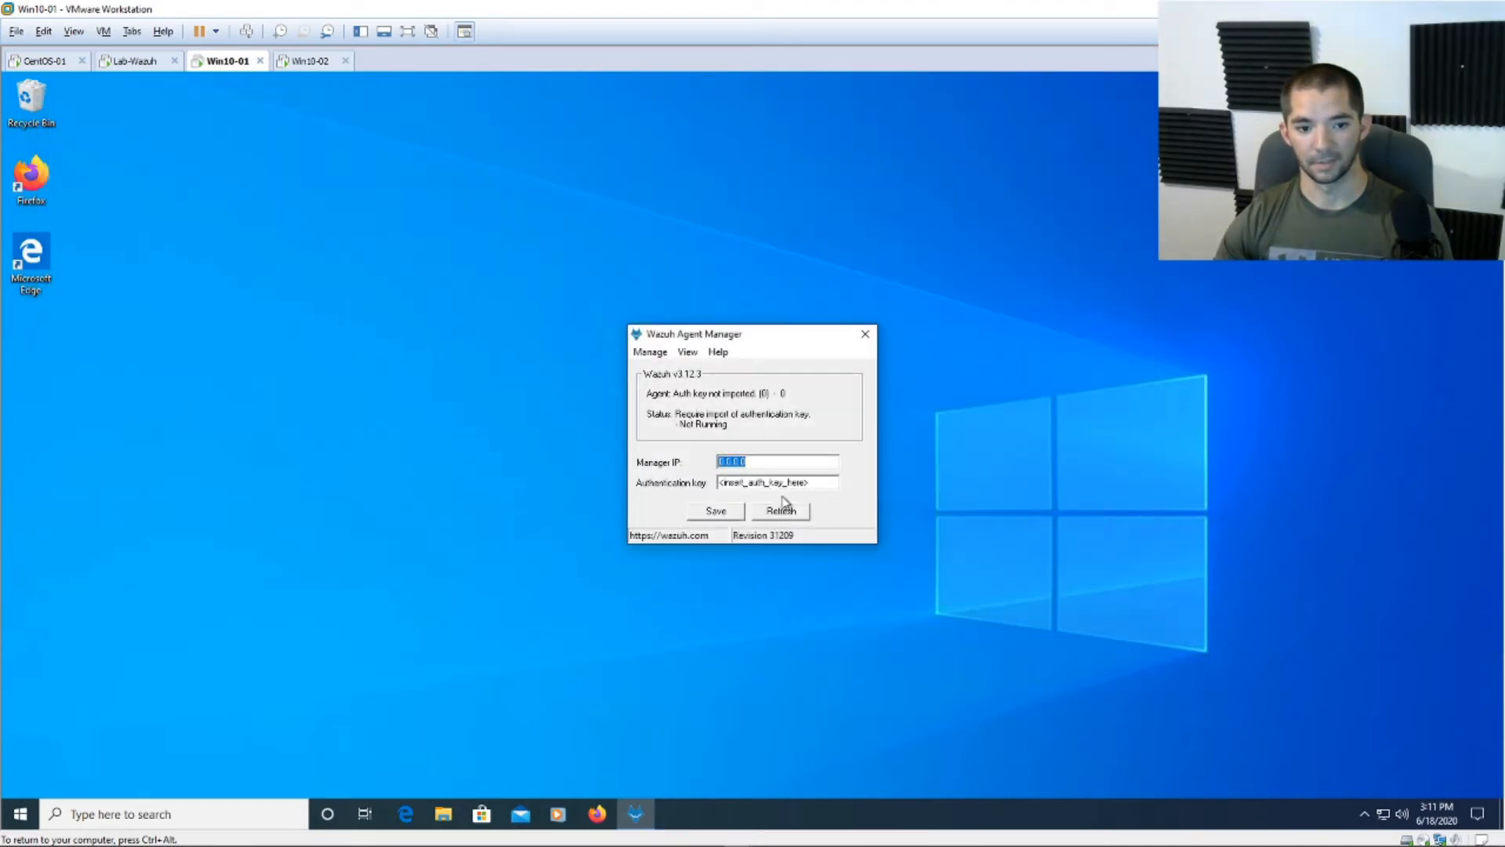
- Enter 10.0.100.105 as Manager IP, then start a Start search for PowerShell
{"action": "type", "text": "10.0.100.105"}
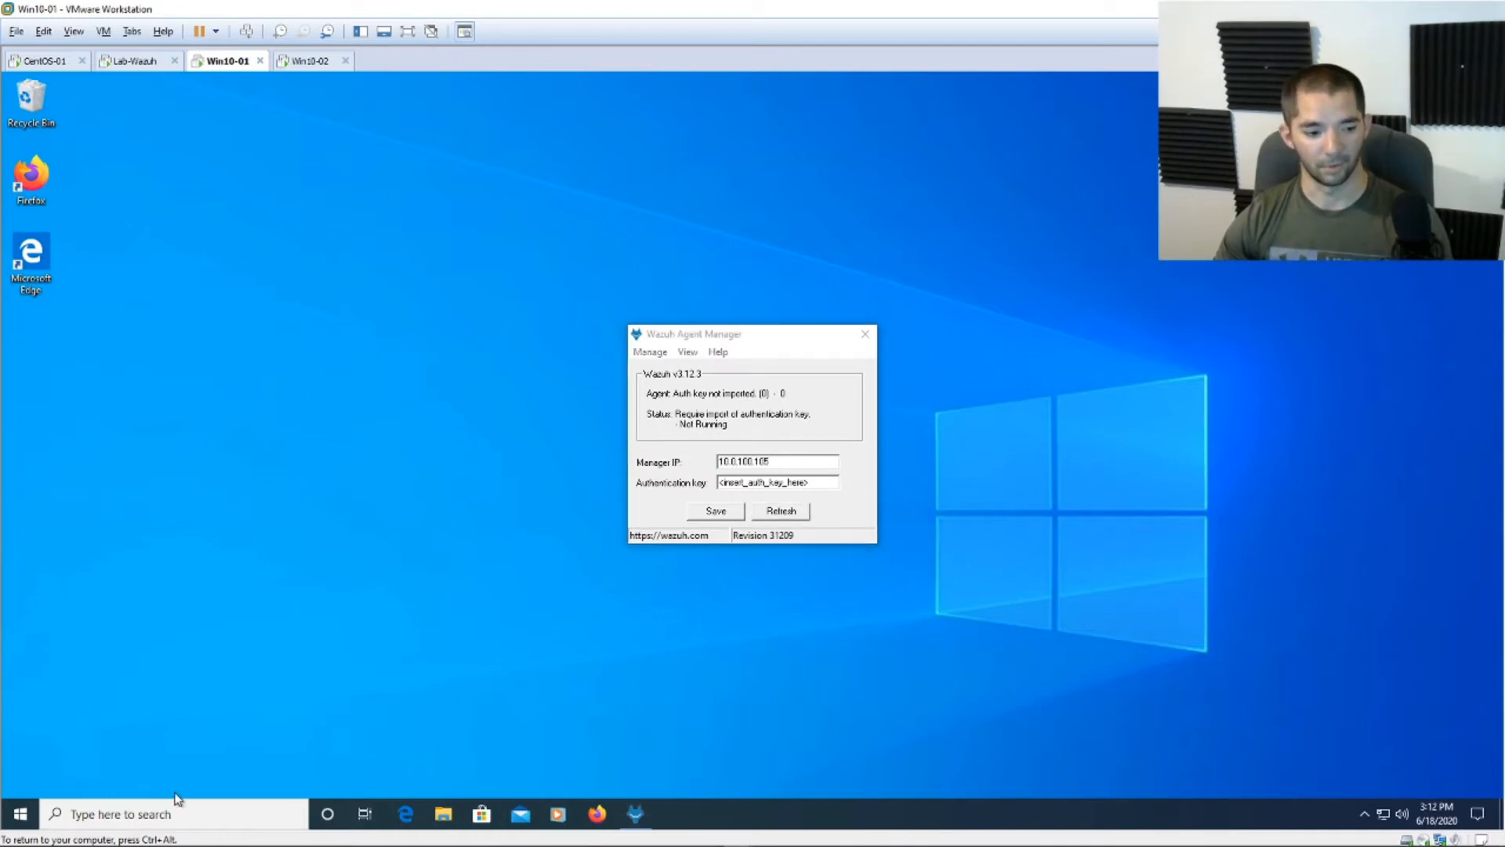
{"action": "type", "text": "power"}
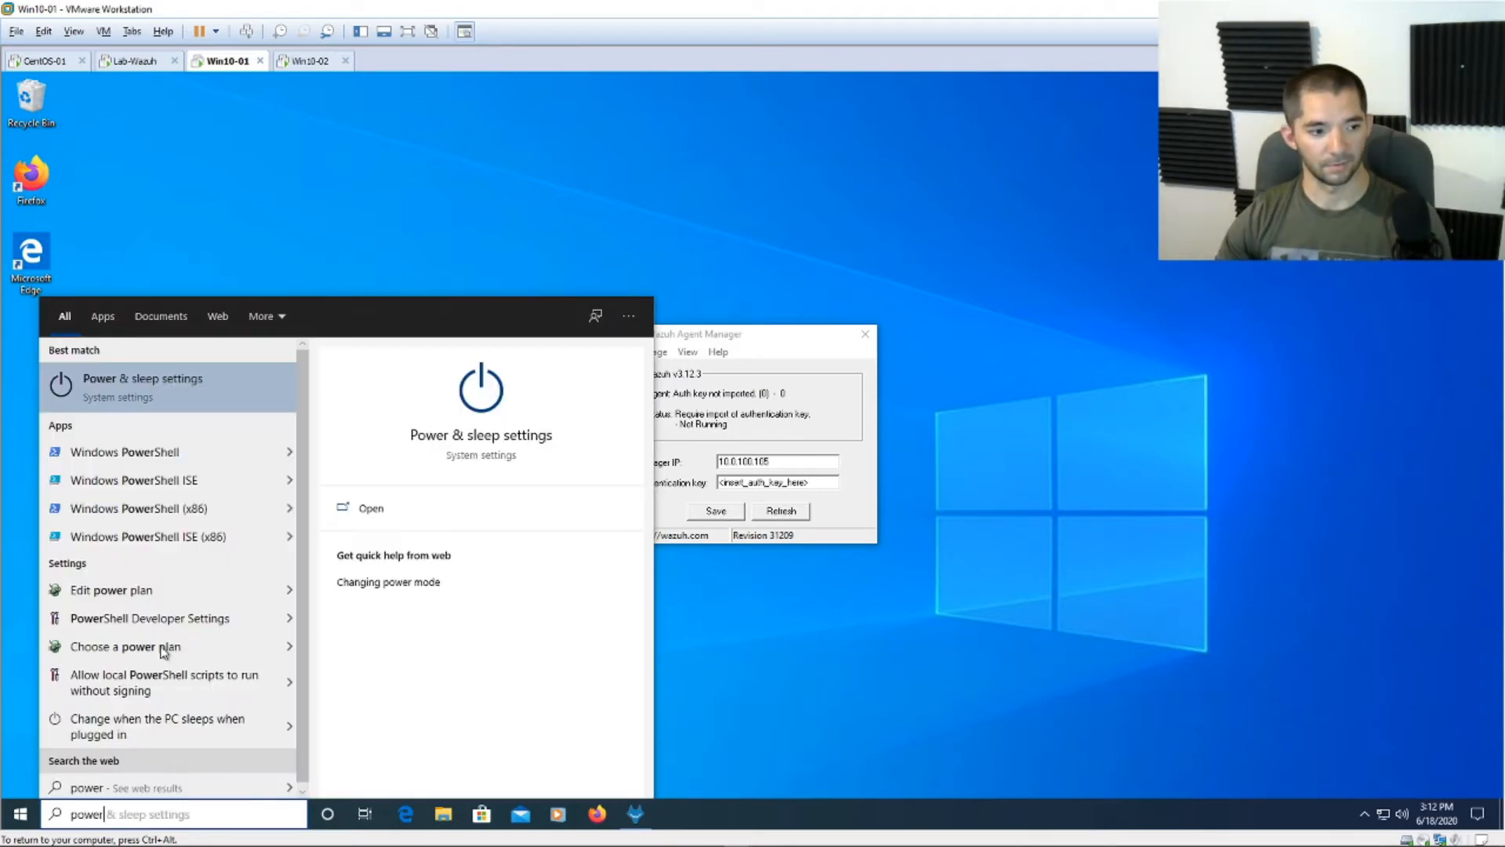
- Run Windows PowerShell as administrator from the Start search results
{"action": "right_click", "coordinate": [124, 452]}
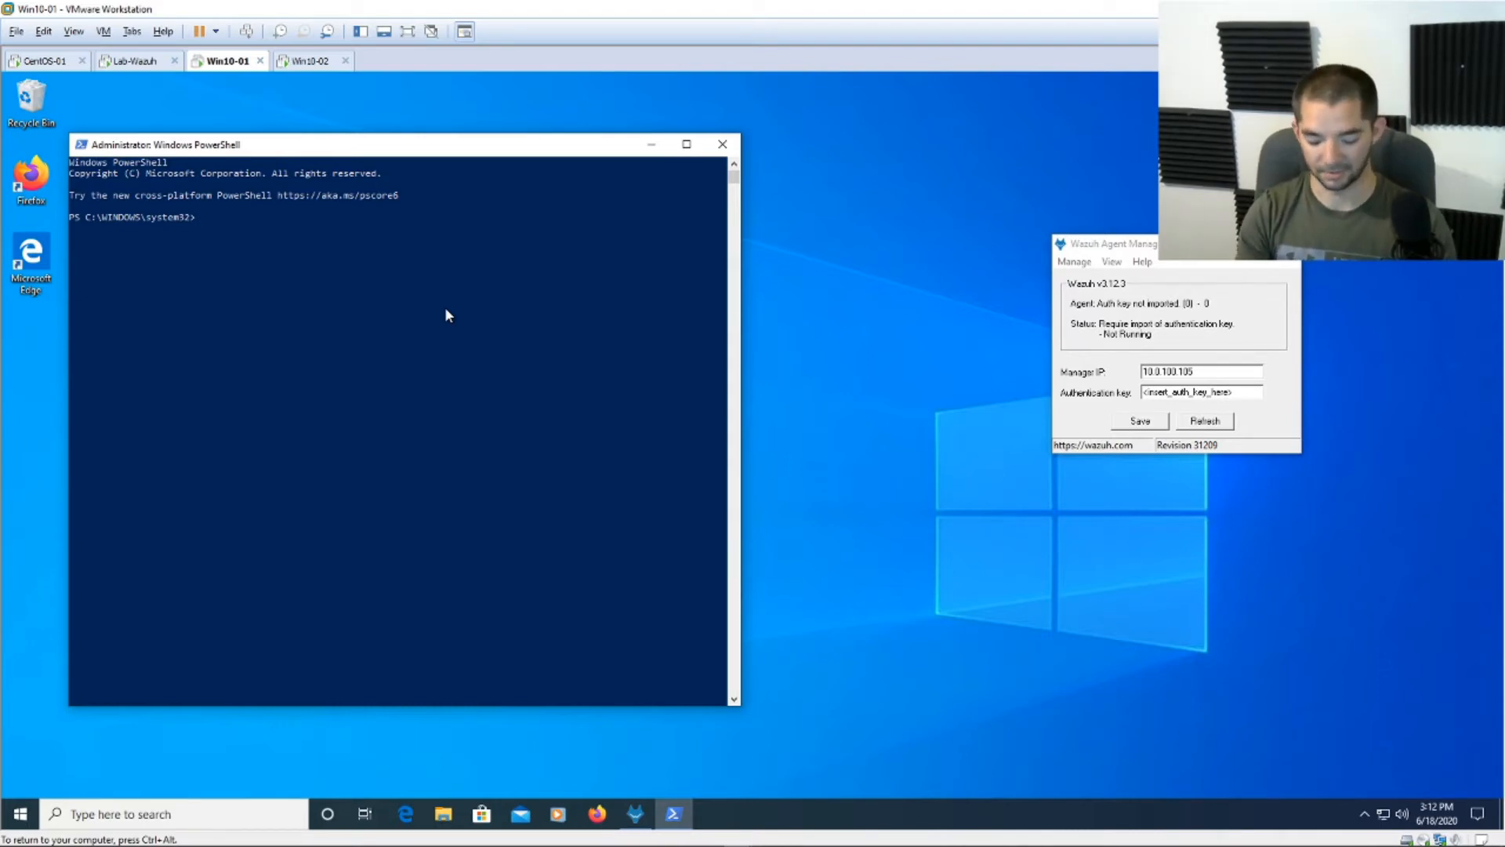
- Change directory to C:\Program Files (x86)\ossec-agent
{"action": "type", "text": "cd"}
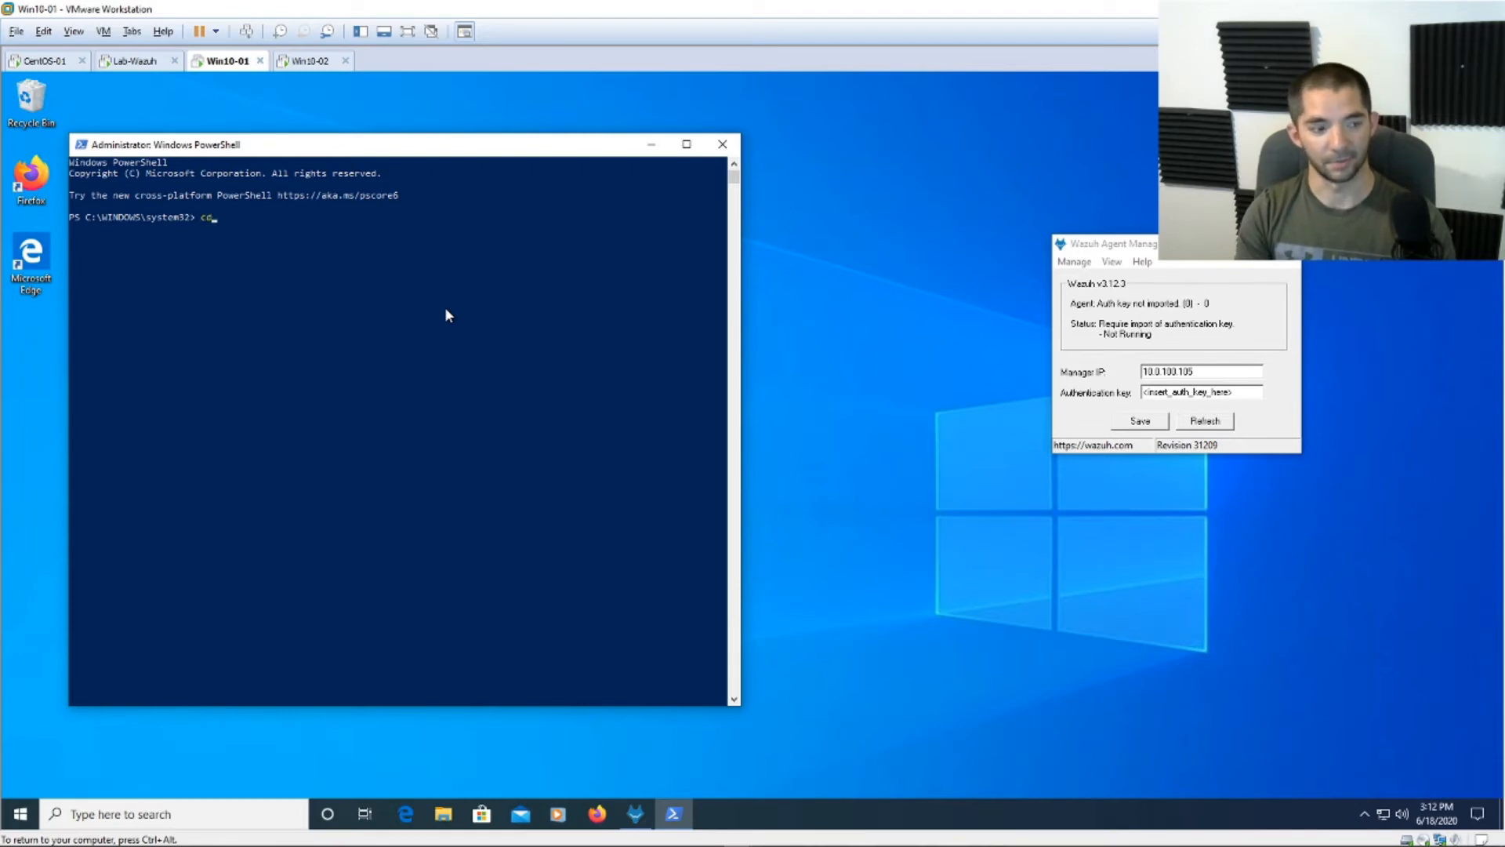
{"action": "type", "text": "c:/"}
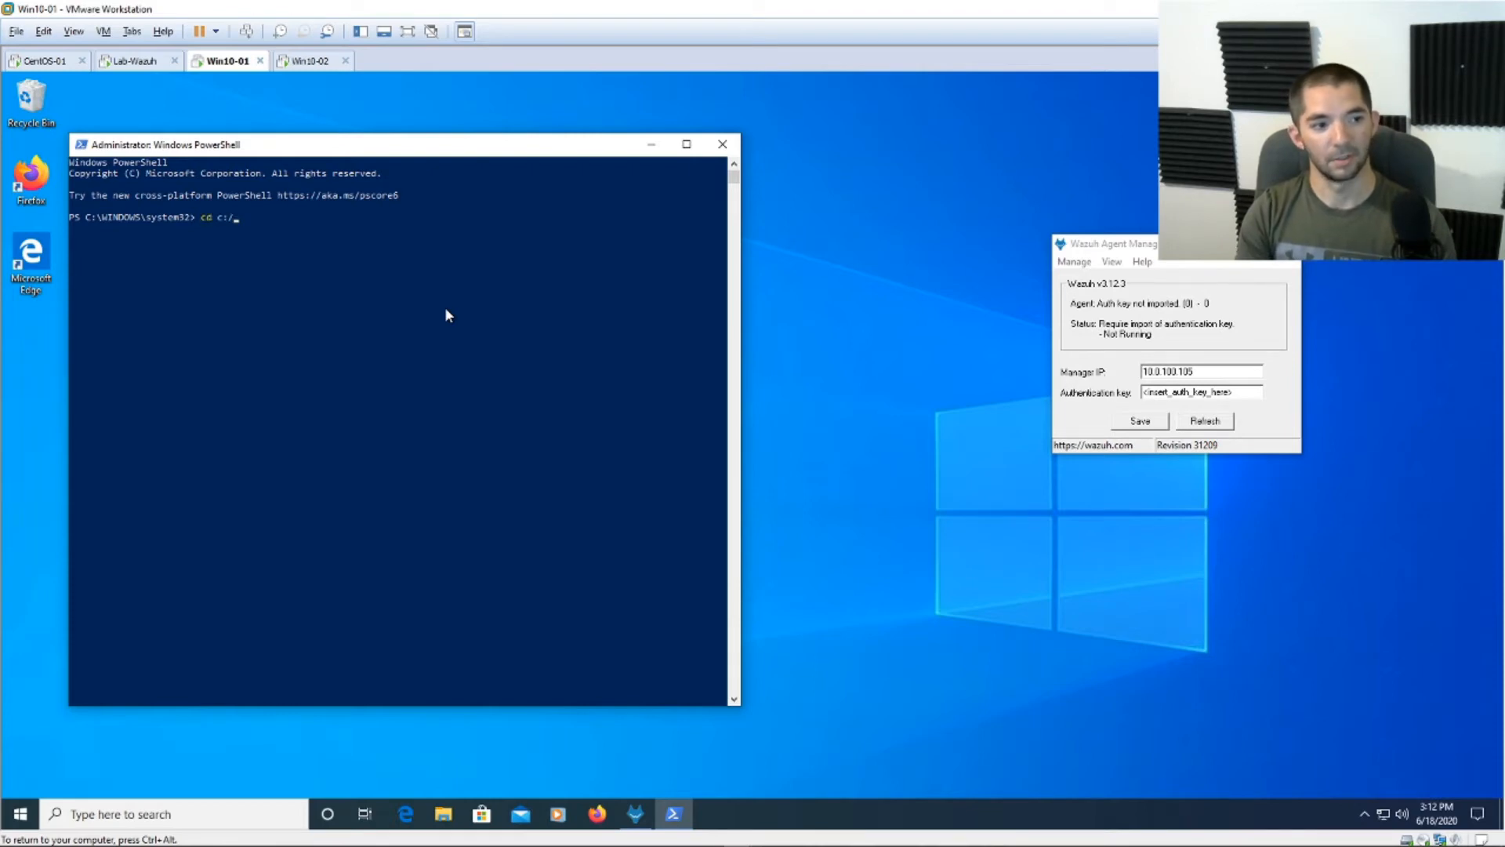
{"action": "type", "text": "p"}
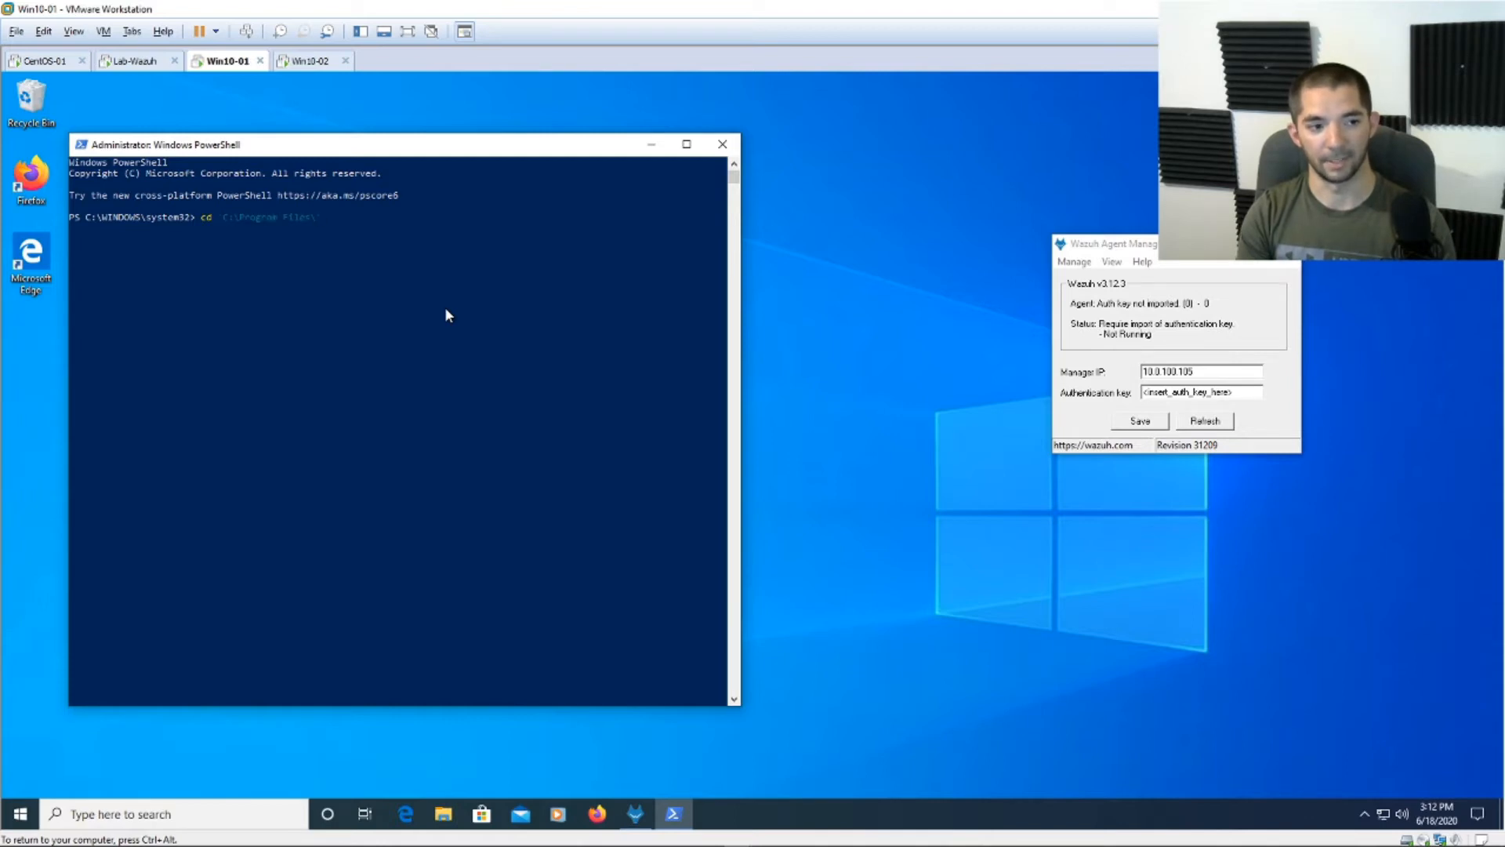
{"action": "type", "text": "(x86)"}
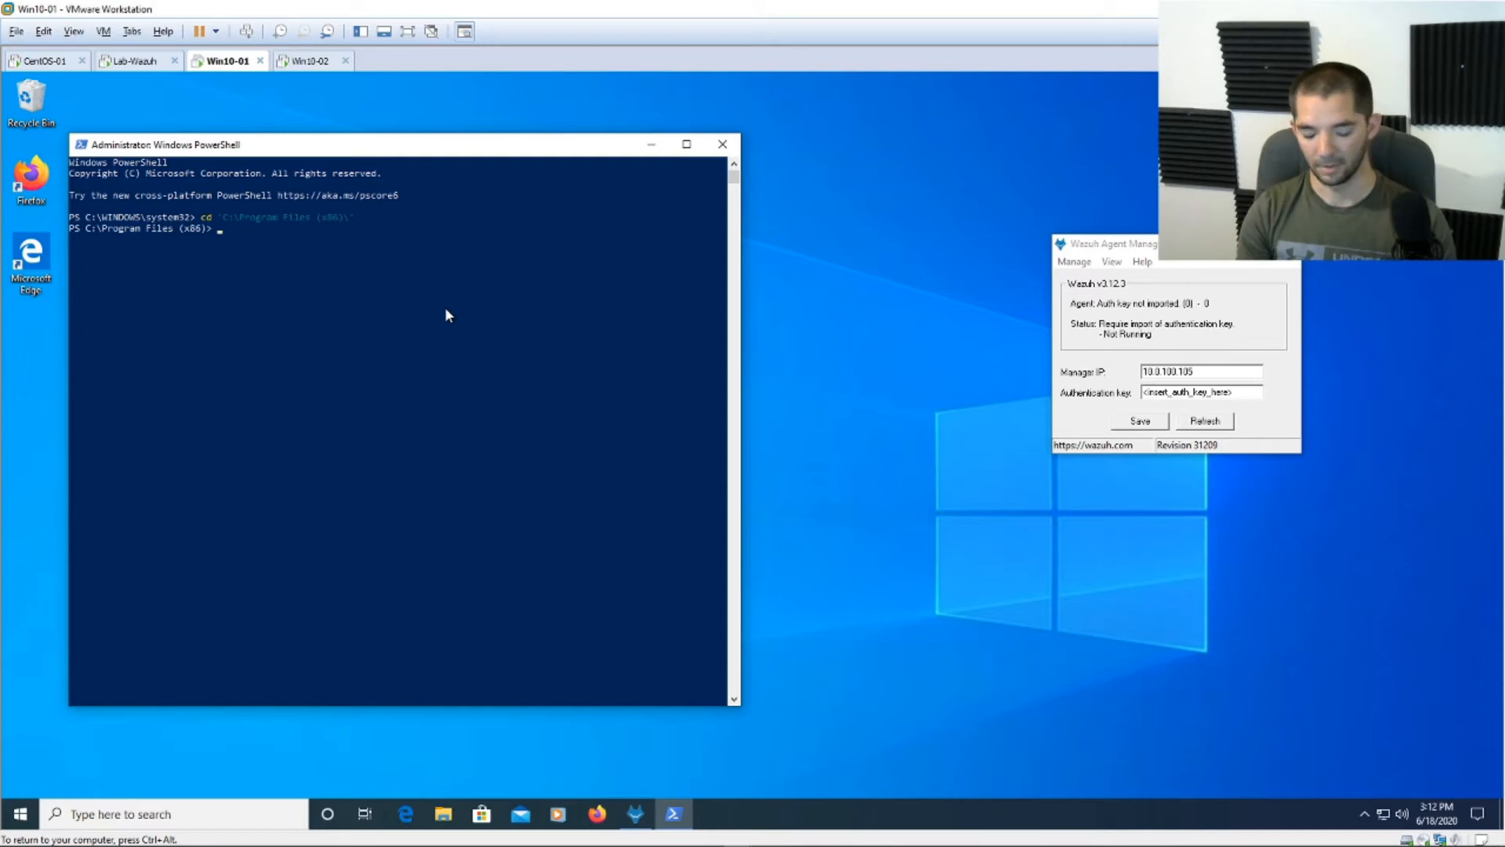
{"action": "type", "text": "cd .\\ossec-agent\\"}
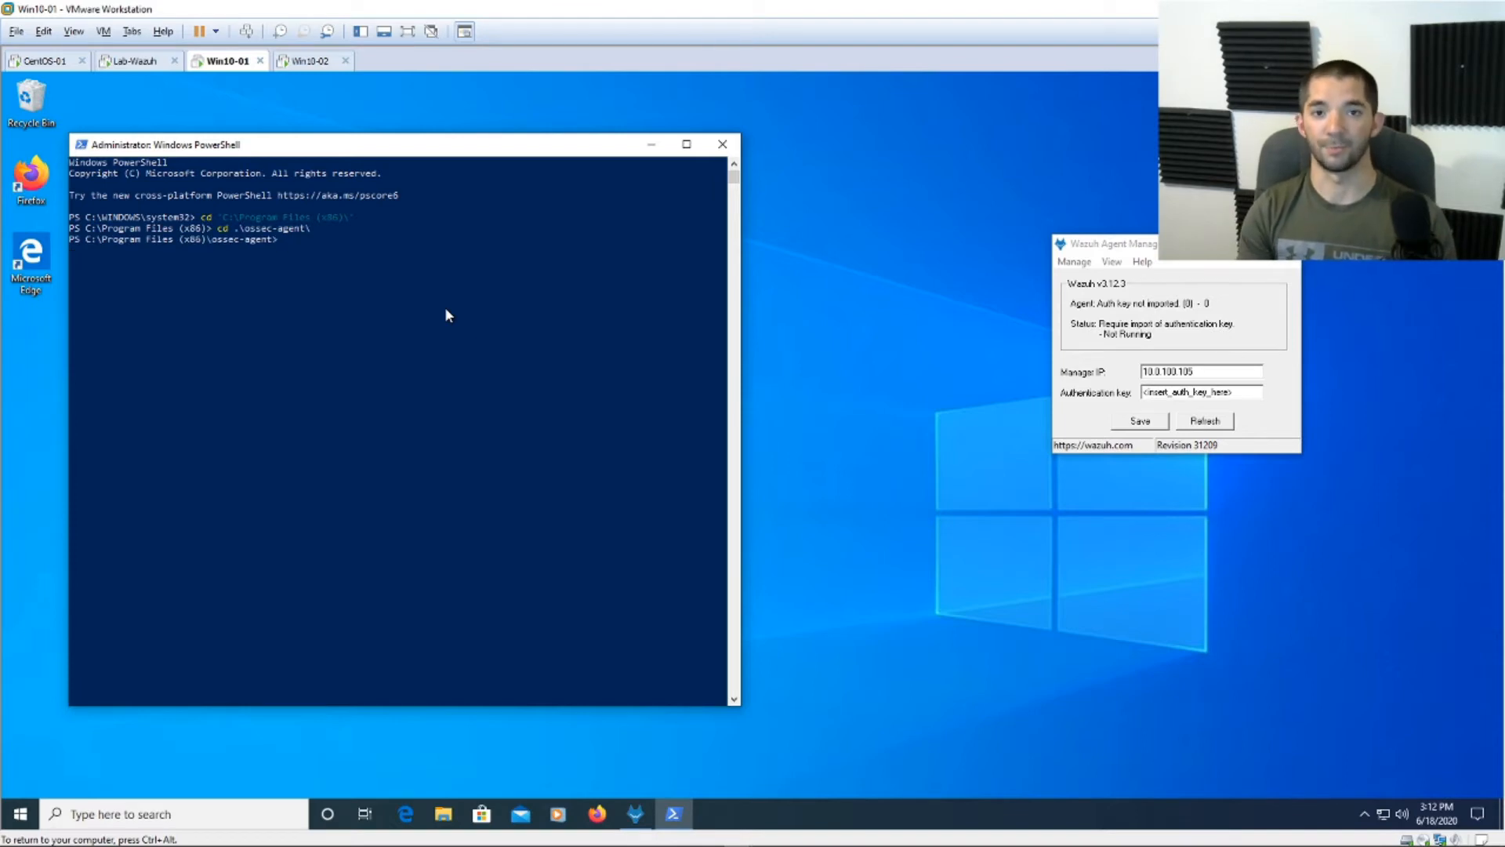
- Run .\agent-auth.exe -m 10.0.100.105 to register agent Win10-01 with the manager
{"action": "type", "text": "agent-auth.exe"}
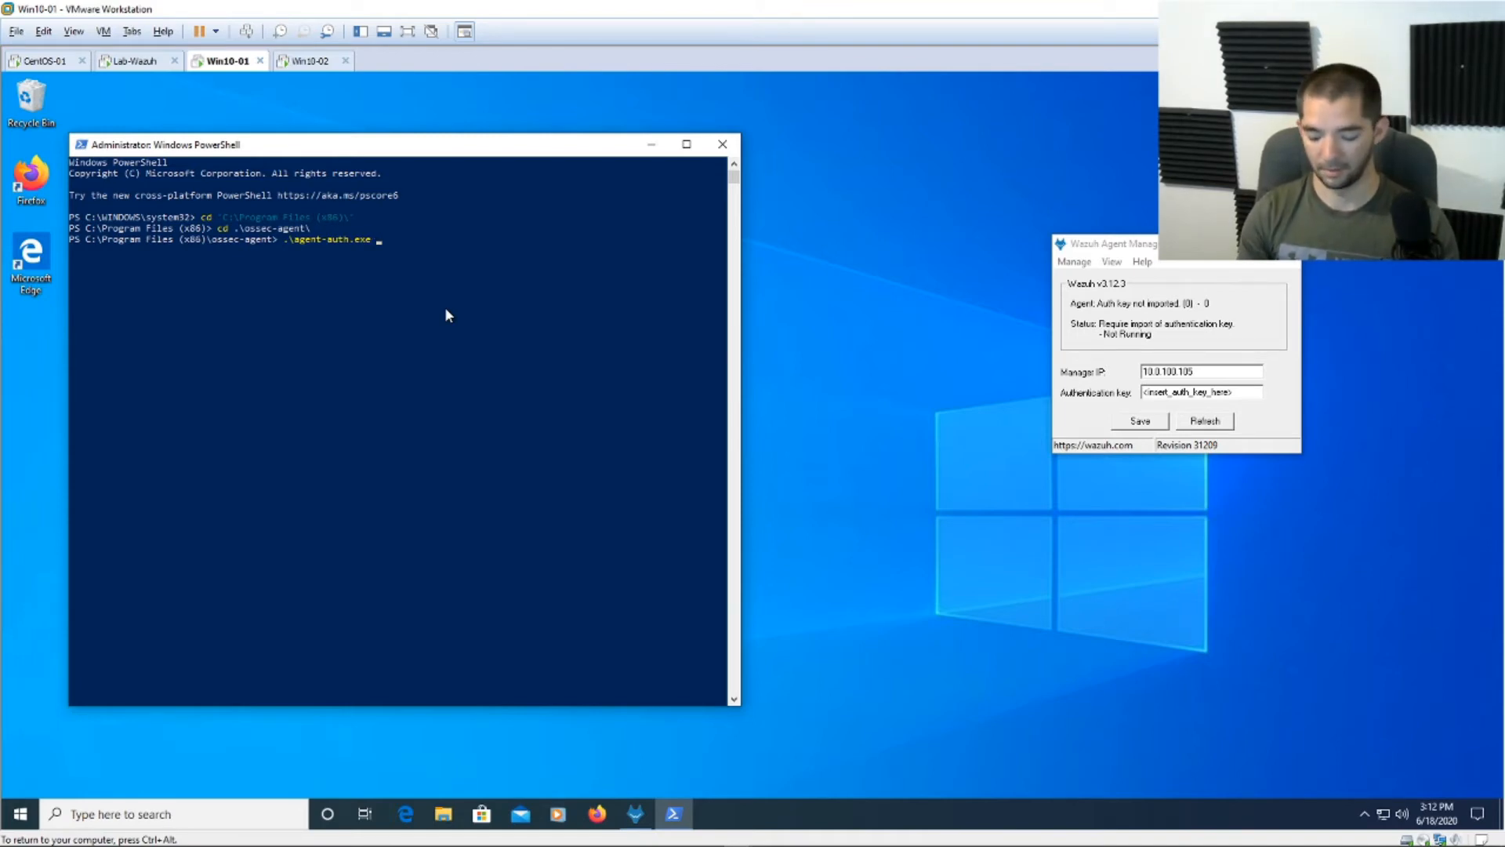
{"action": "type", "text": "-m"}
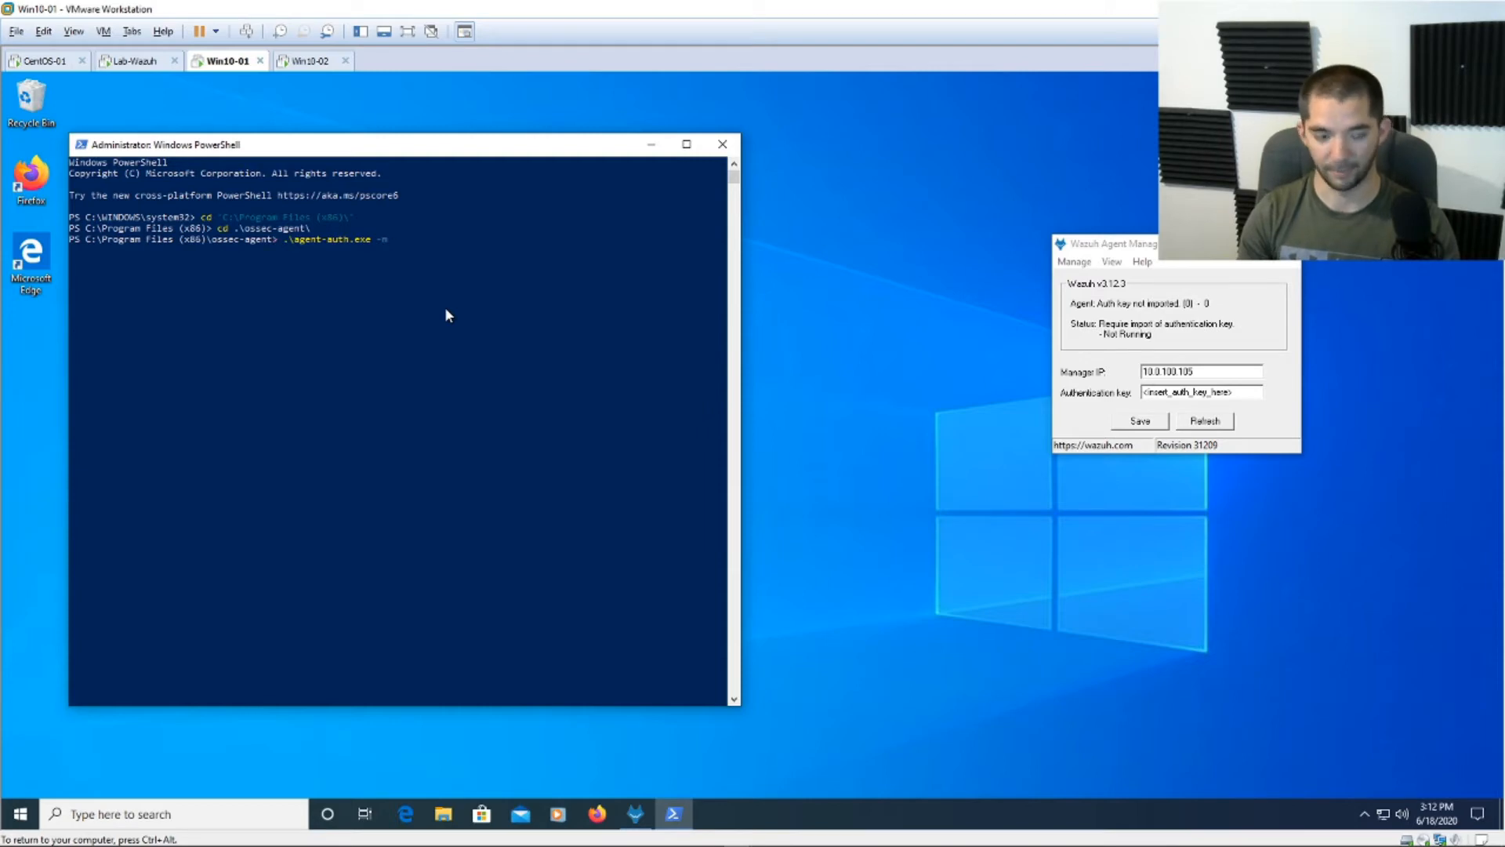
{"action": "type", "text": "1"}
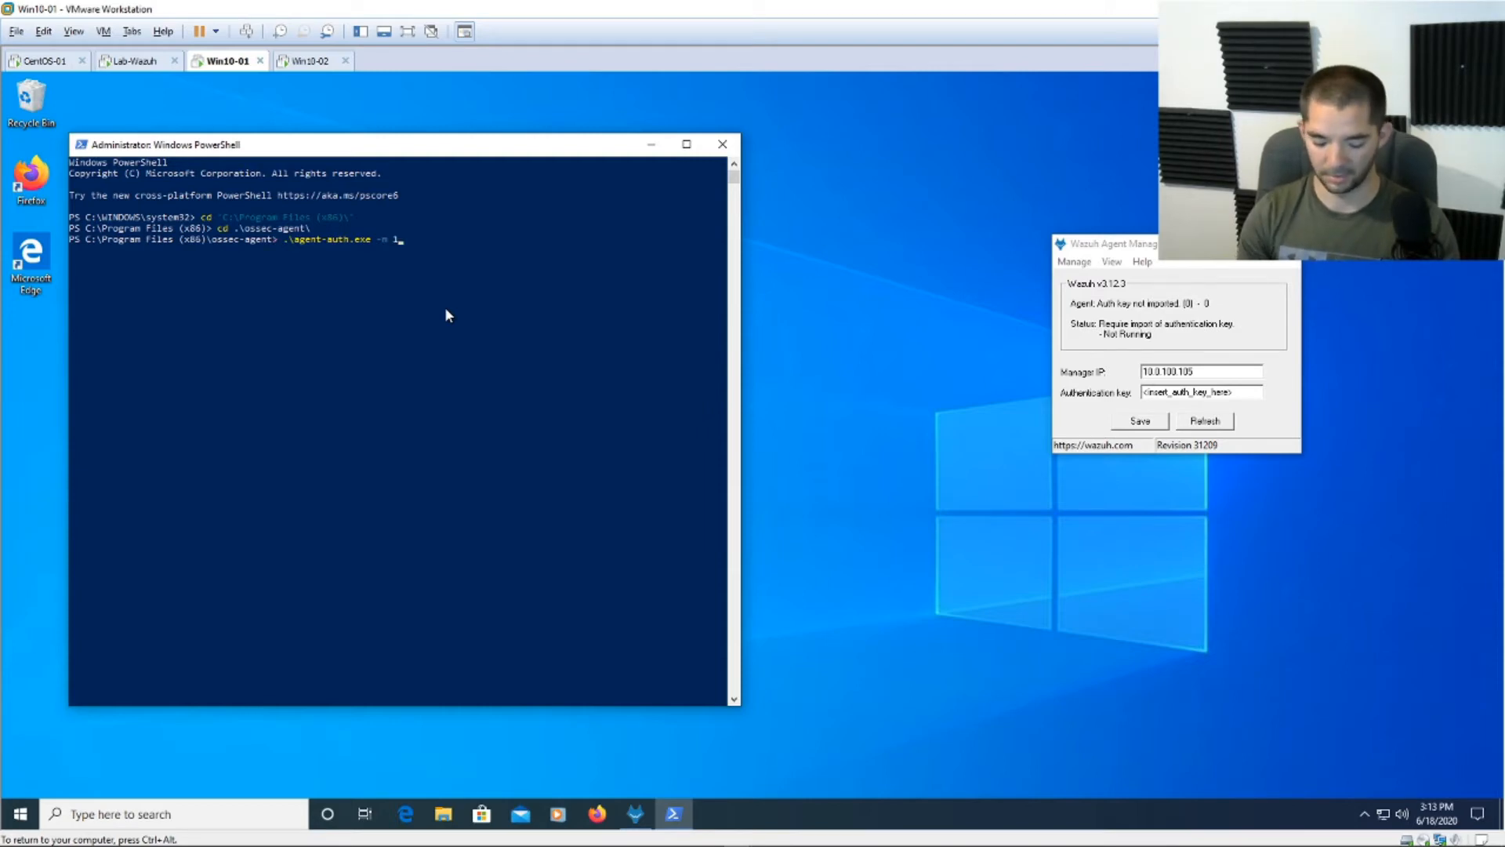
{"action": "type", "text": "0.0.100.105"}
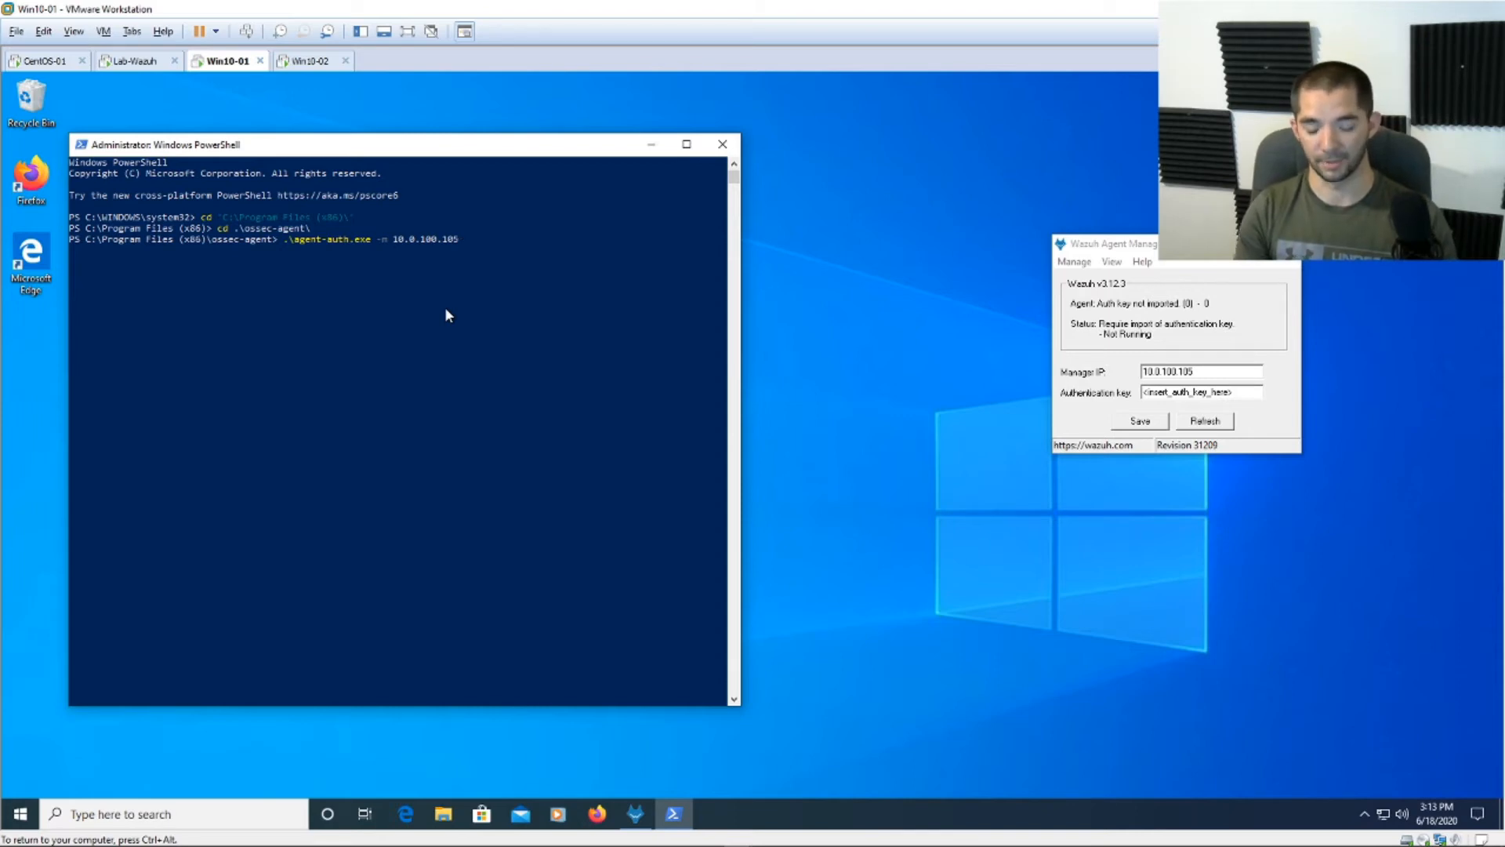
{"action": "key", "text": "enter"}
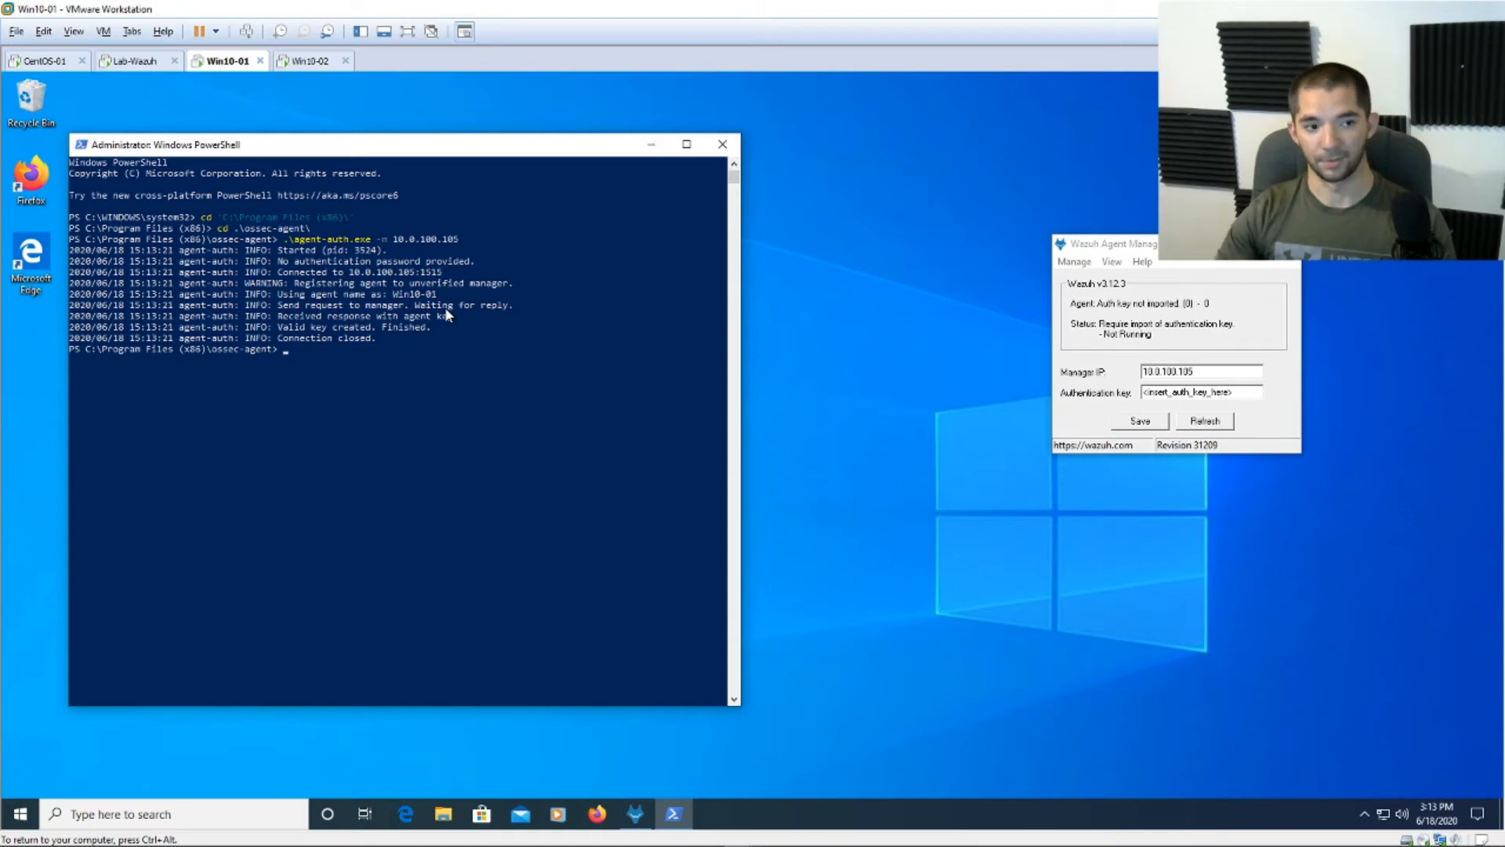
- Refresh the agent key in Wazuh Agent Manager and restart the Win10-01 agent via Manage > Restart
{"action": "triple_click", "coordinate": [1200, 372]}
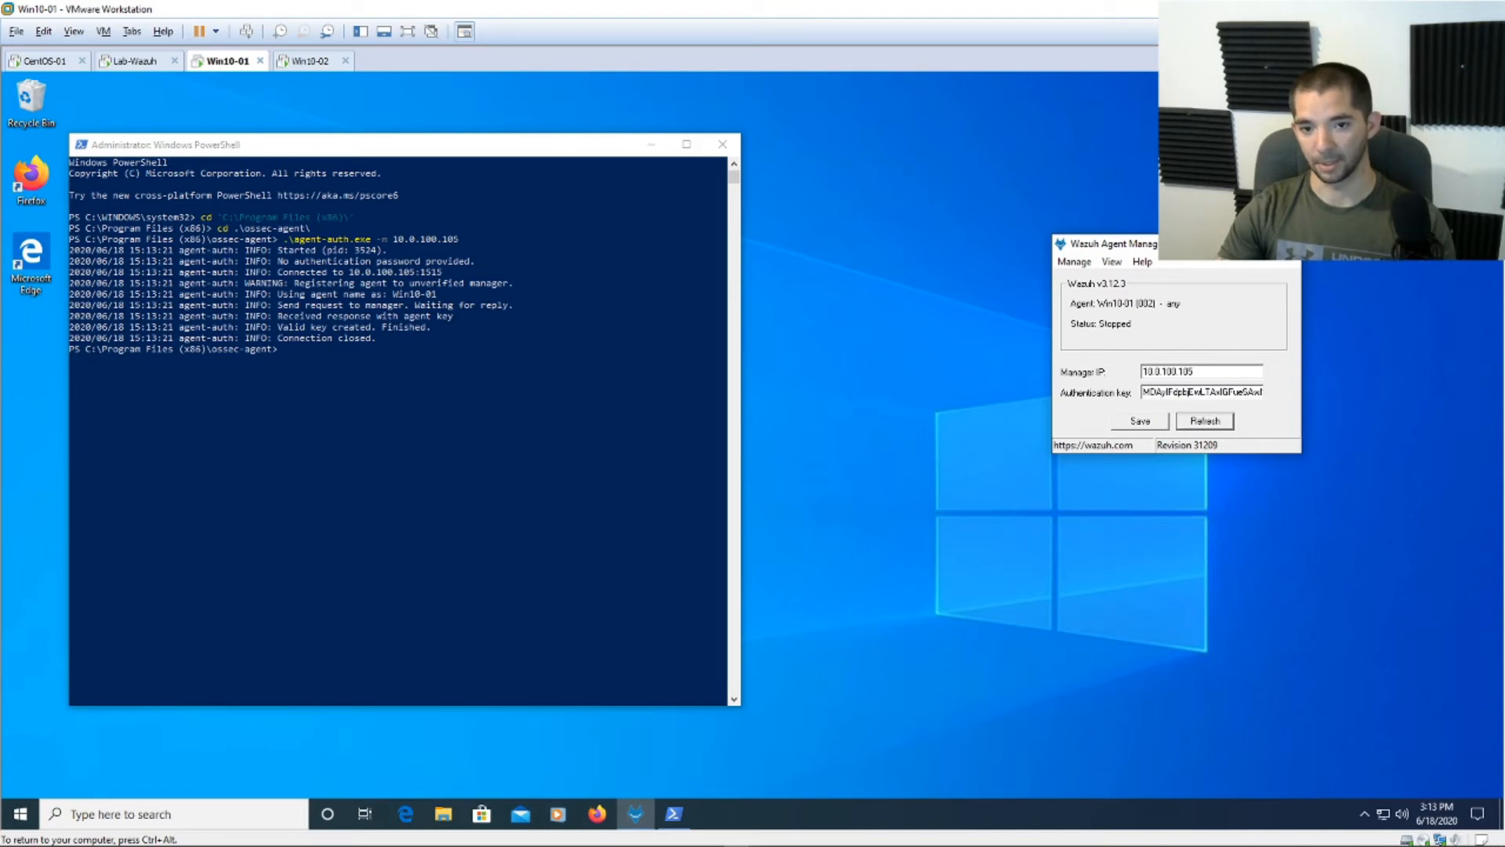
{"action": "left_click", "coordinate": [1074, 262]}
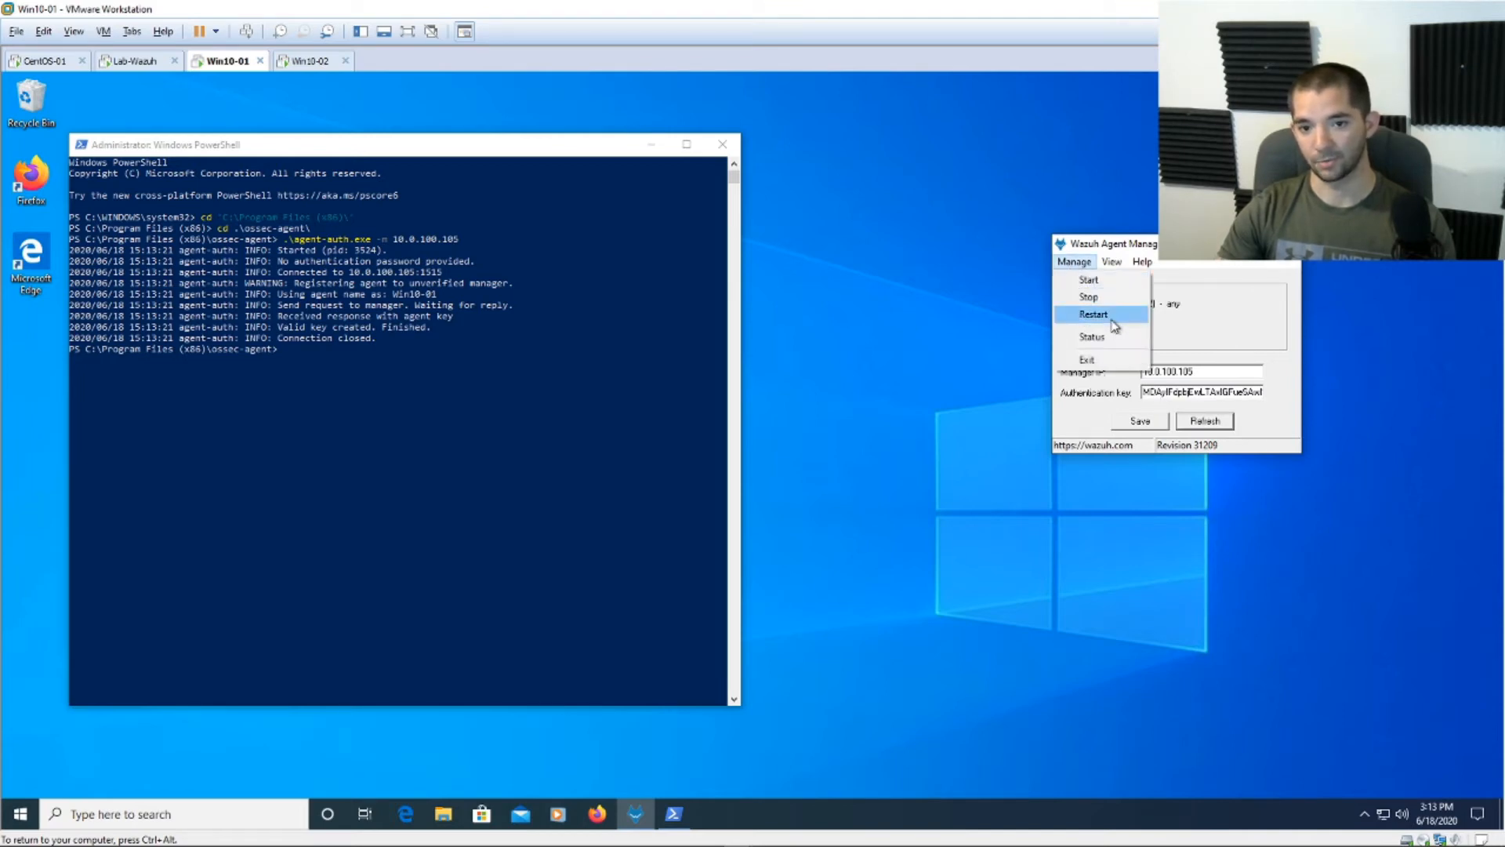
{"action": "left_click", "coordinate": [1093, 314]}
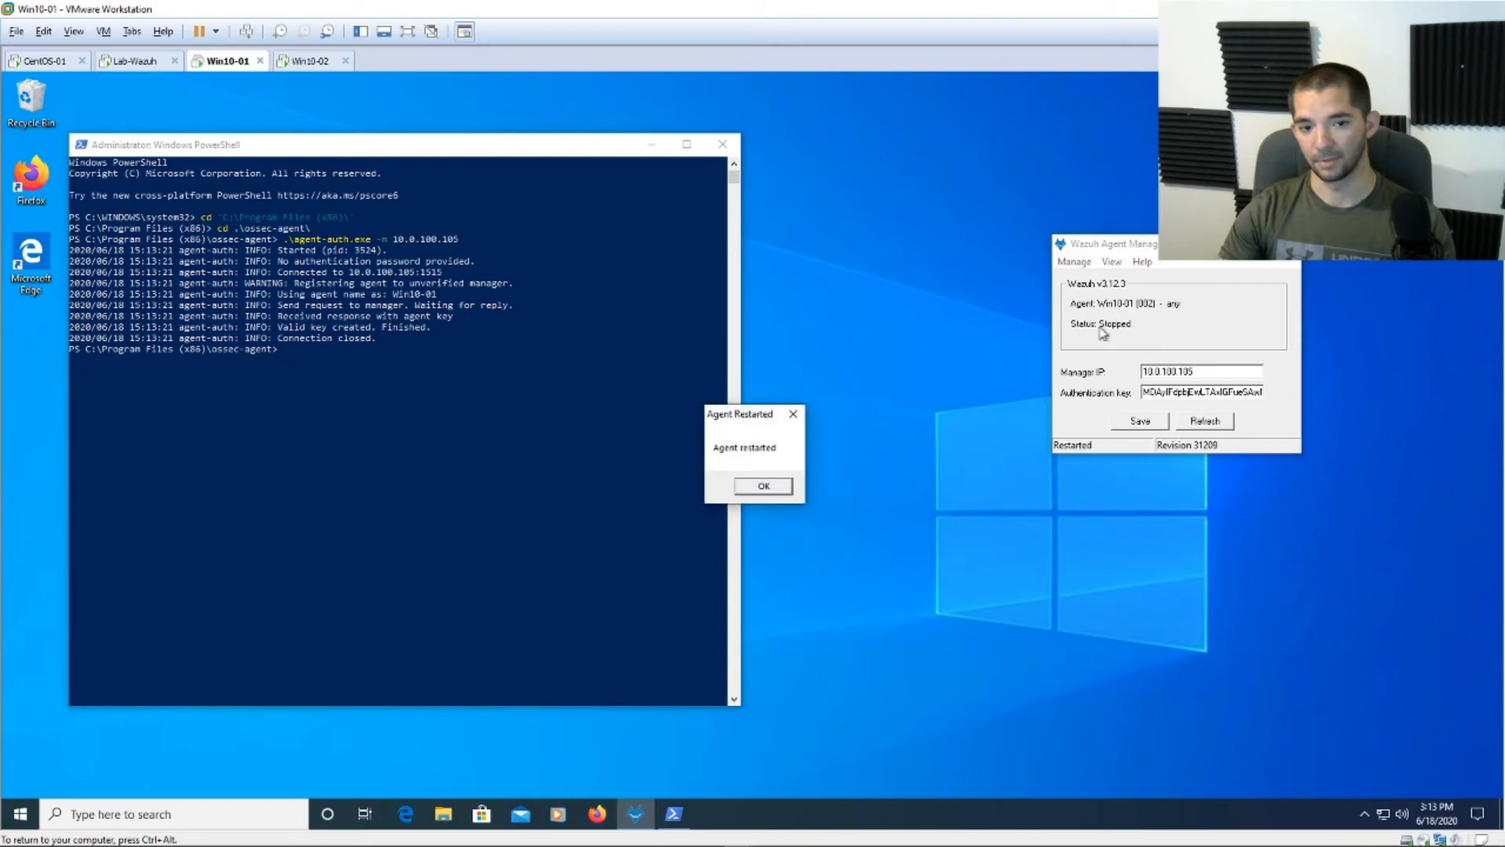
{"action": "left_click", "coordinate": [762, 485]}
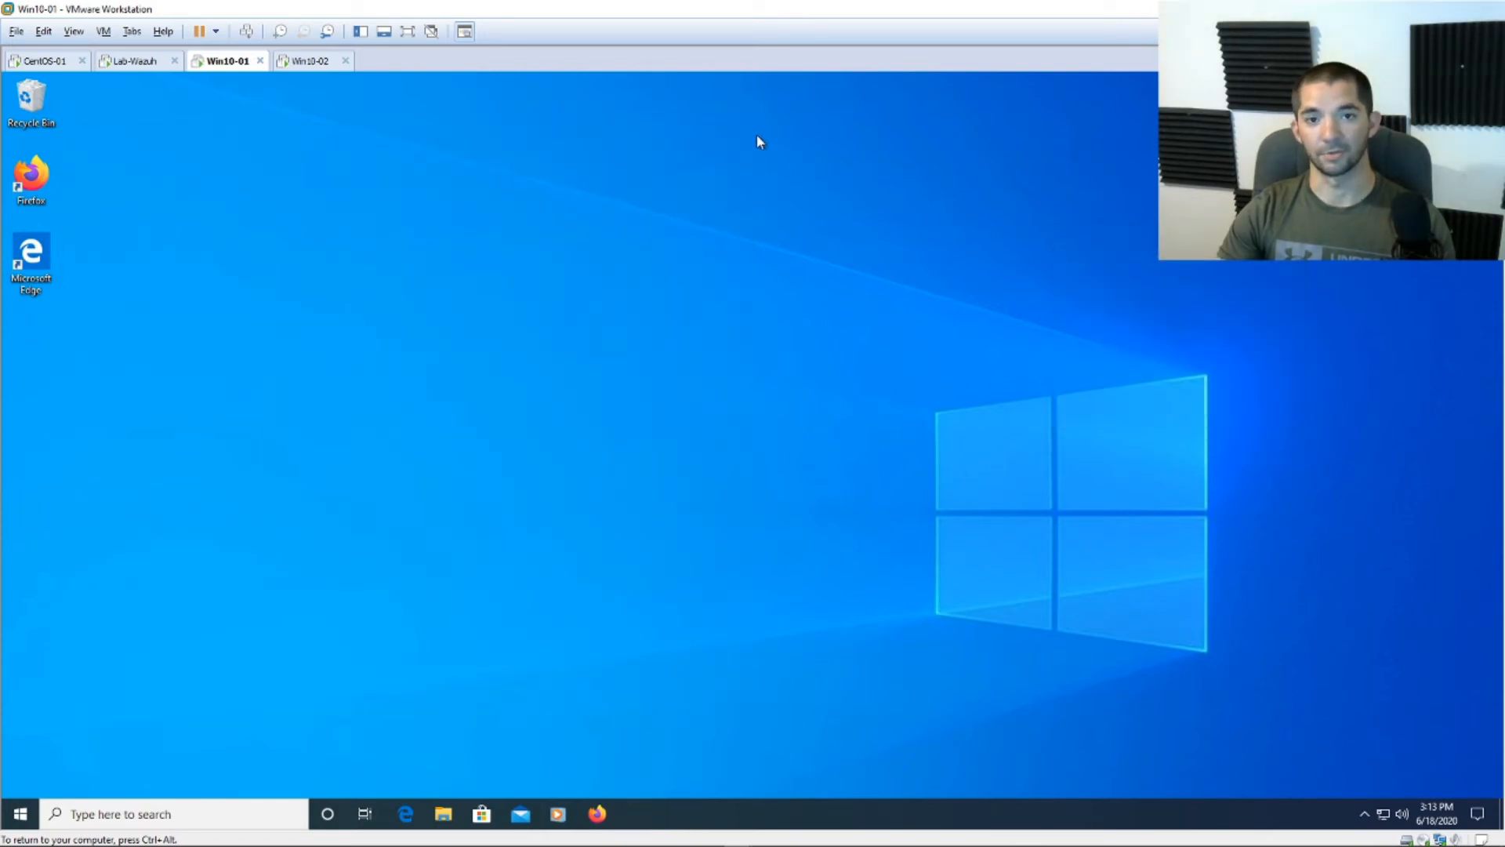
{"action": "mouse_move", "coordinate": [349, 85]}
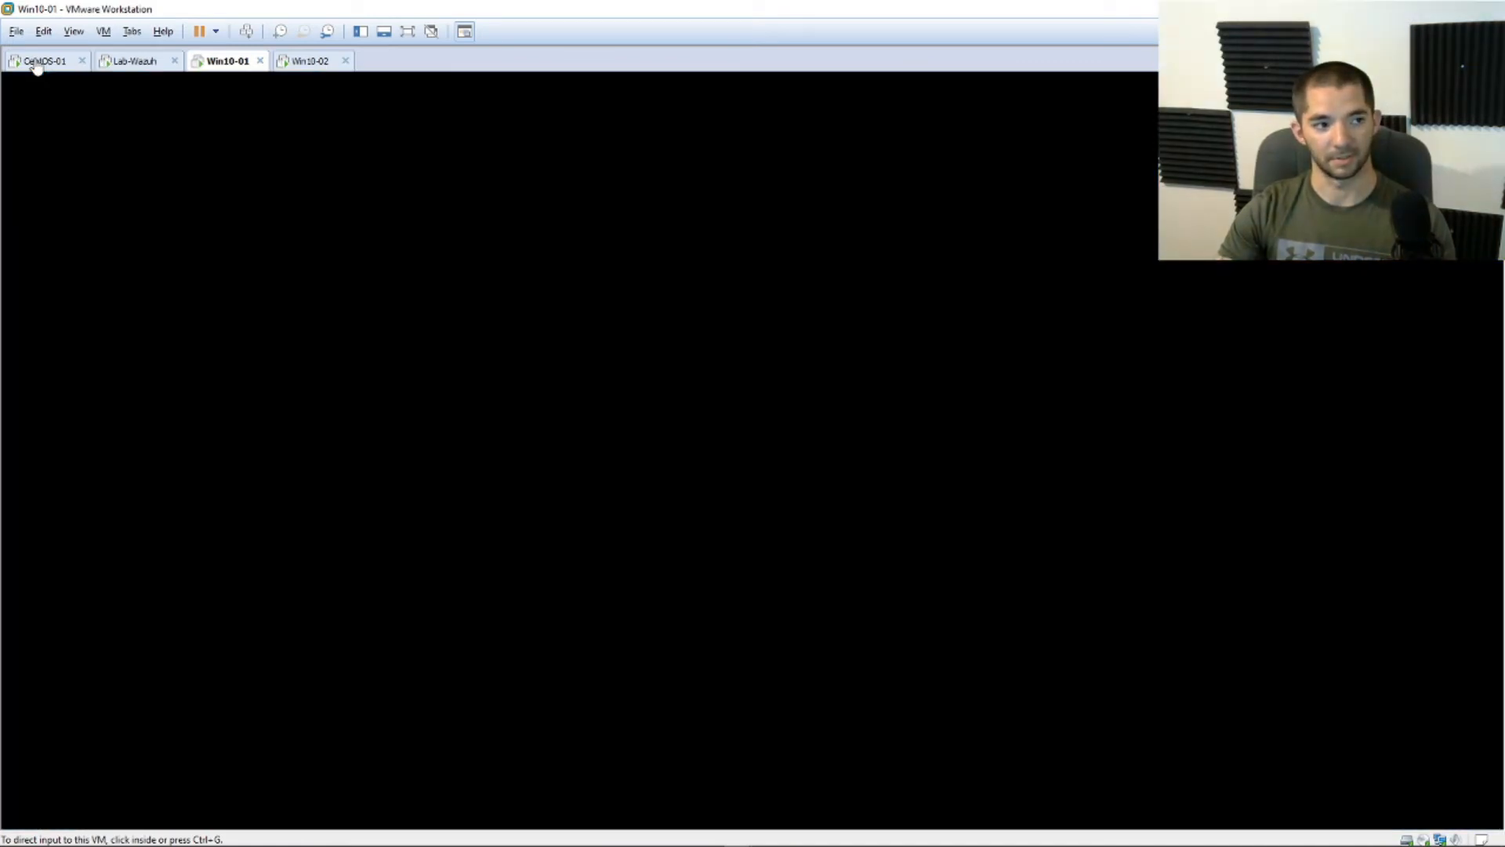
- Switch to the CentOS-01 VM and unlock its session with the password
{"action": "left_click", "coordinate": [44, 61]}
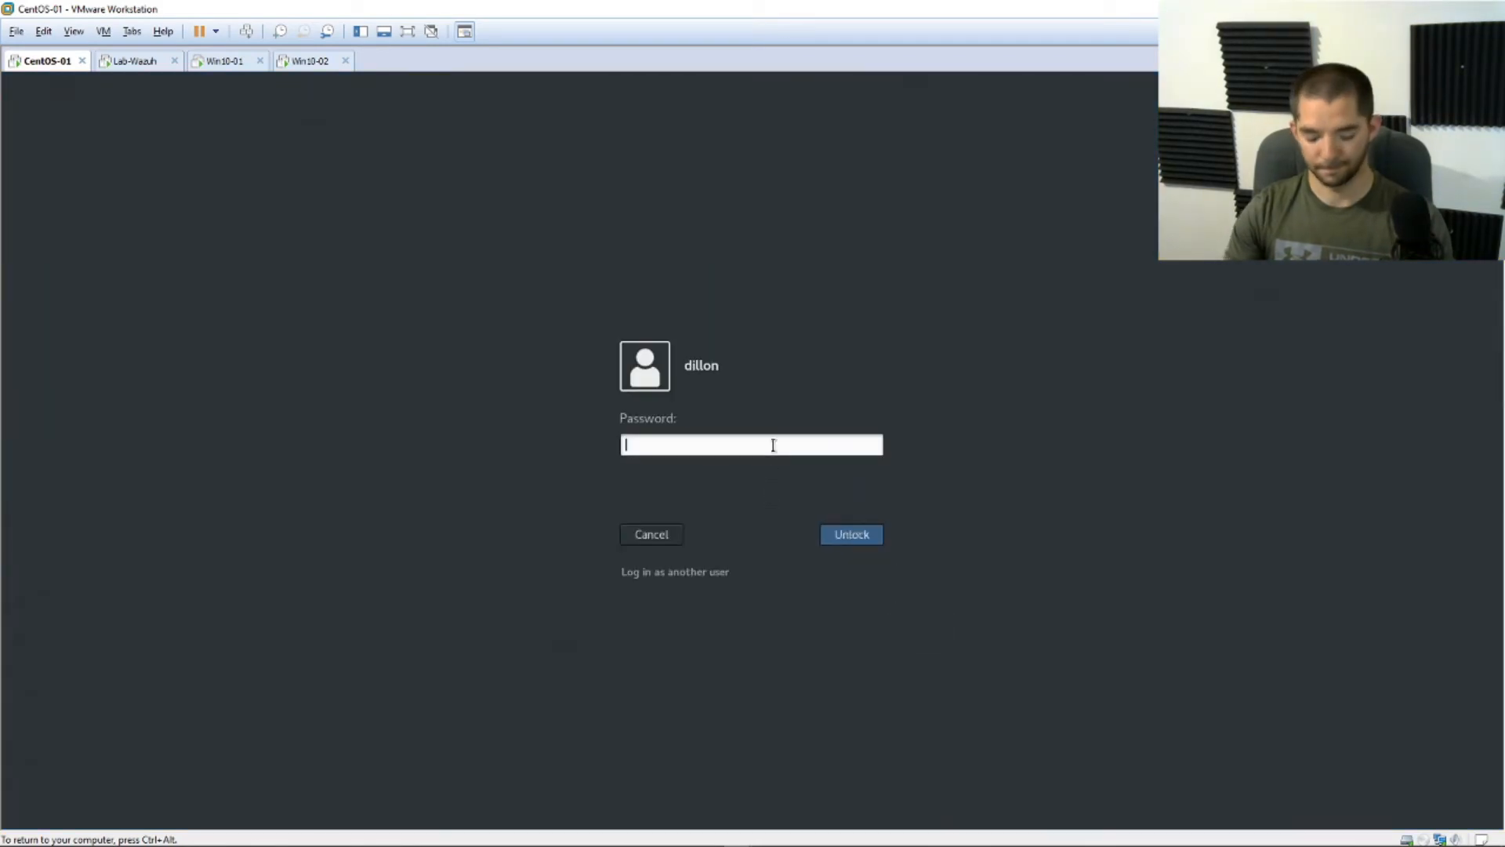
{"action": "type", "text": "password"}
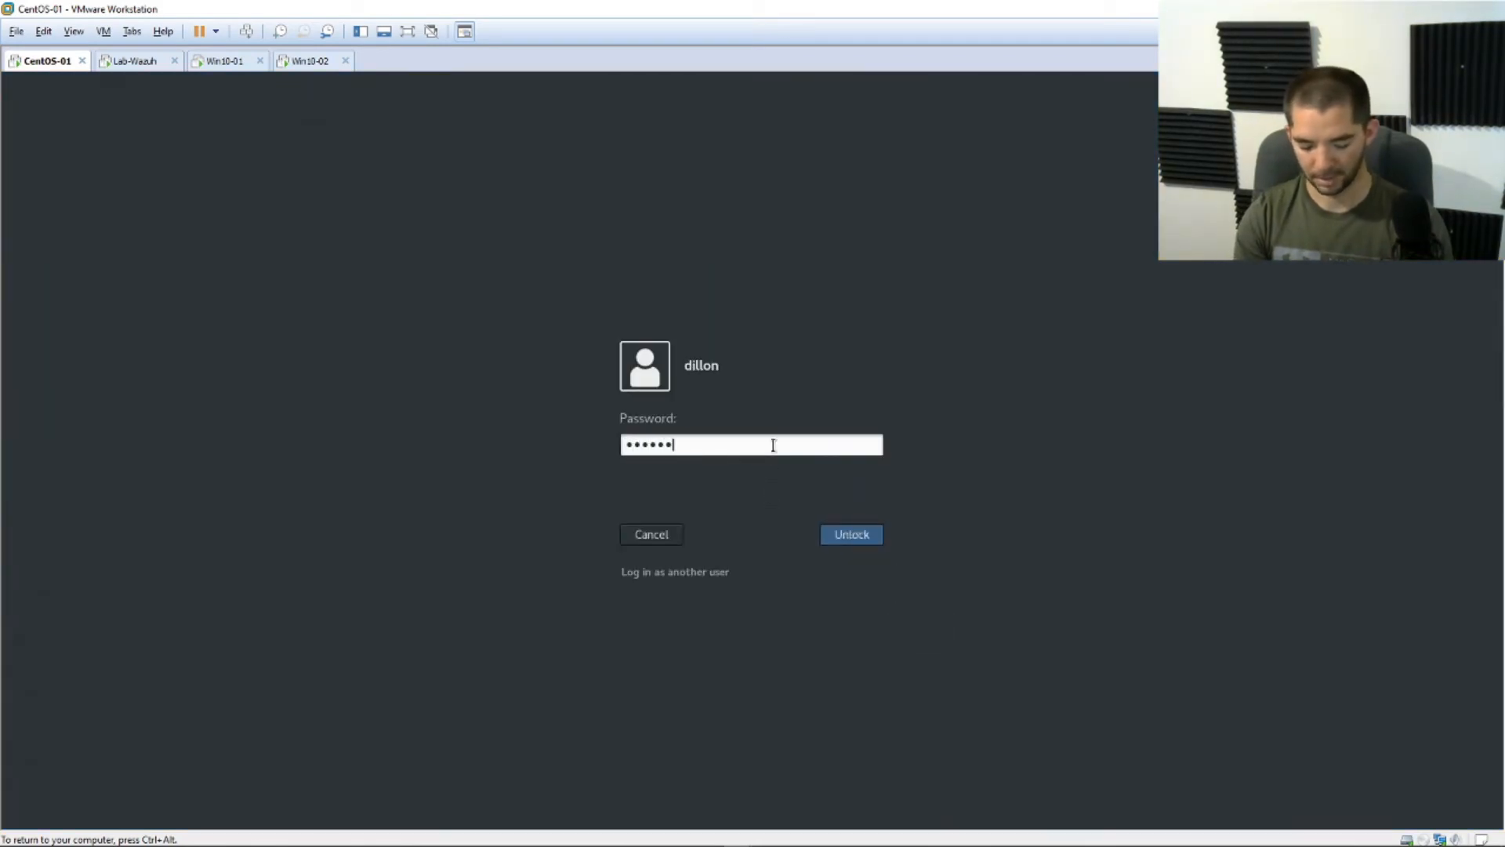
{"action": "left_click", "coordinate": [850, 533]}
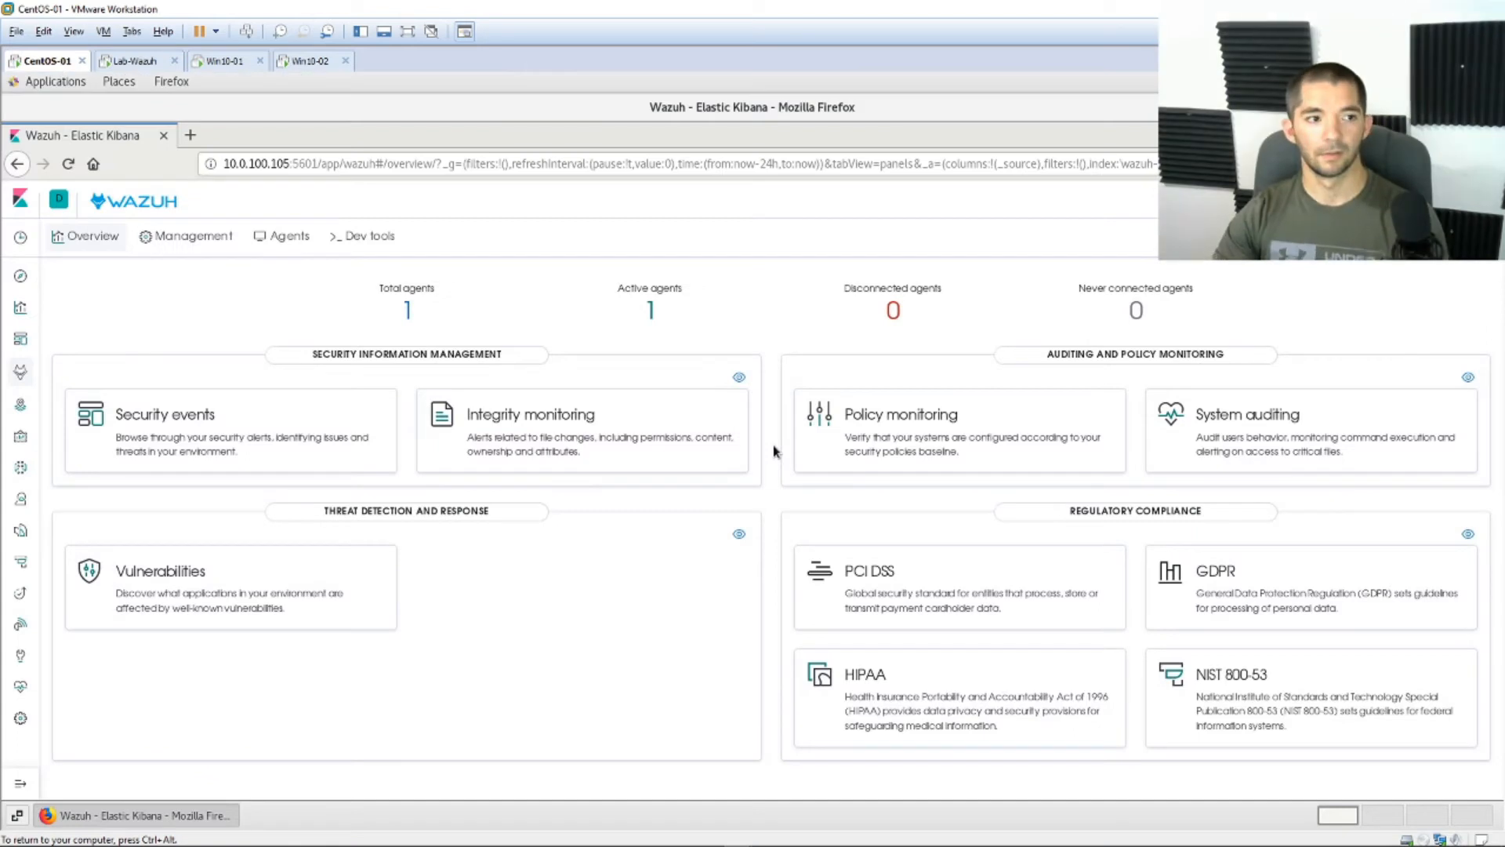
- From the Wazuh Agents list, open the Win10-01 (002) agent's detail page
{"action": "left_click", "coordinate": [289, 235]}
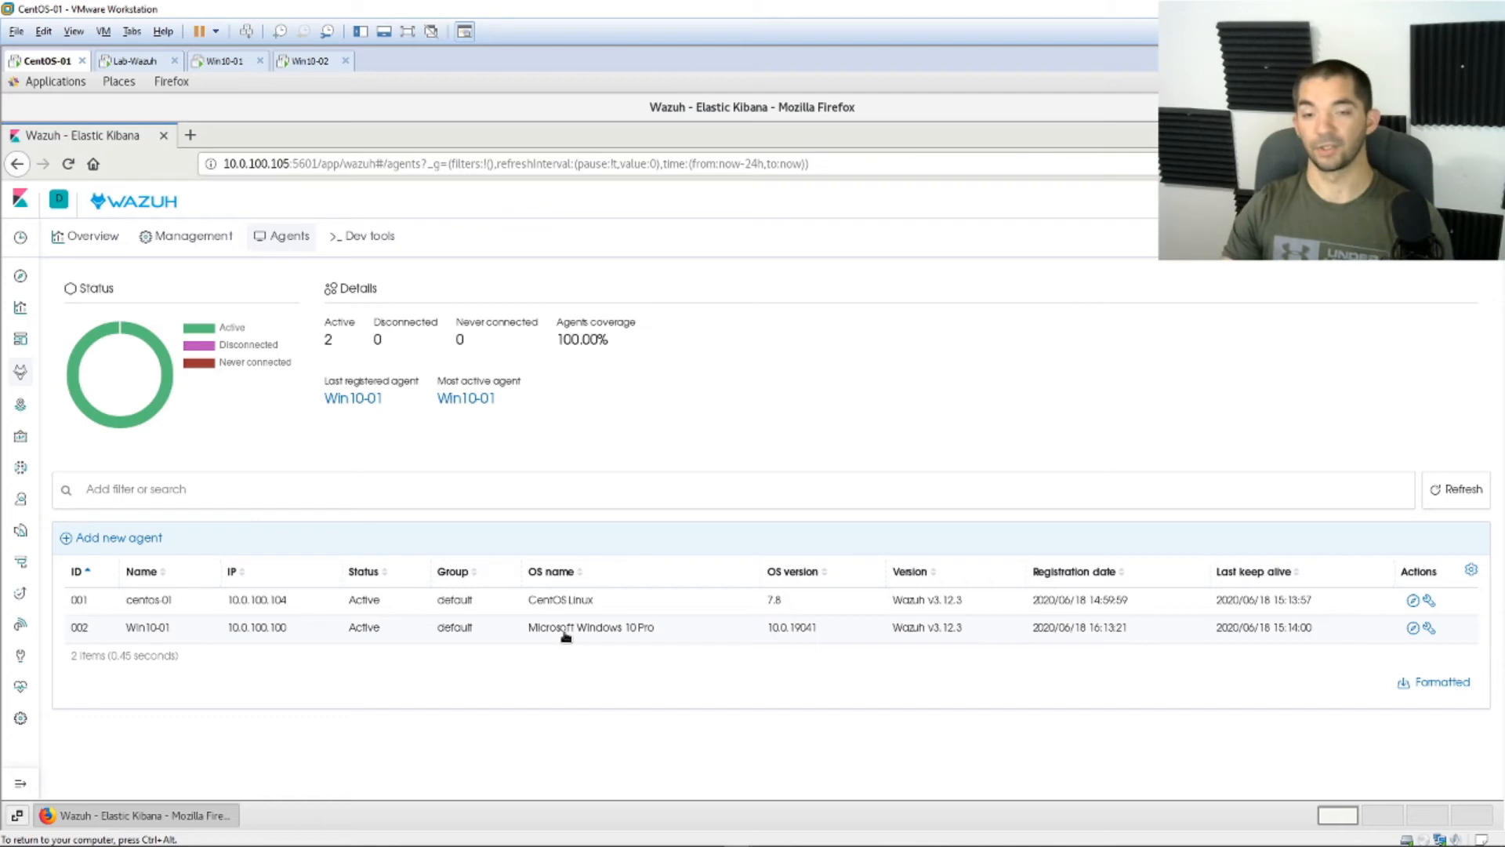
{"action": "left_click", "coordinate": [147, 627]}
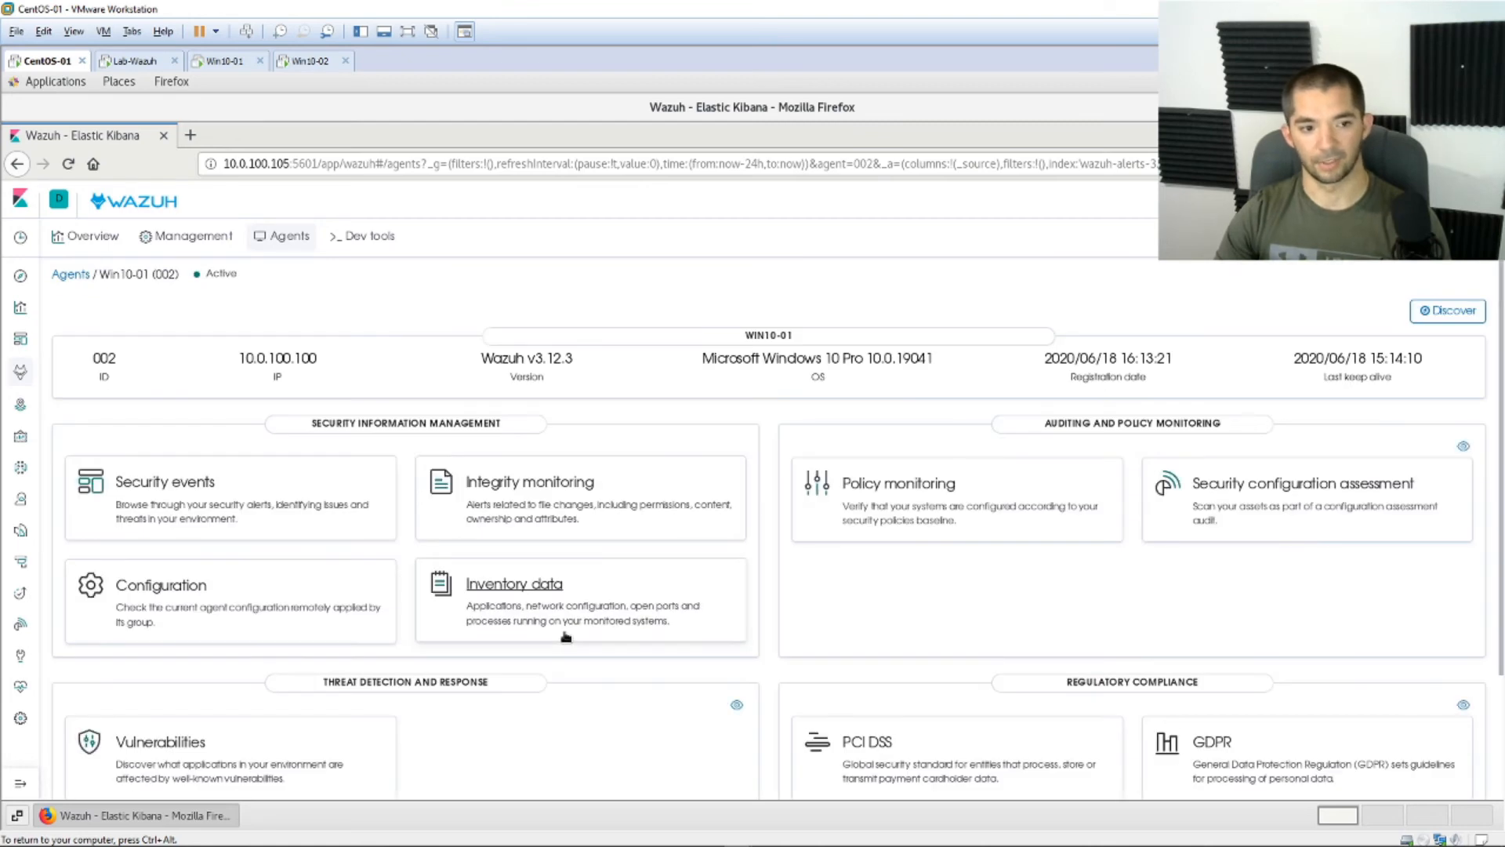
{"action": "mouse_move", "coordinate": [417, 525]}
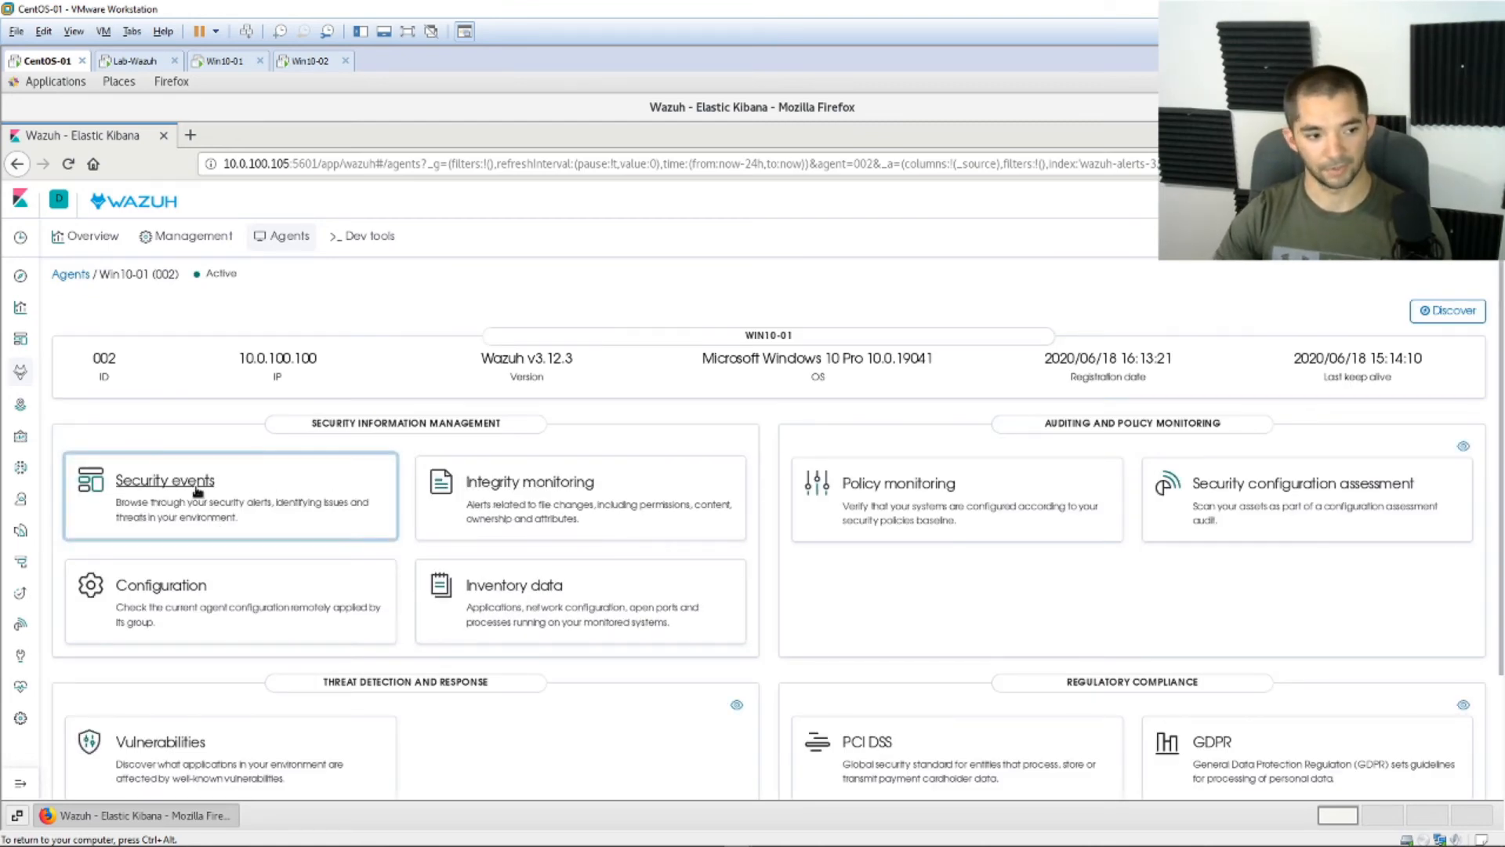
- Show Win10-01's security events dashboard with 76 alerts, top alerts and rule group charts
{"action": "left_click", "coordinate": [165, 479]}
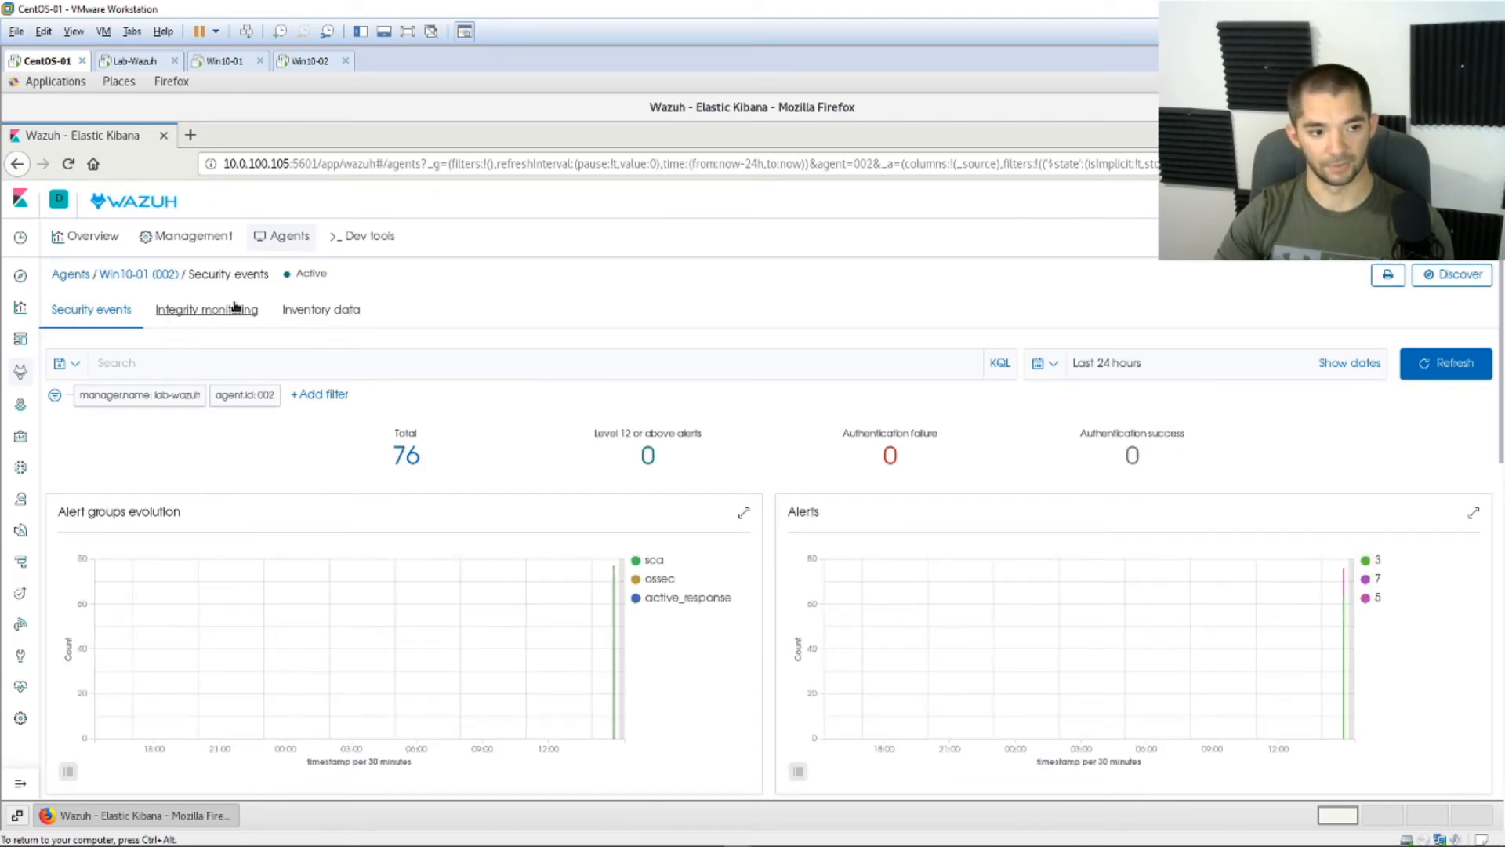
{"action": "mouse_move", "coordinate": [436, 497]}
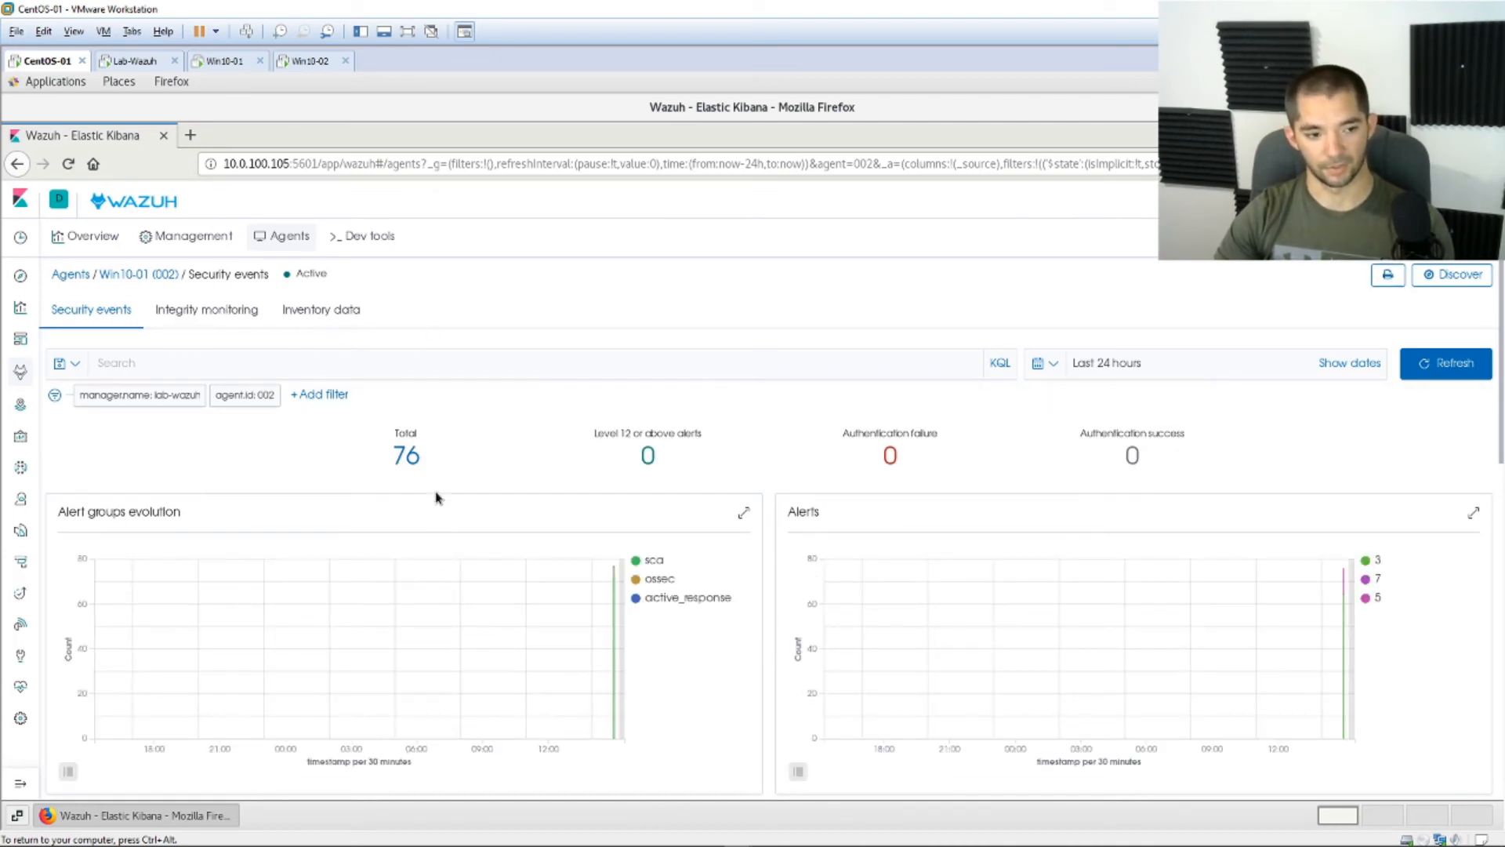
{"action": "mouse_move", "coordinate": [984, 674]}
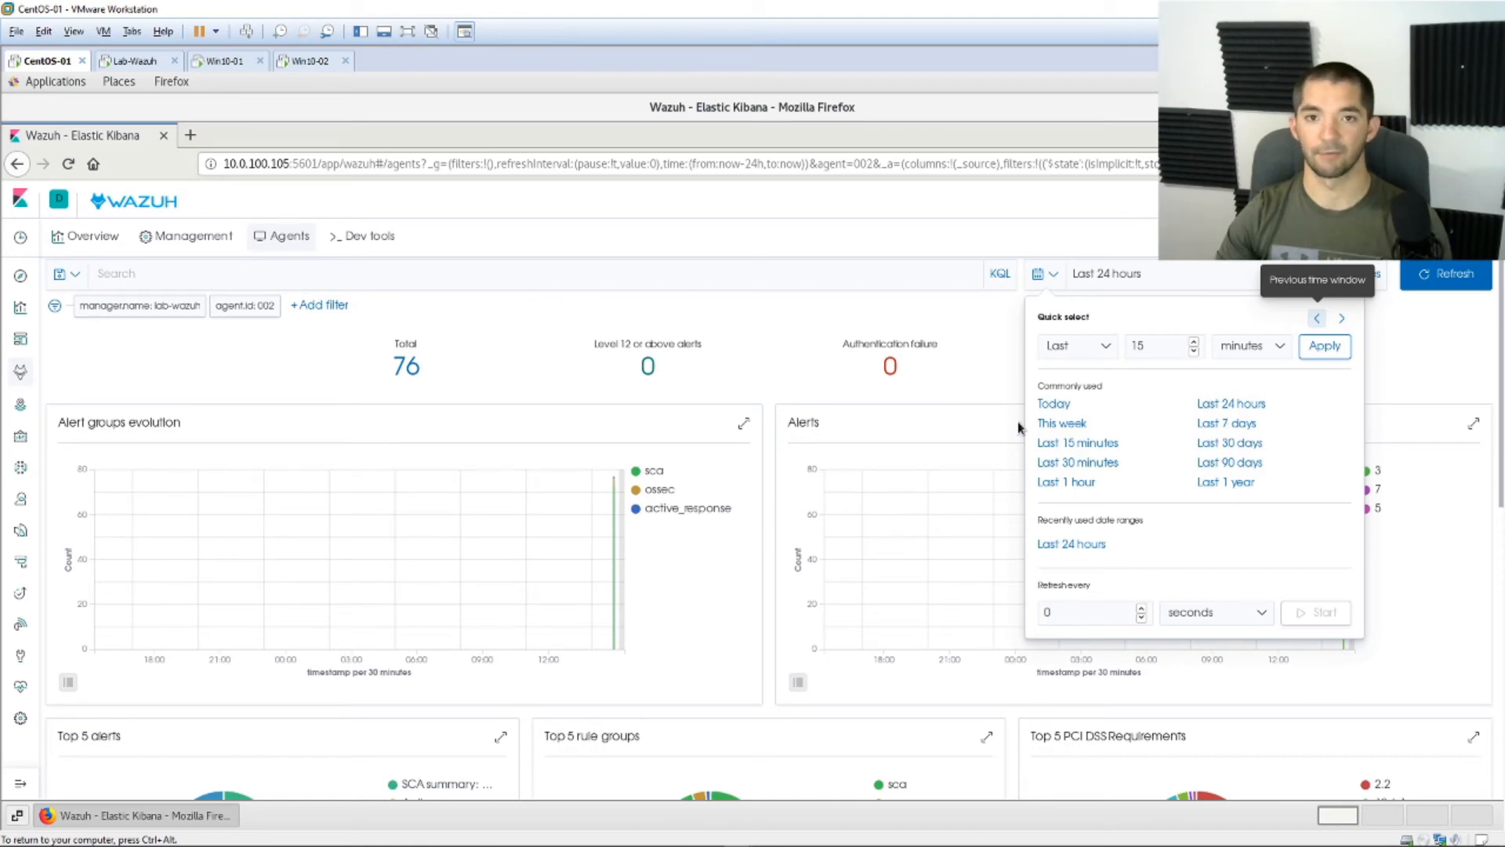
{"action": "mouse_move", "coordinate": [605, 232]}
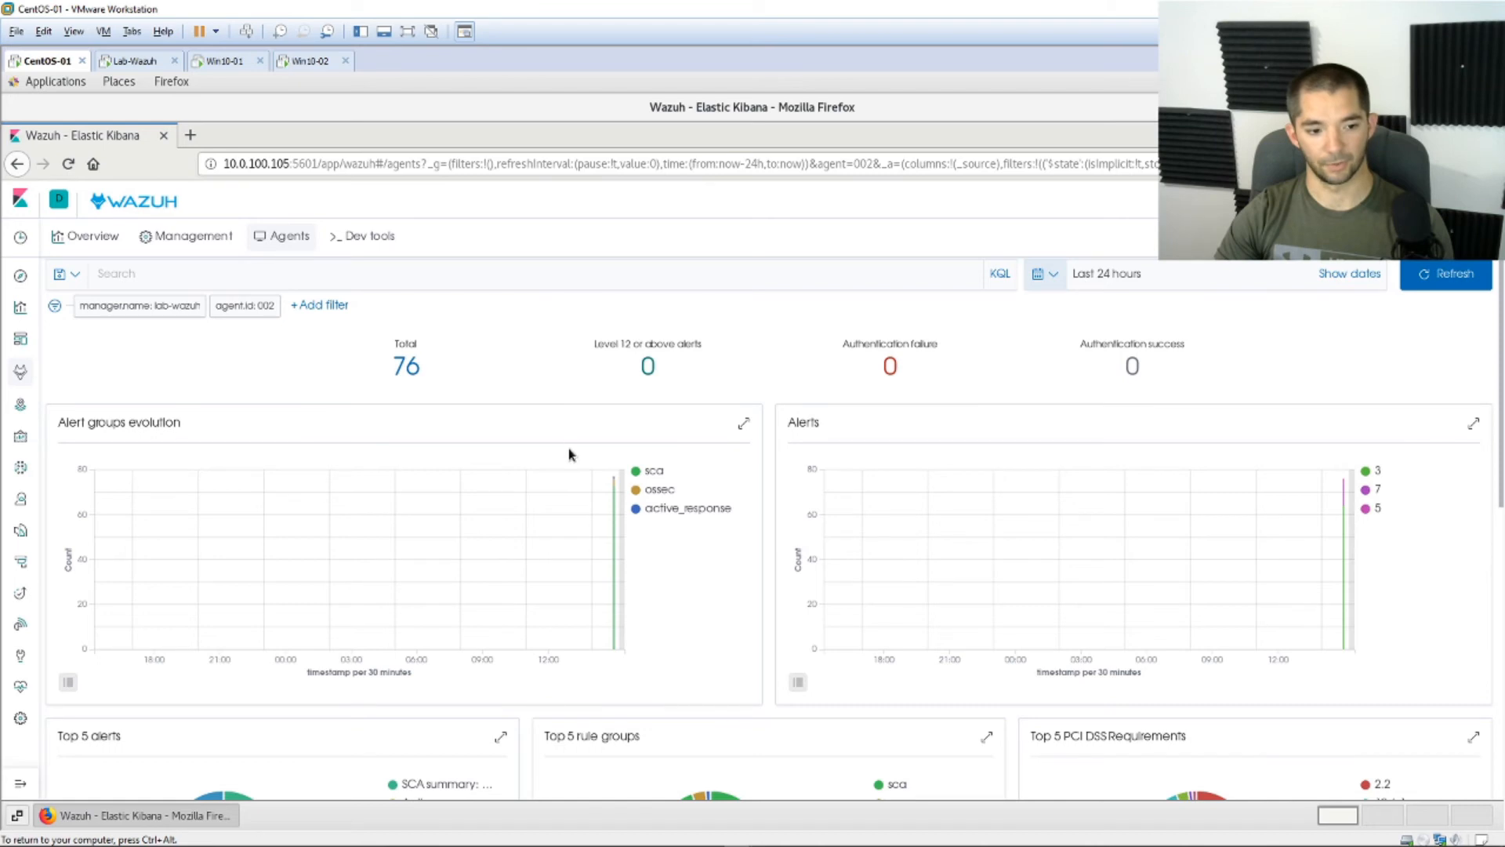
{"action": "scroll", "scroll_direction": "down", "scroll_amount": 3}
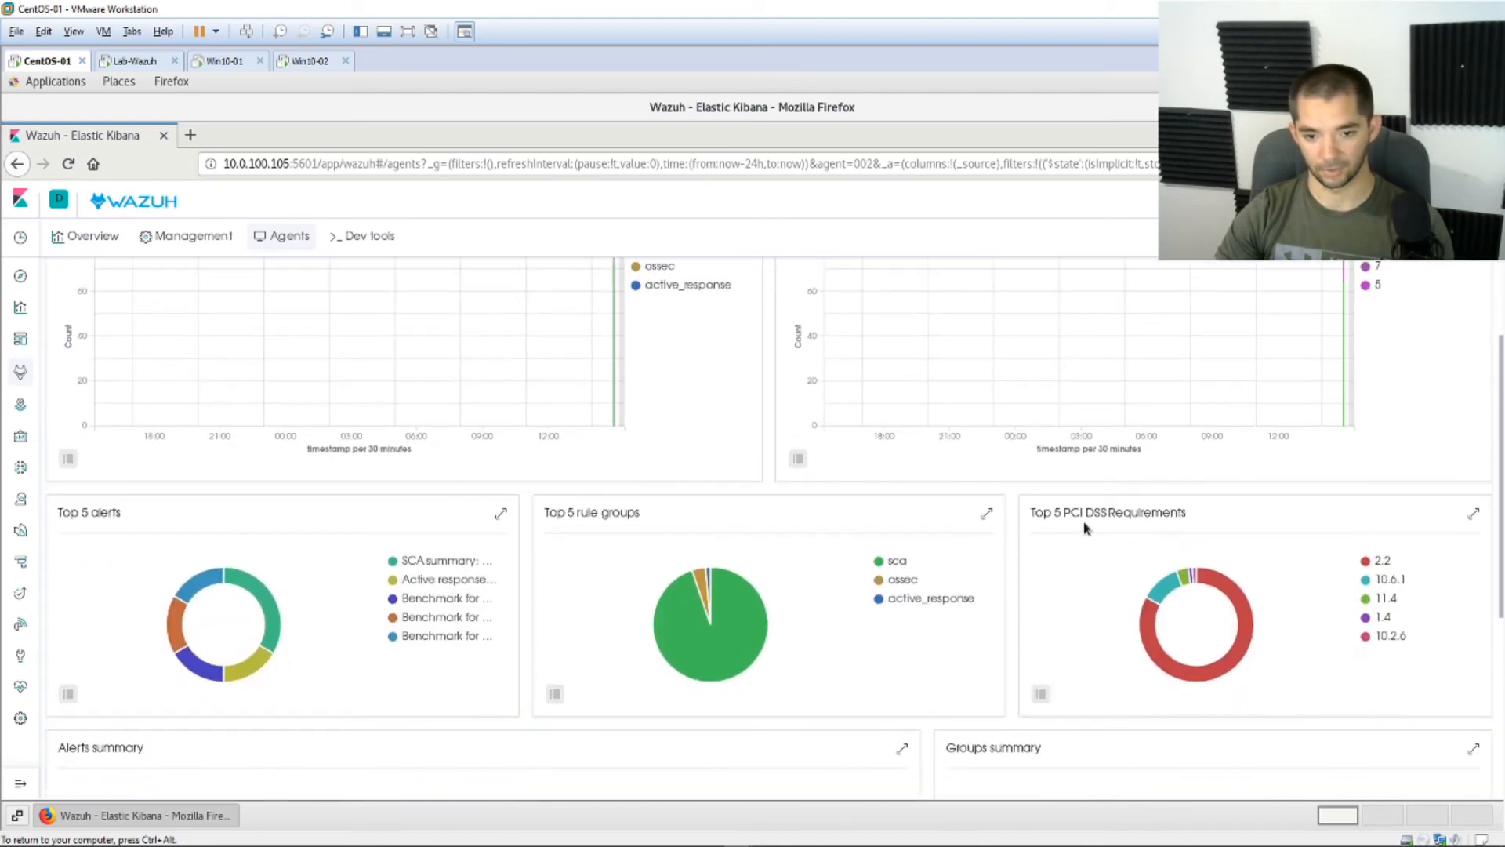
{"action": "mouse_move", "coordinate": [1271, 547]}
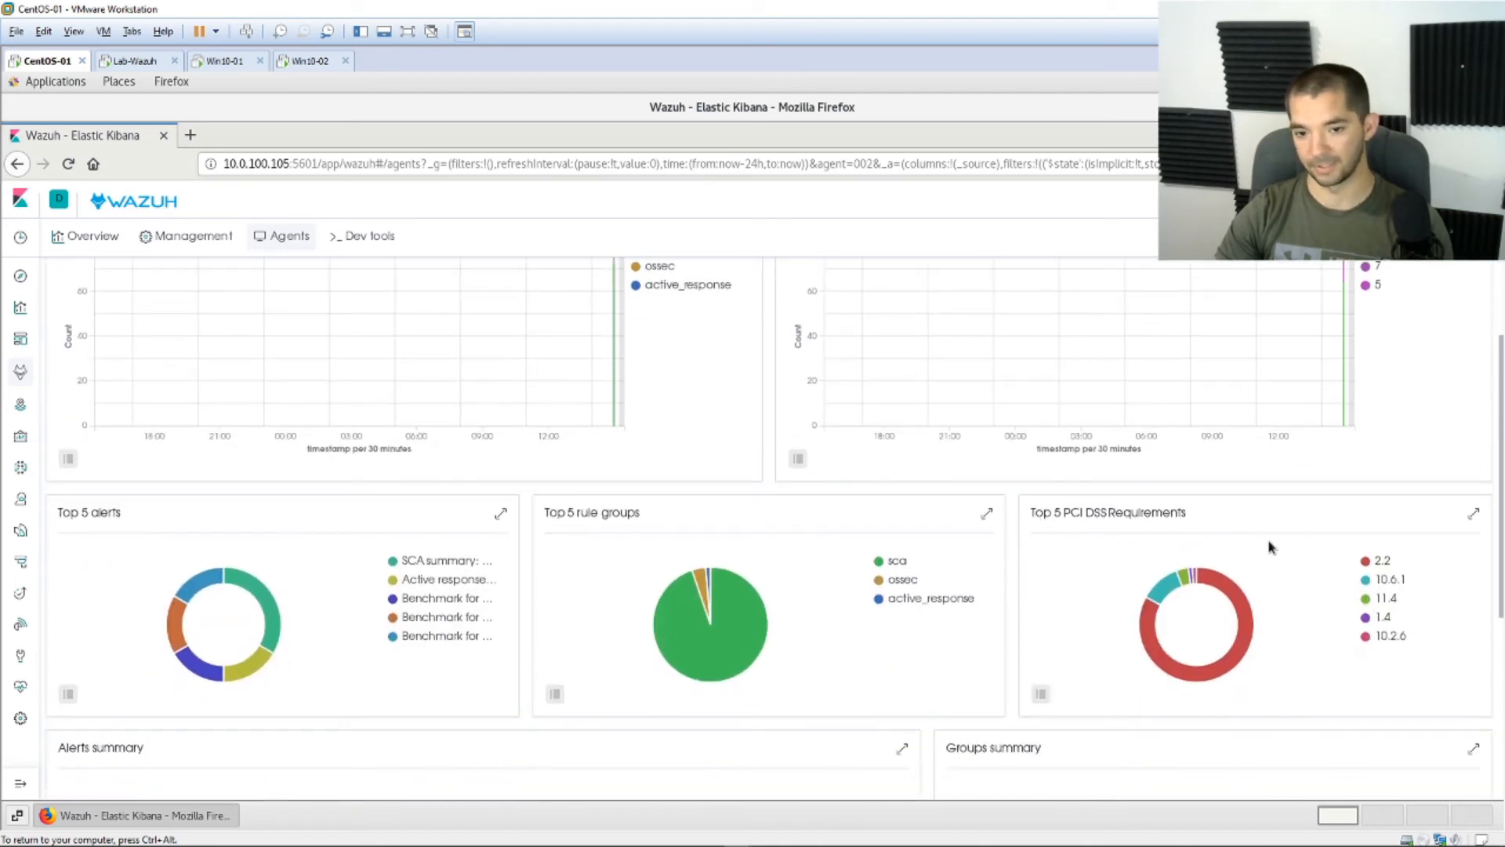
{"action": "mouse_move", "coordinate": [1044, 598]}
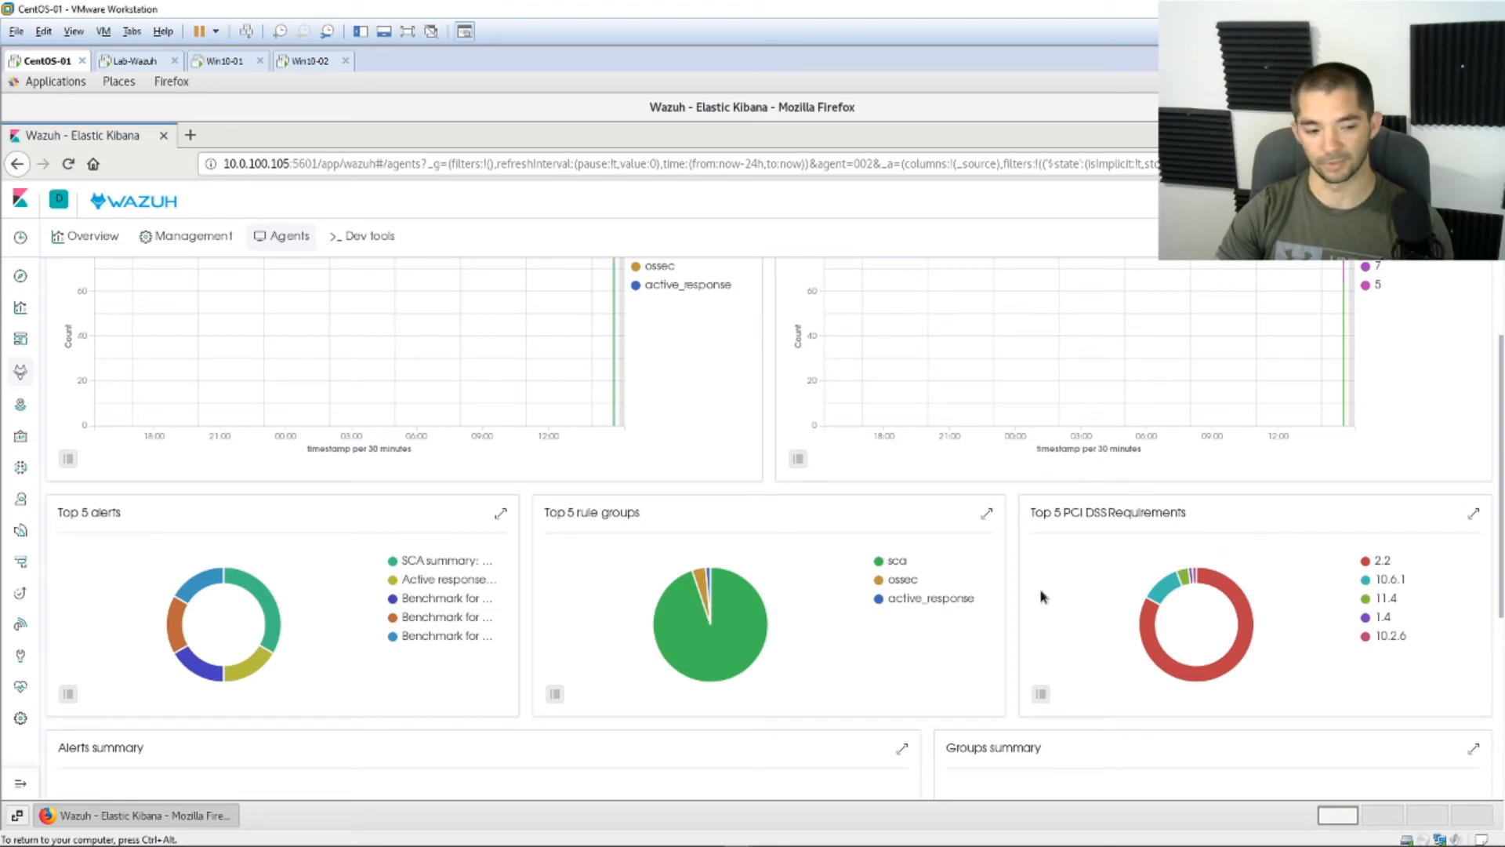
{"action": "scroll", "scroll_direction": "down", "scroll_amount": 3}
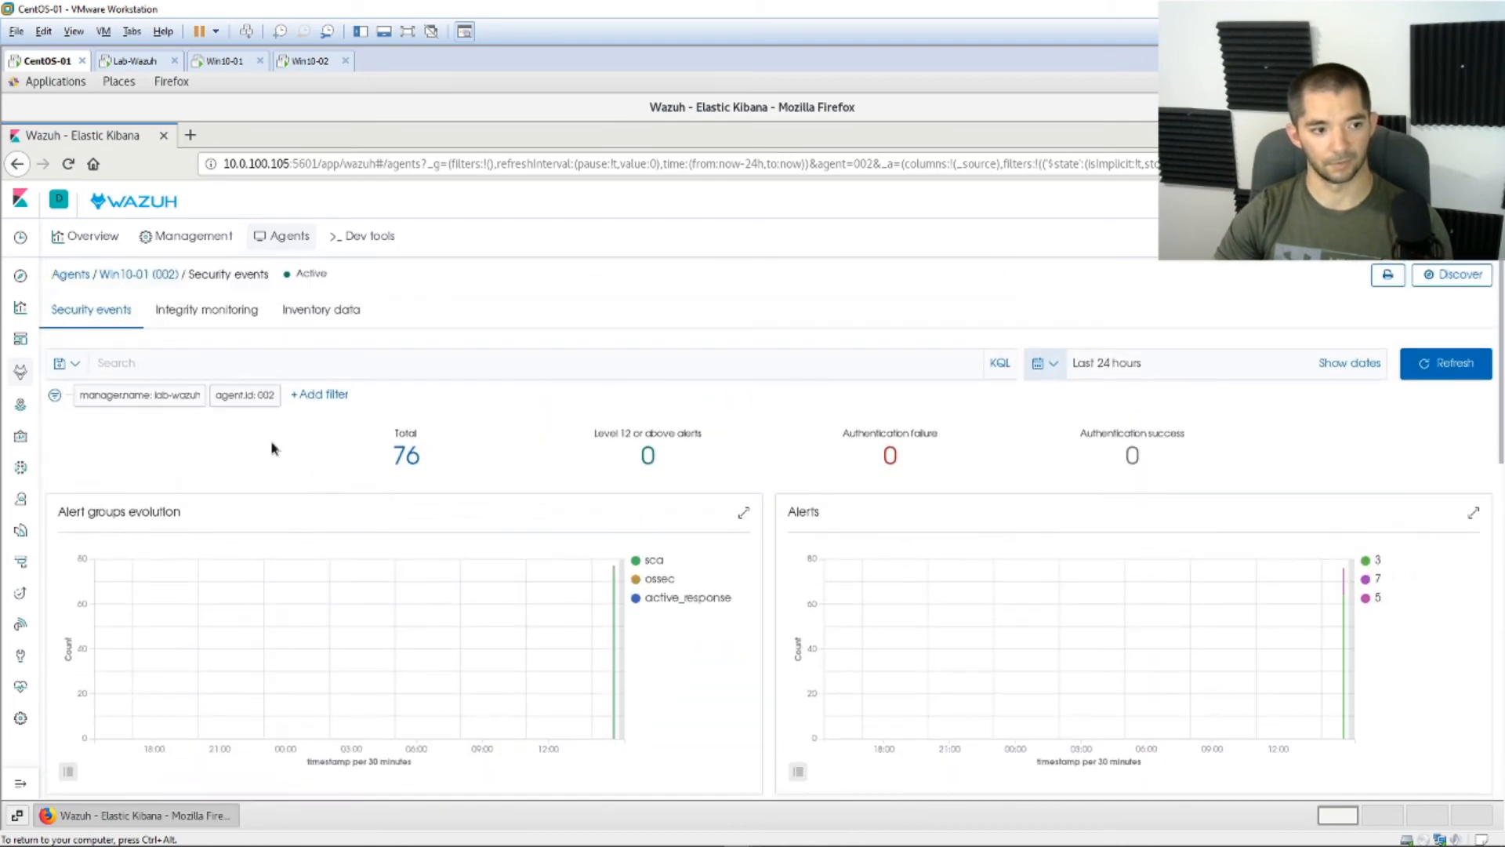
- Show Win10-01's integrity monitoring results, empty for the last 24 hours
{"action": "left_click", "coordinate": [207, 309]}
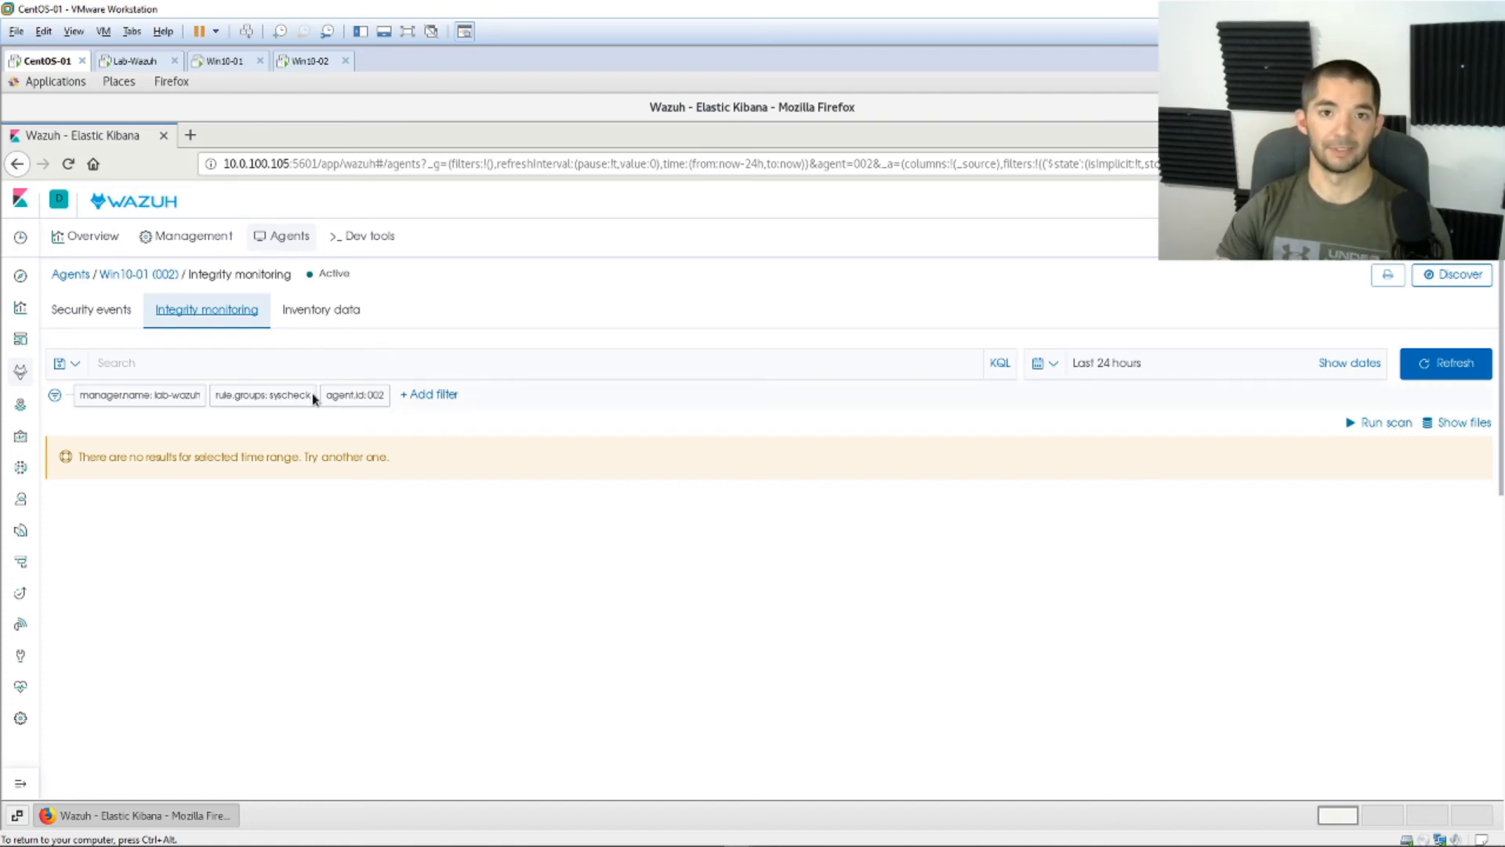
{"action": "mouse_move", "coordinate": [320, 333]}
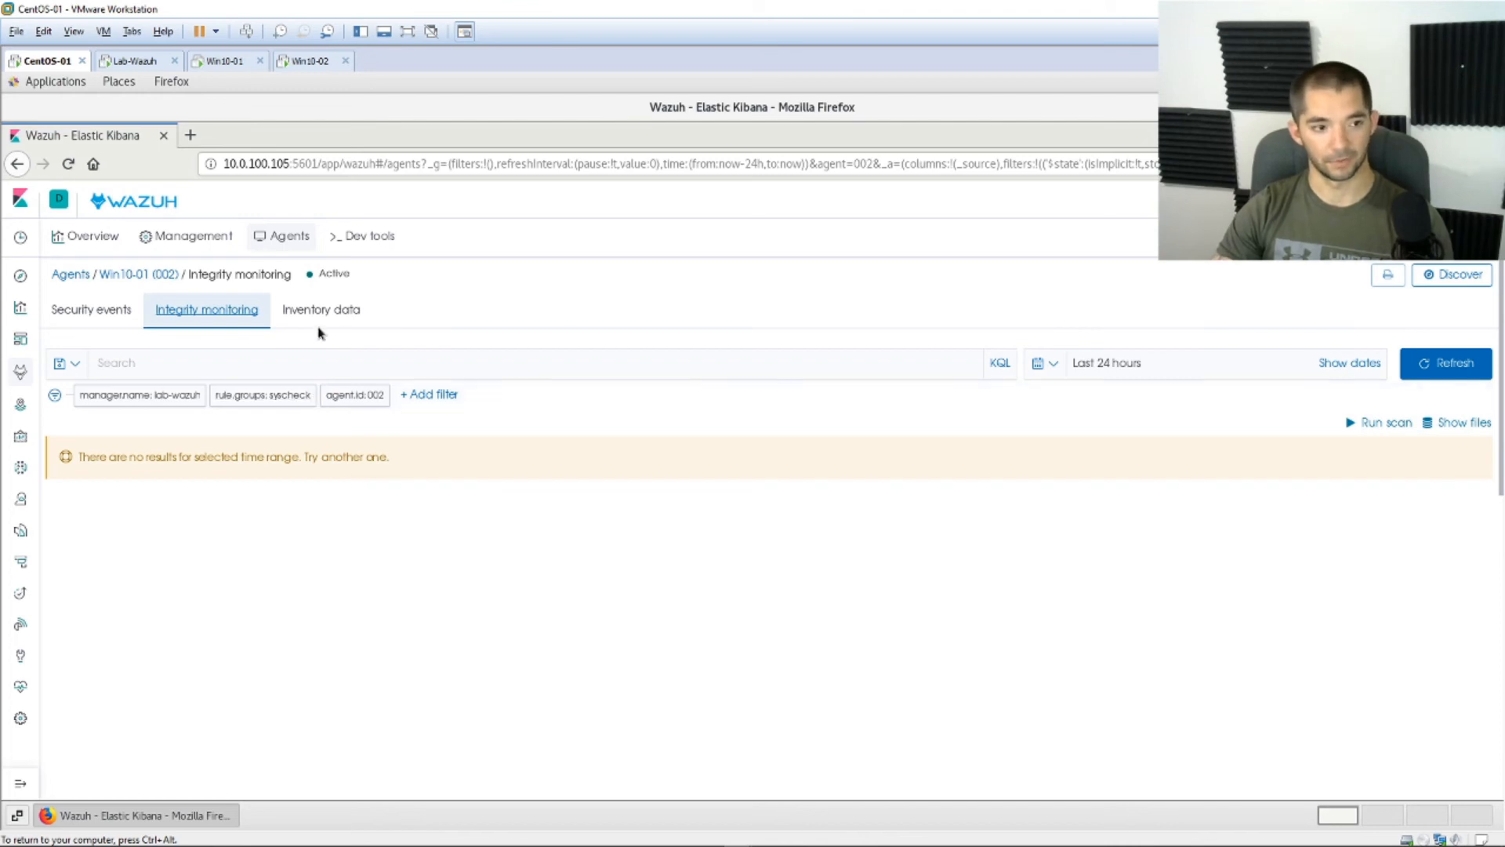
- Review Win10-01's inventory: interfaces, ports, network settings, Windows updates, packages and processes
{"action": "left_click", "coordinate": [320, 309]}
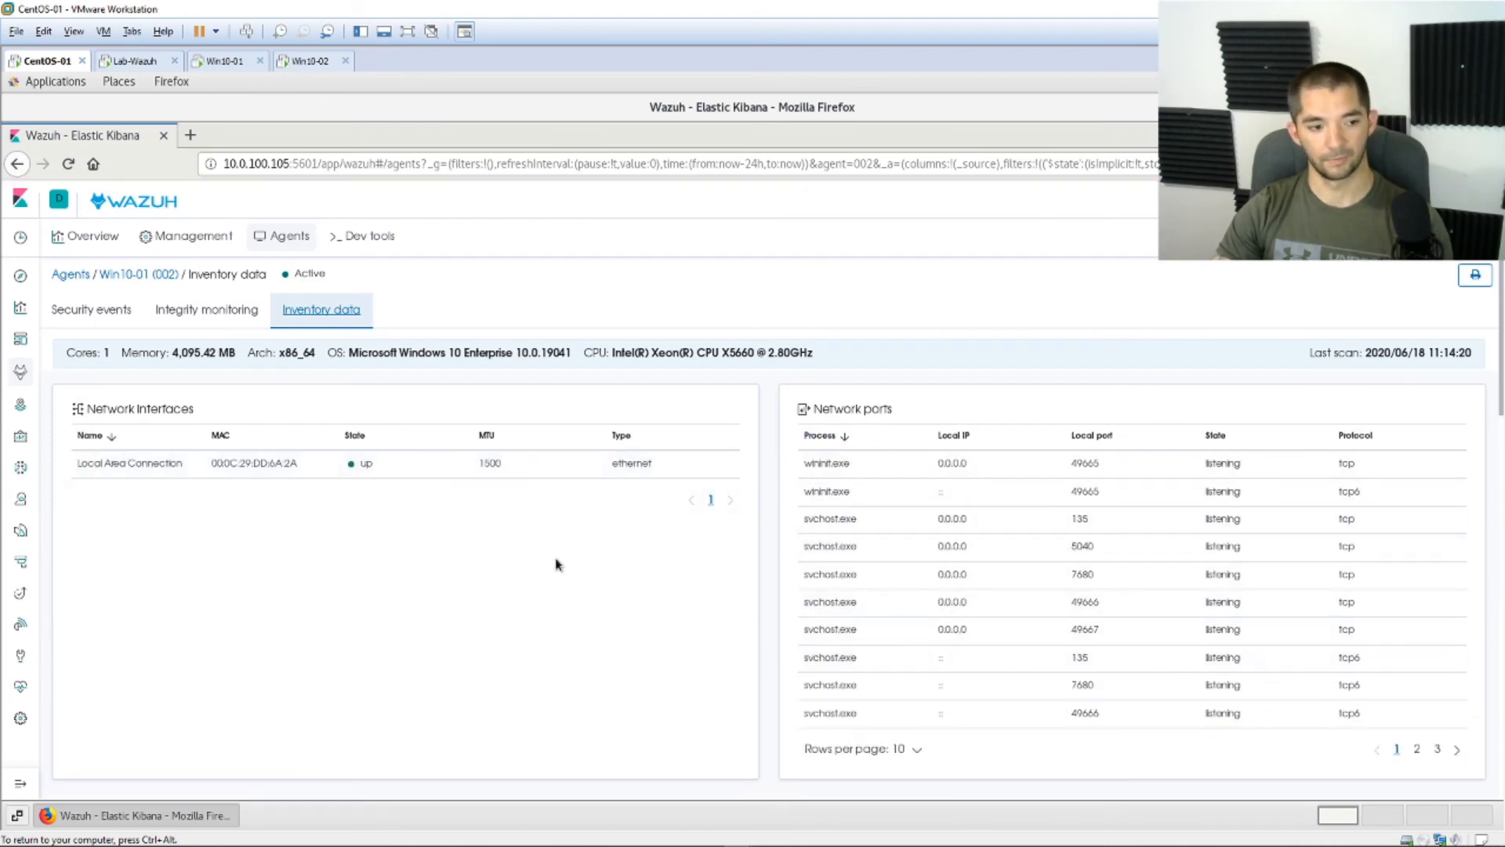
{"action": "mouse_move", "coordinate": [390, 688]}
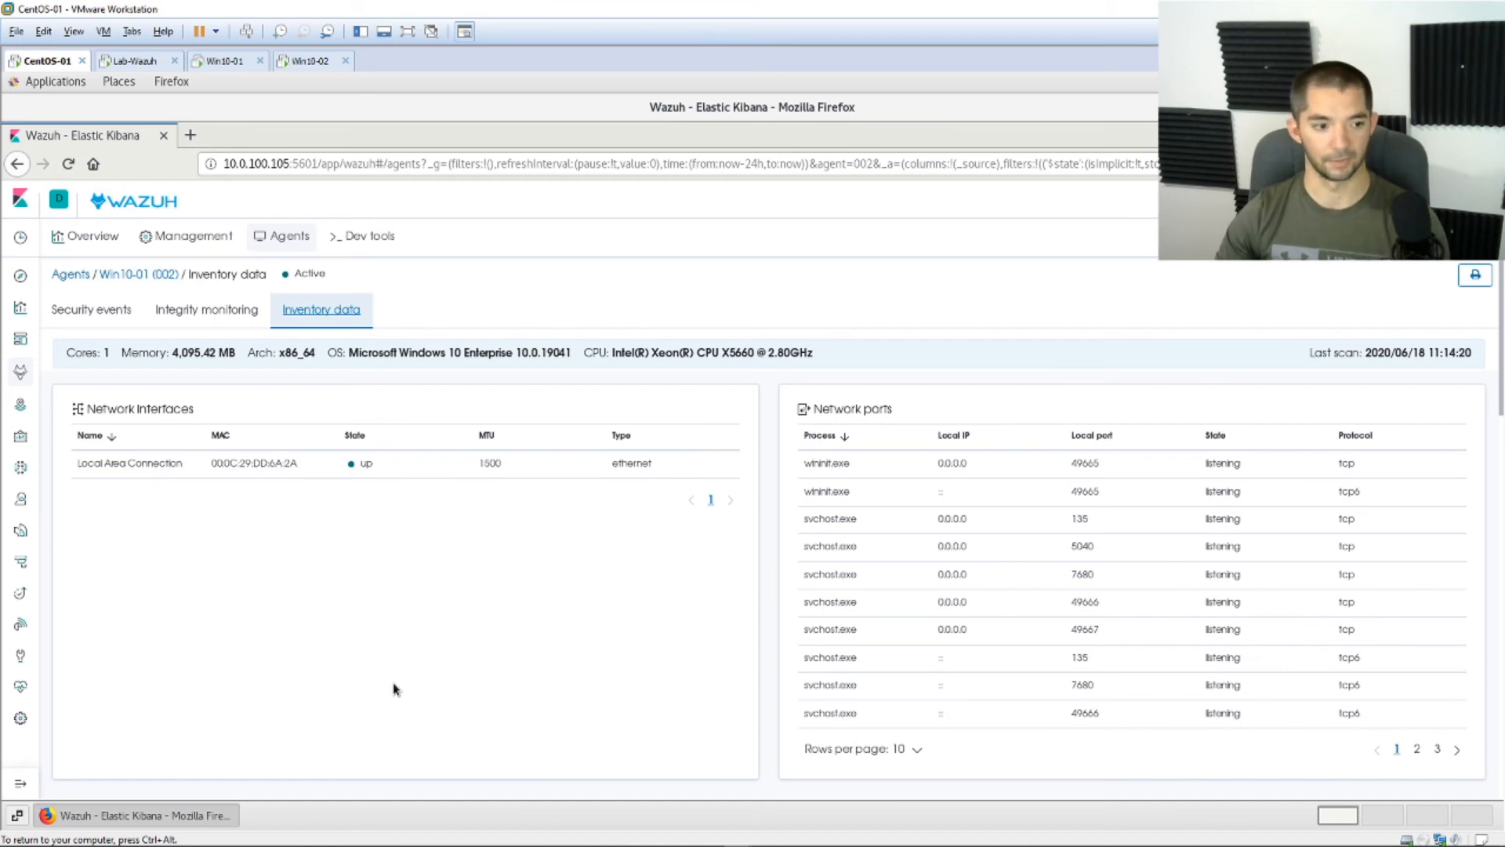
{"action": "scroll", "scroll_direction": "down", "scroll_amount": 3}
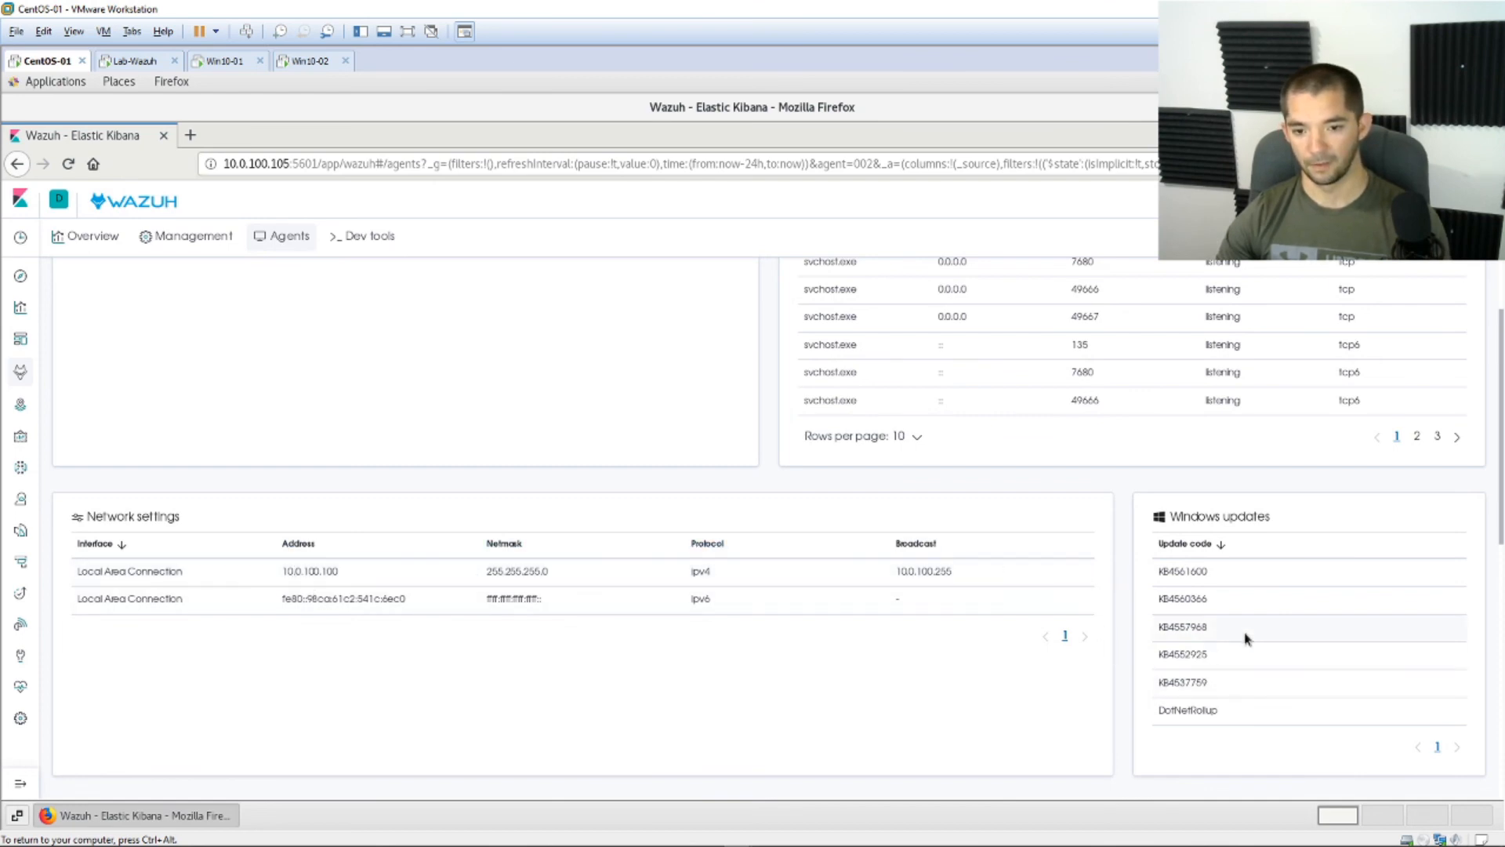
{"action": "mouse_move", "coordinate": [1338, 661]}
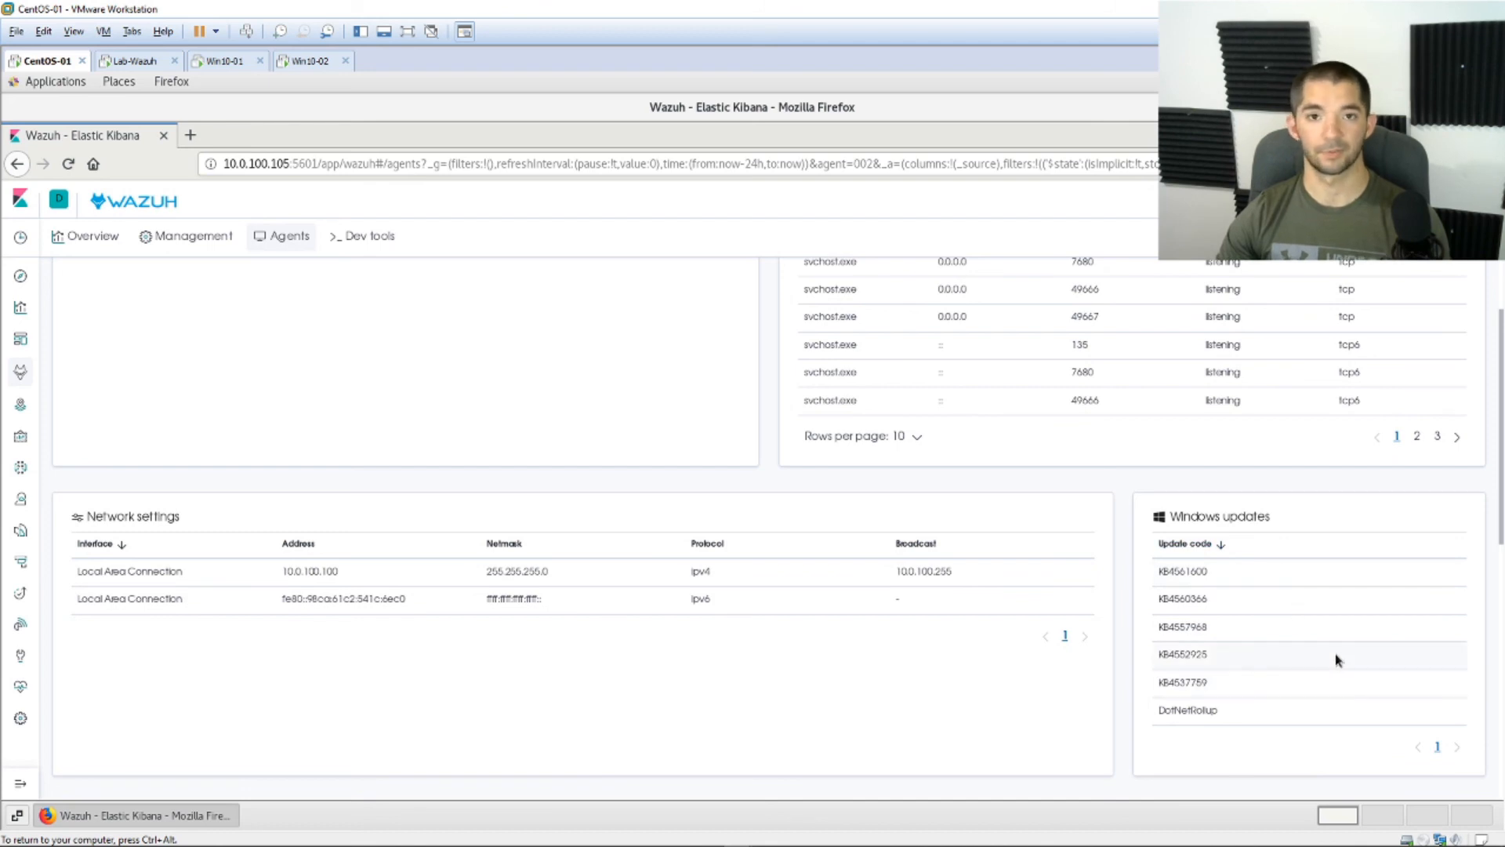
{"action": "scroll", "scroll_direction": "down", "scroll_amount": 3}
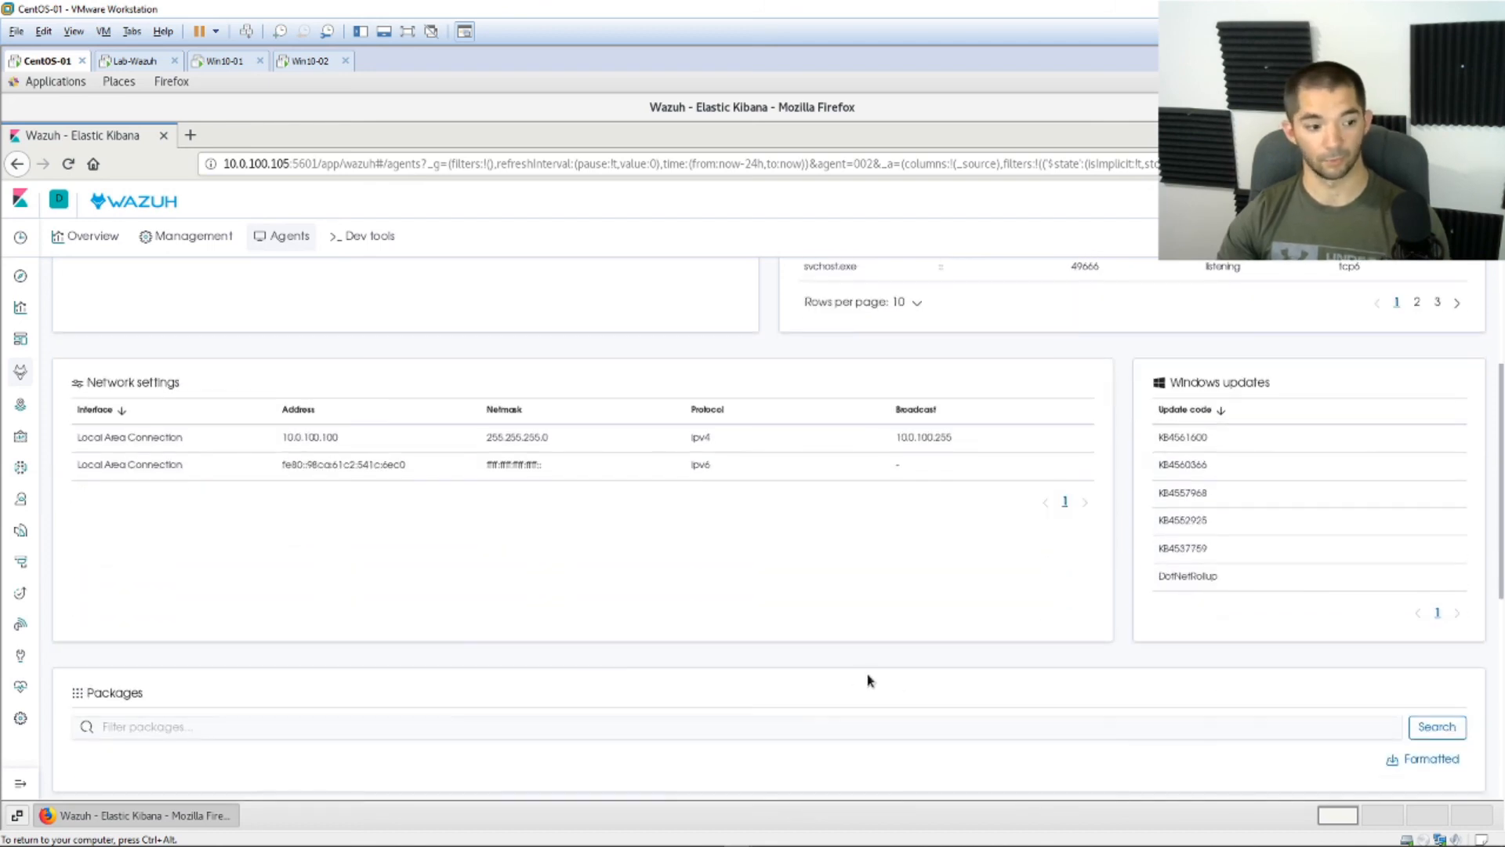
{"action": "scroll", "scroll_direction": "down", "scroll_amount": 3}
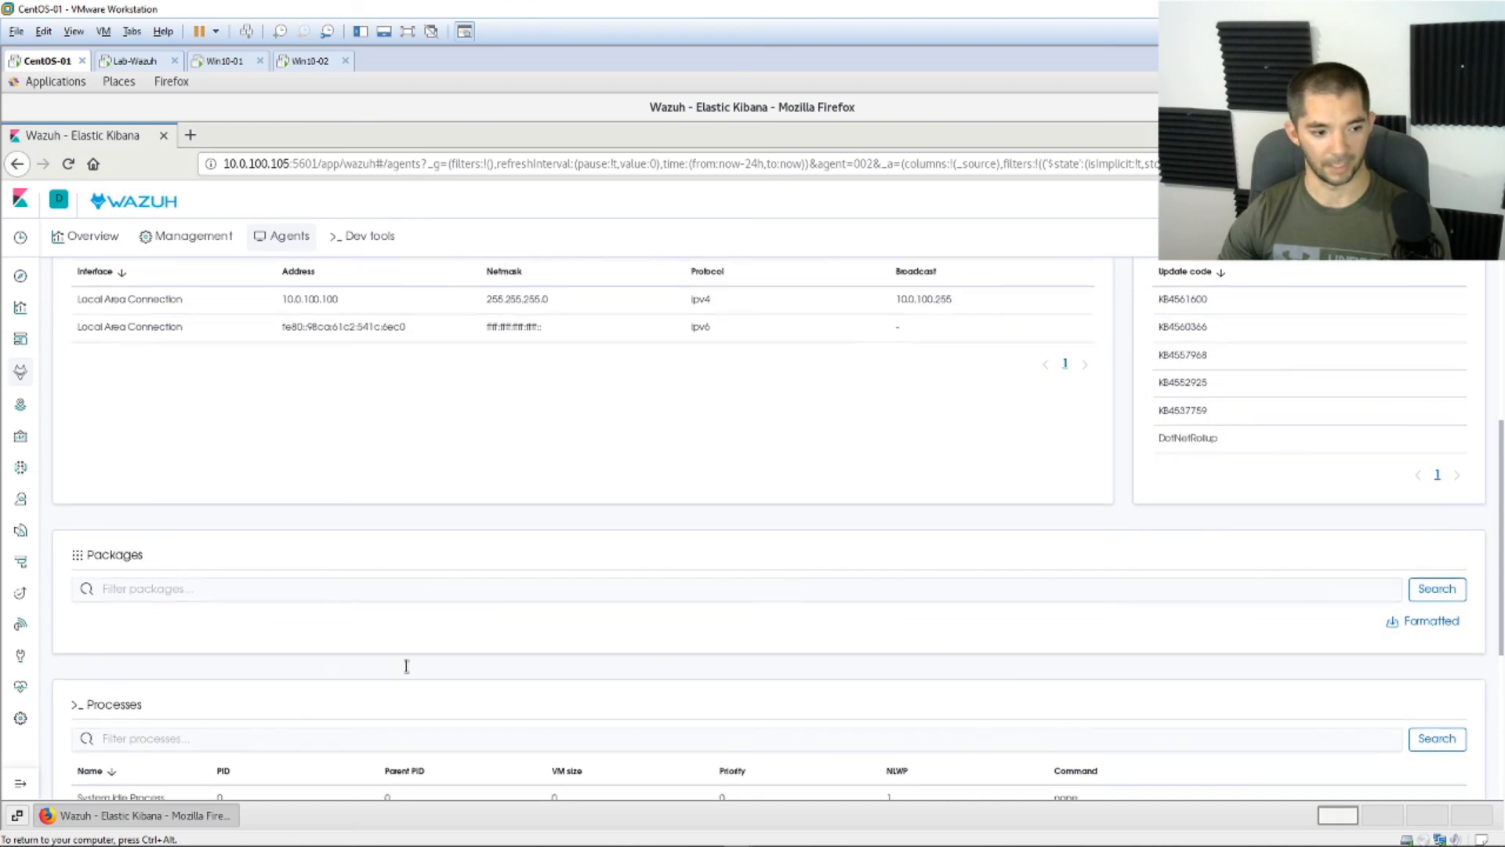
{"action": "scroll", "scroll_direction": "down", "scroll_amount": 3}
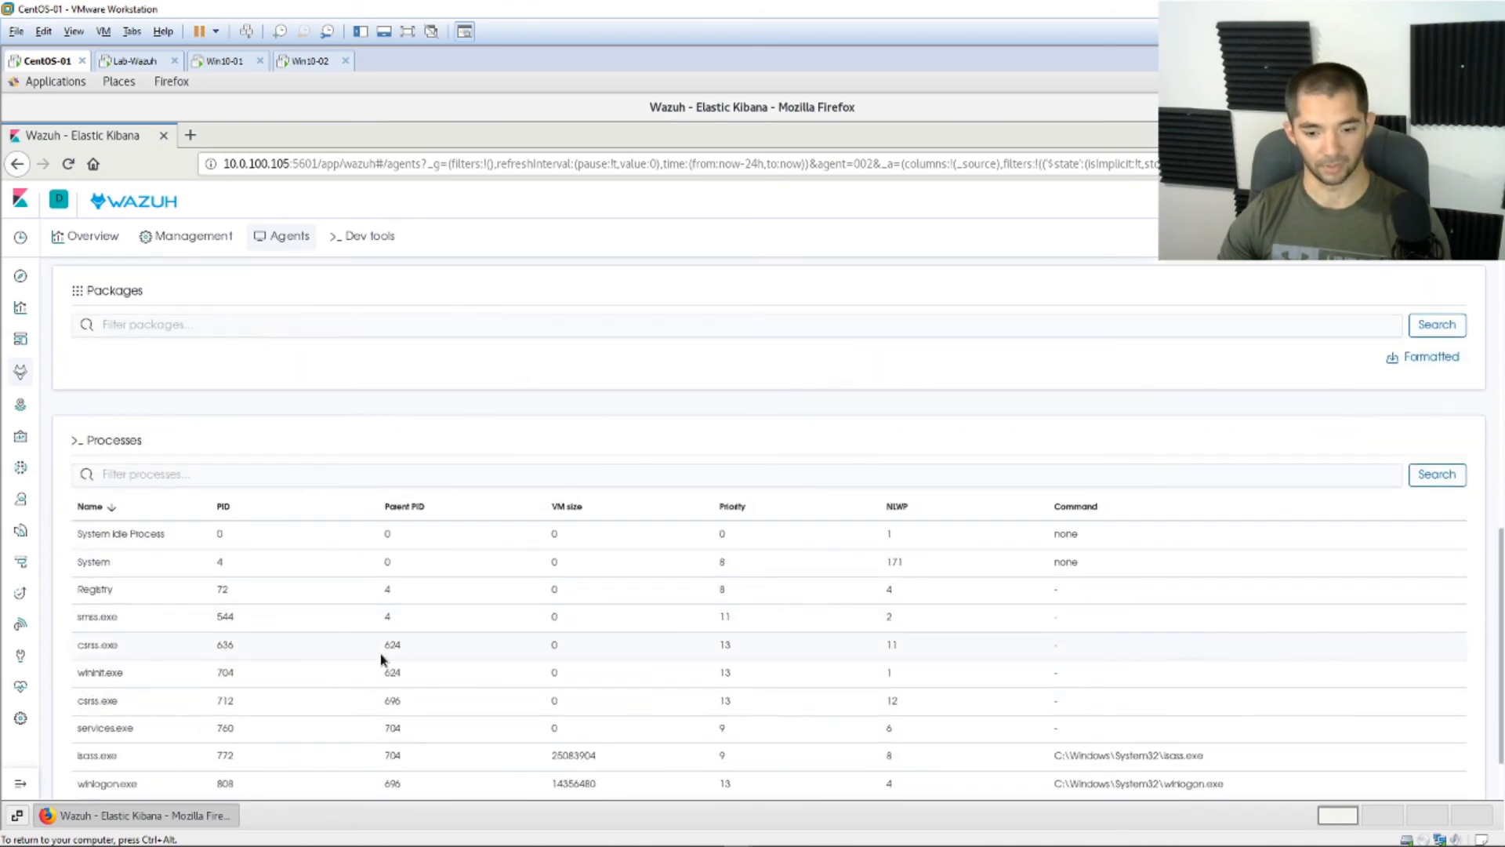
{"action": "scroll", "scroll_direction": "down", "scroll_amount": 3}
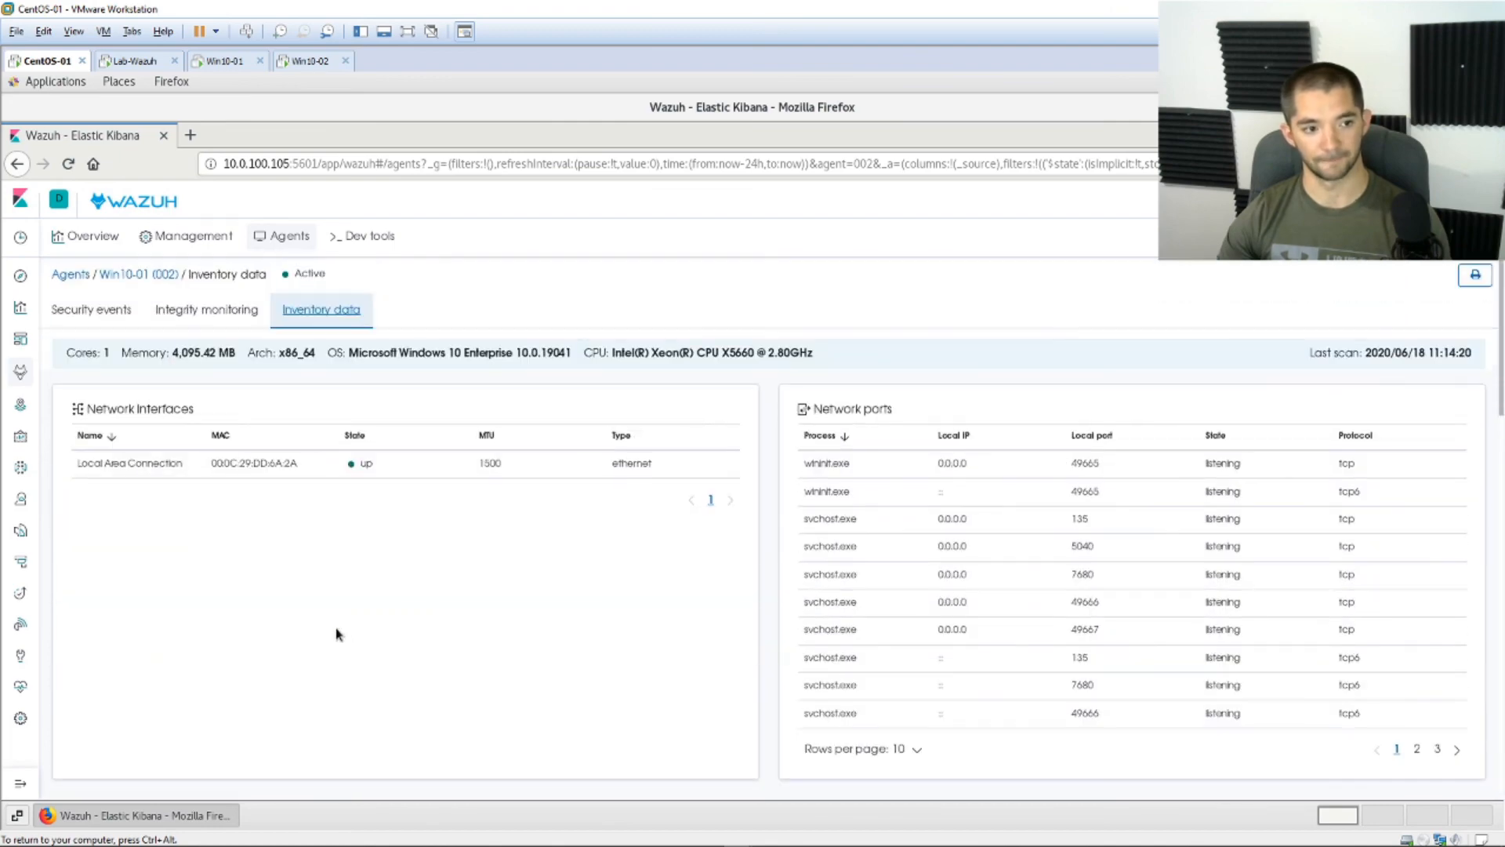
- Go back to the Wazuh overview dashboard of security and compliance modules
{"action": "left_click", "coordinate": [93, 237]}
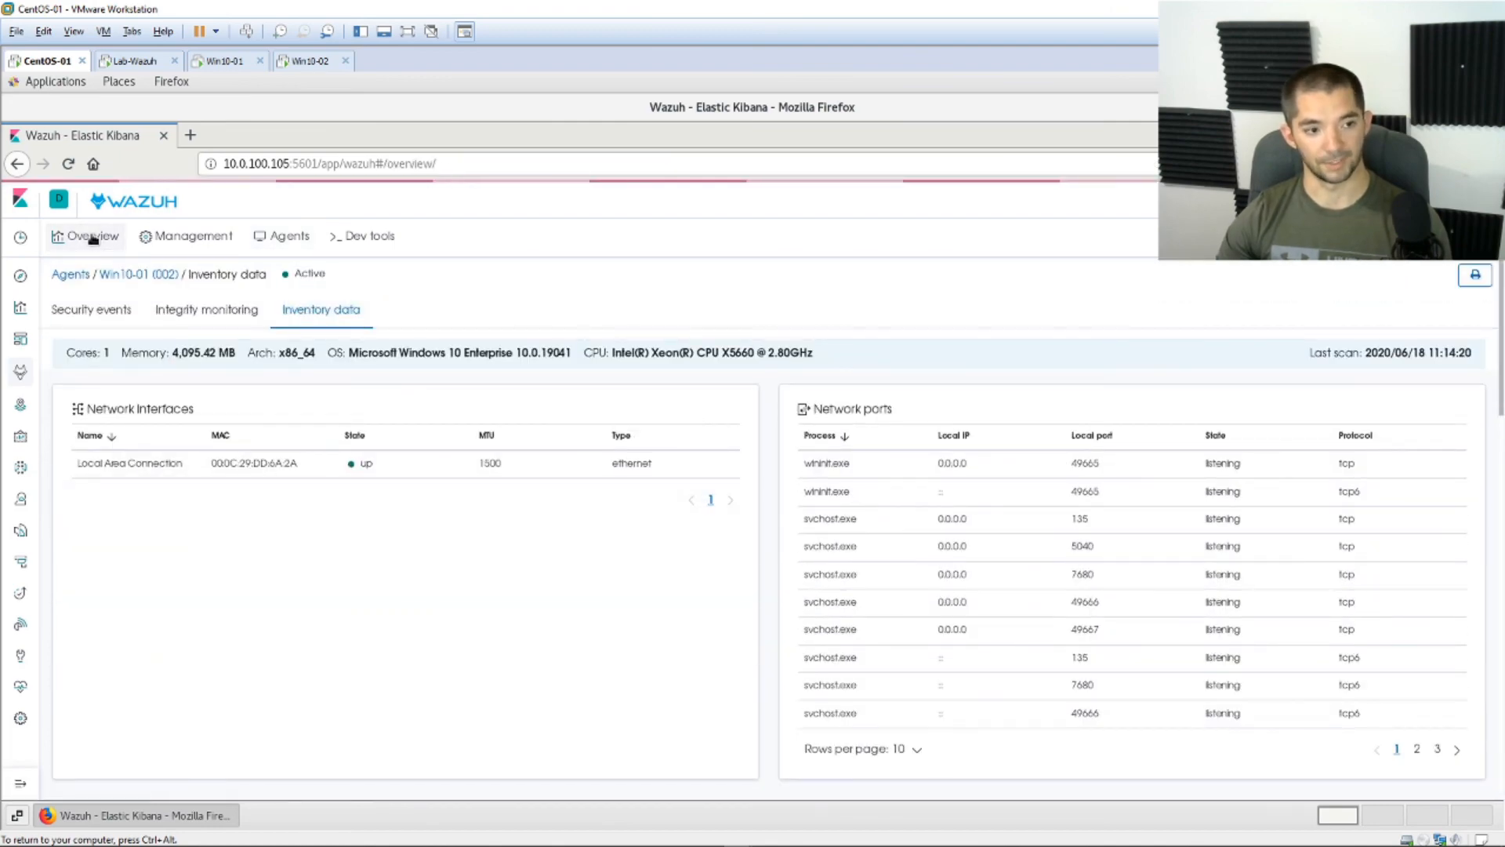
{"action": "left_click", "coordinate": [91, 235]}
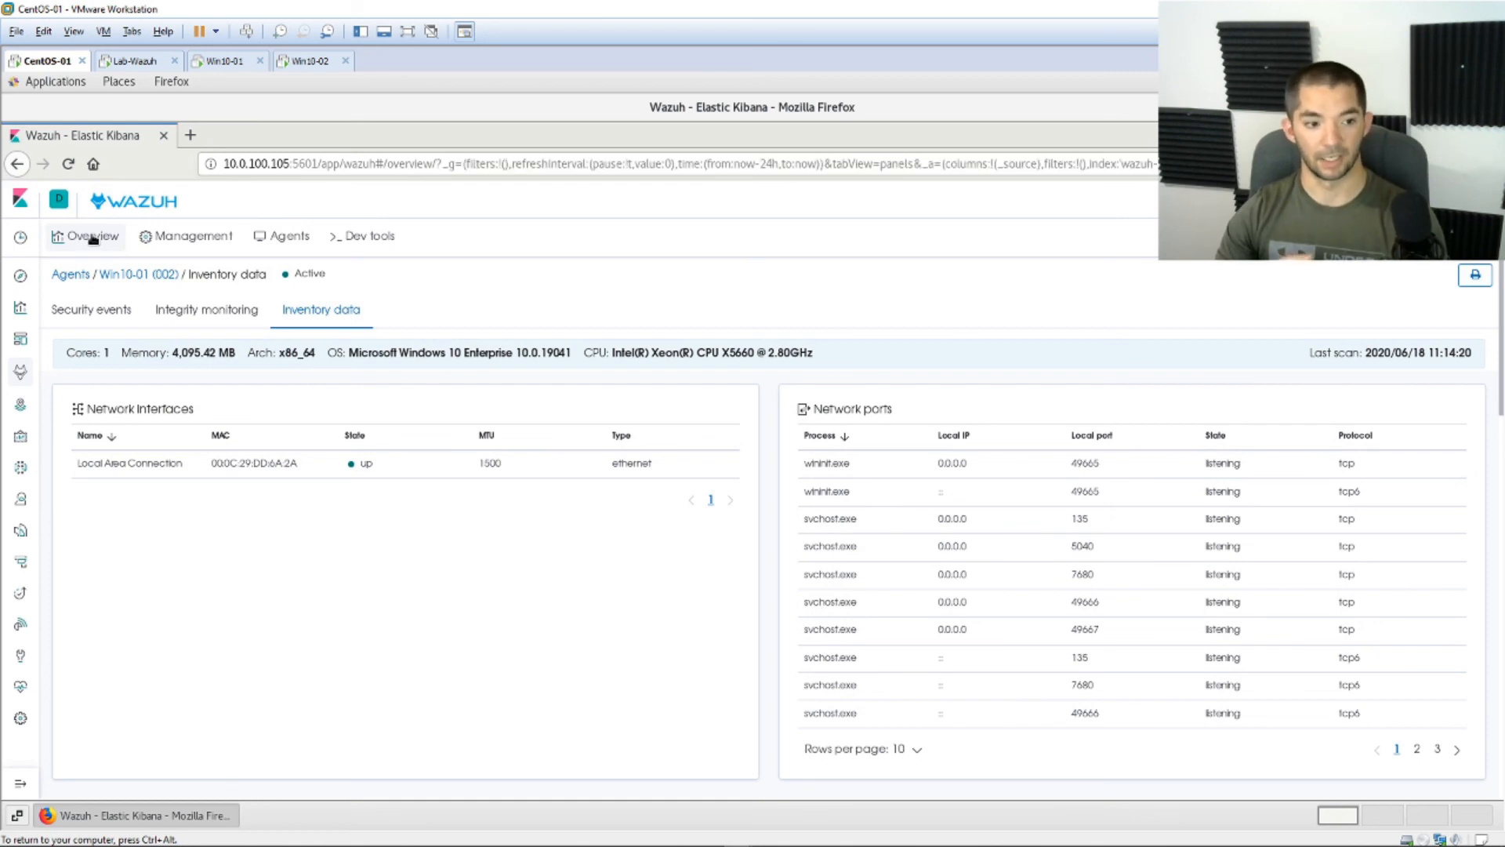
{"action": "left_click", "coordinate": [91, 237]}
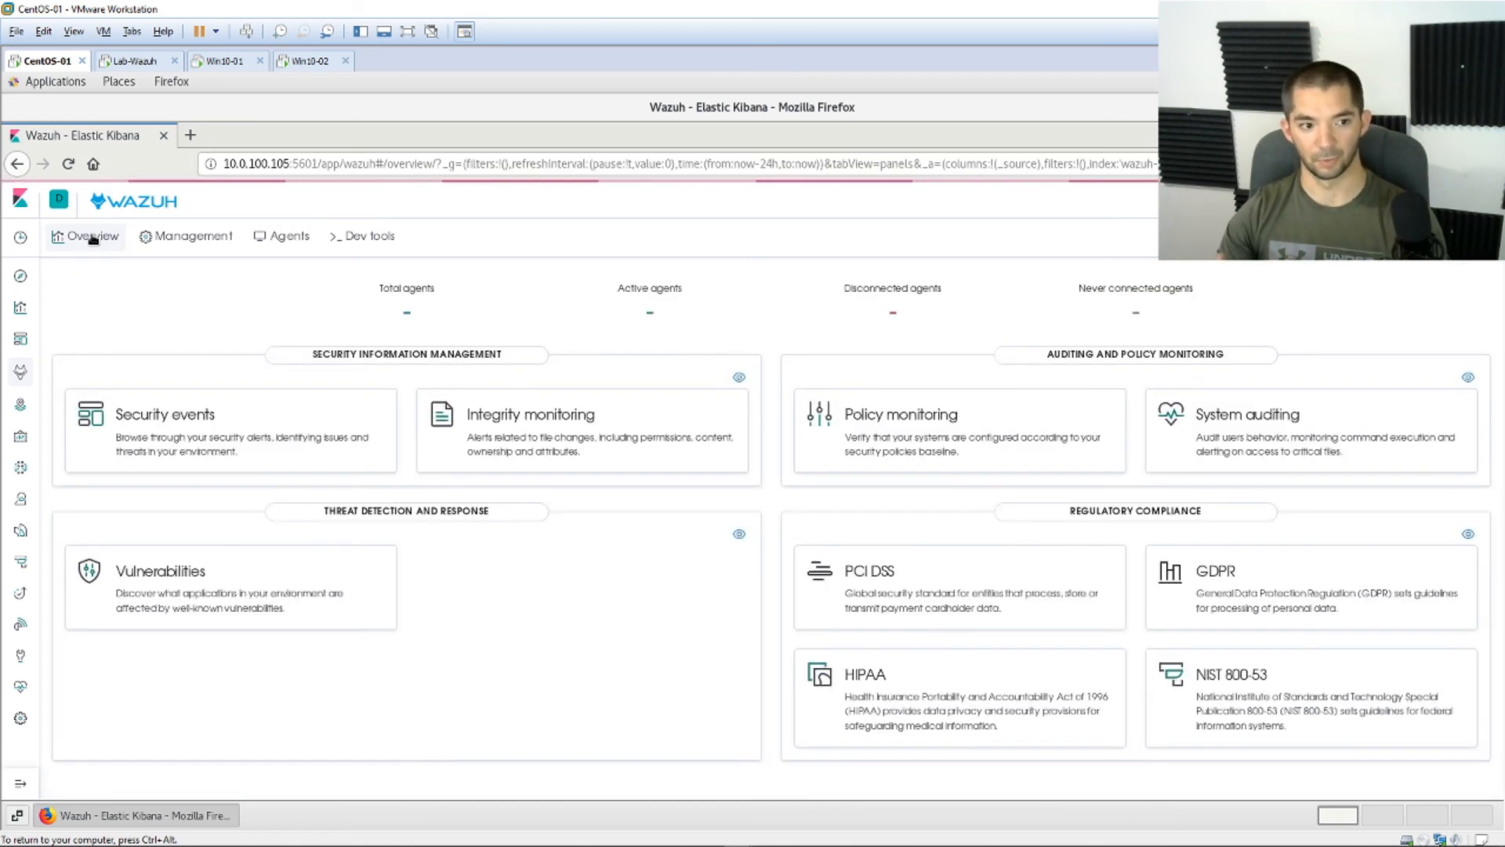